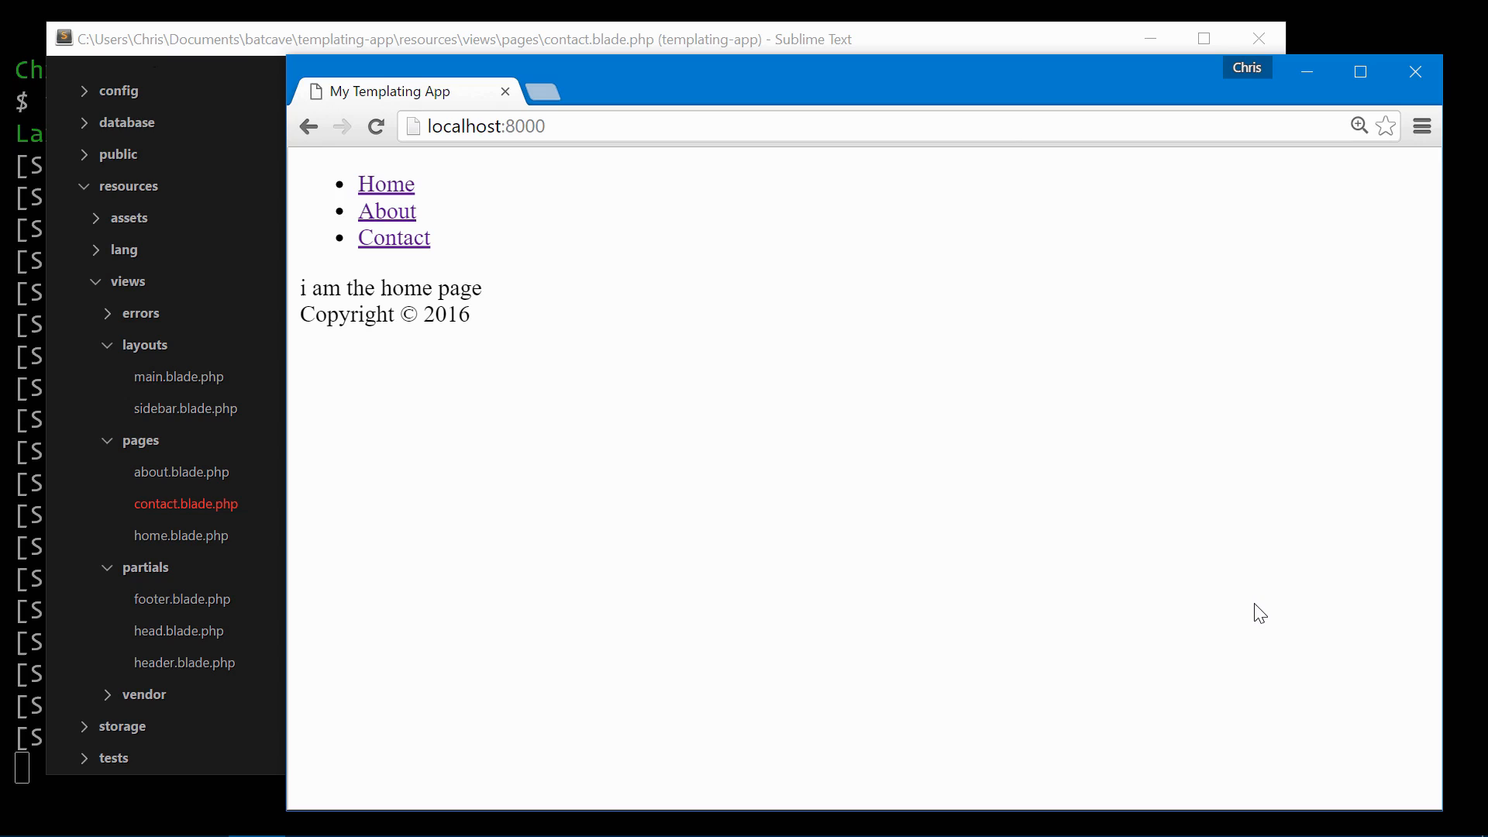
mouse_move(904, 305)
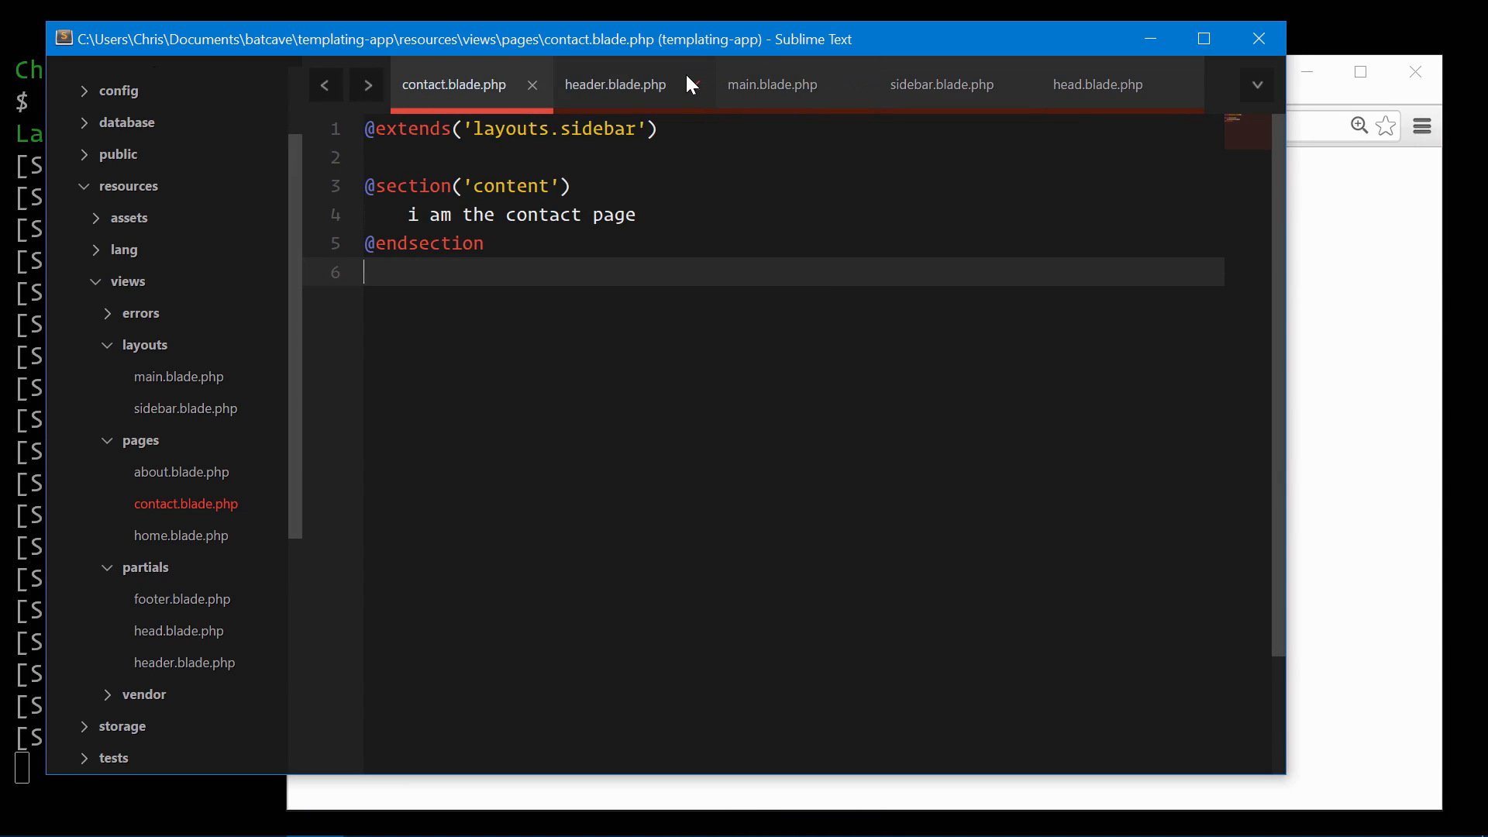
- Open routes.php by searching 'routes' in Goto Anything
type("routes")
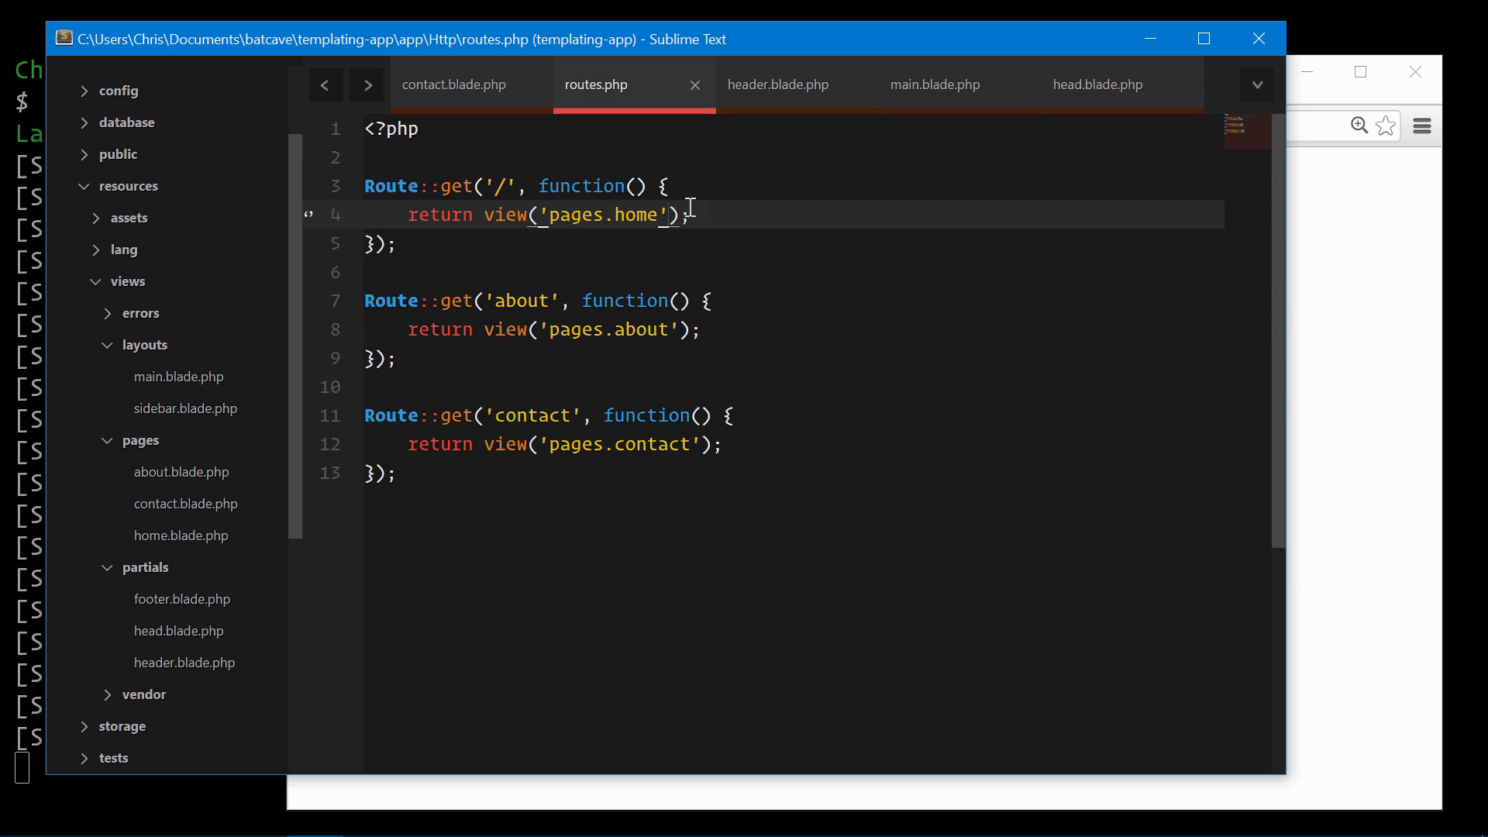
- Add $users = factory(App\User::class, 5)->make(); above the home route's return
key("Enter")
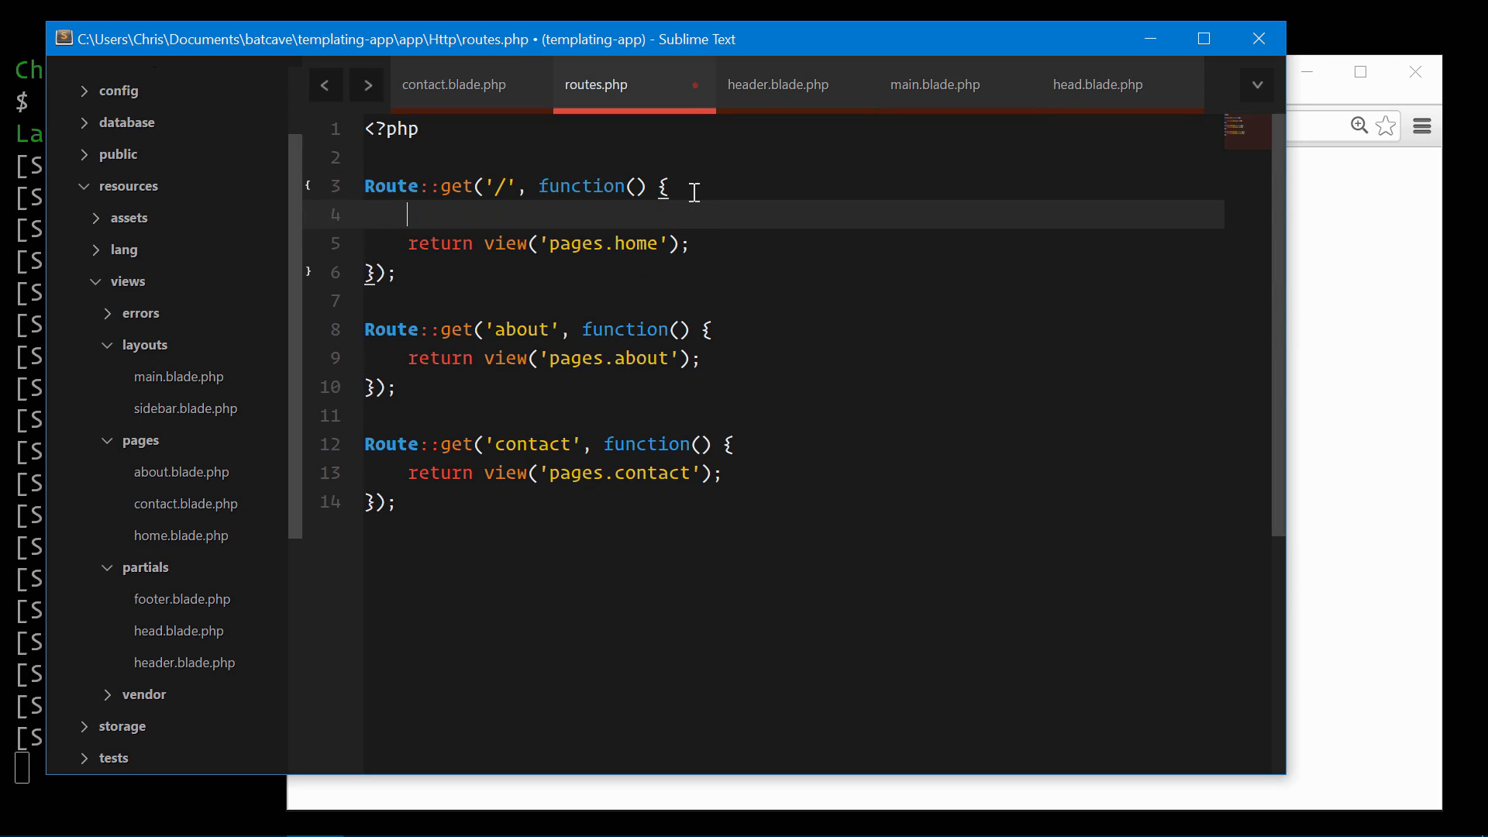
type("$users =")
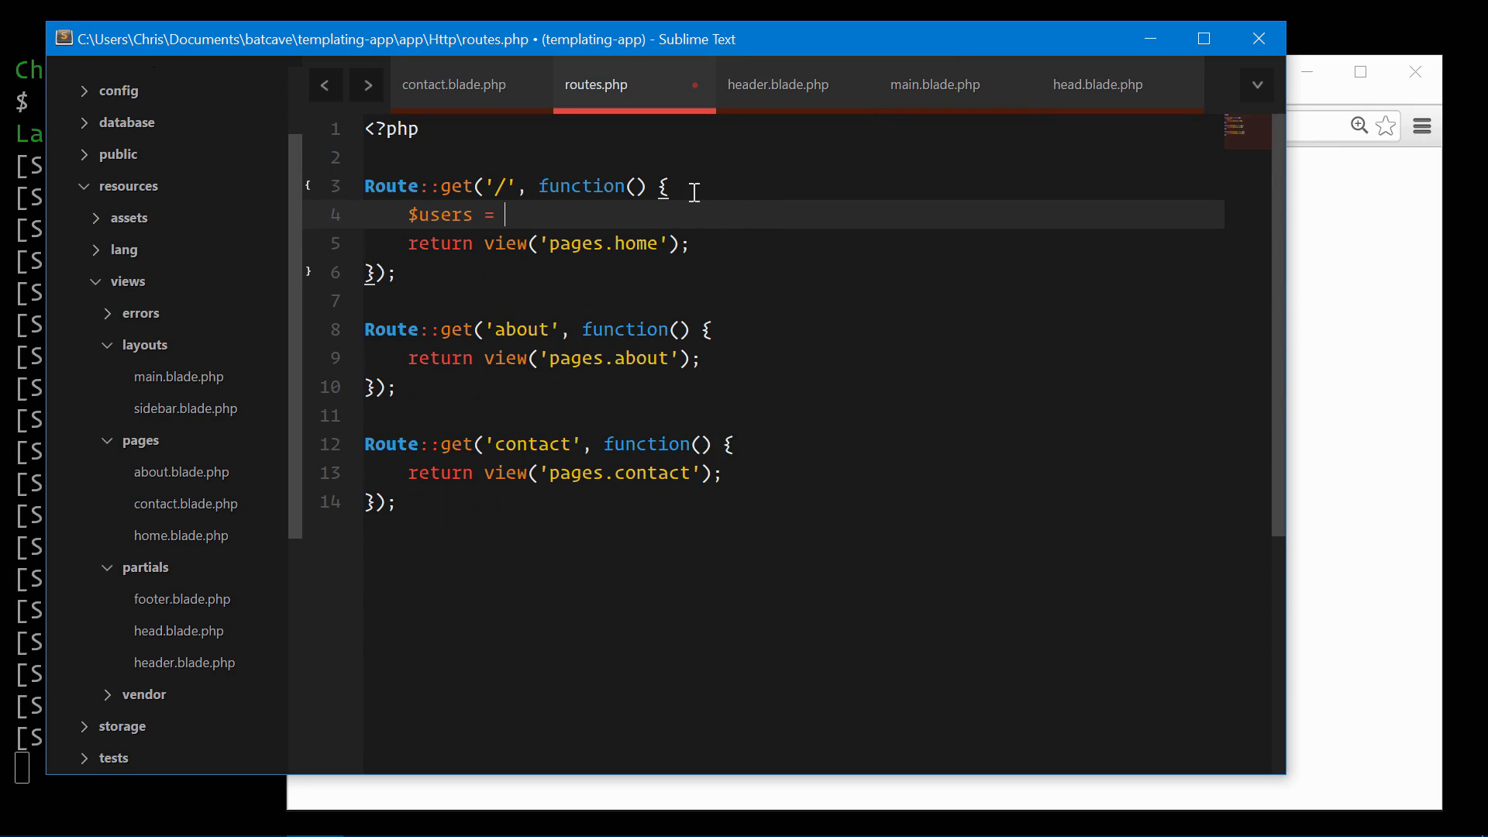
type("factory()")
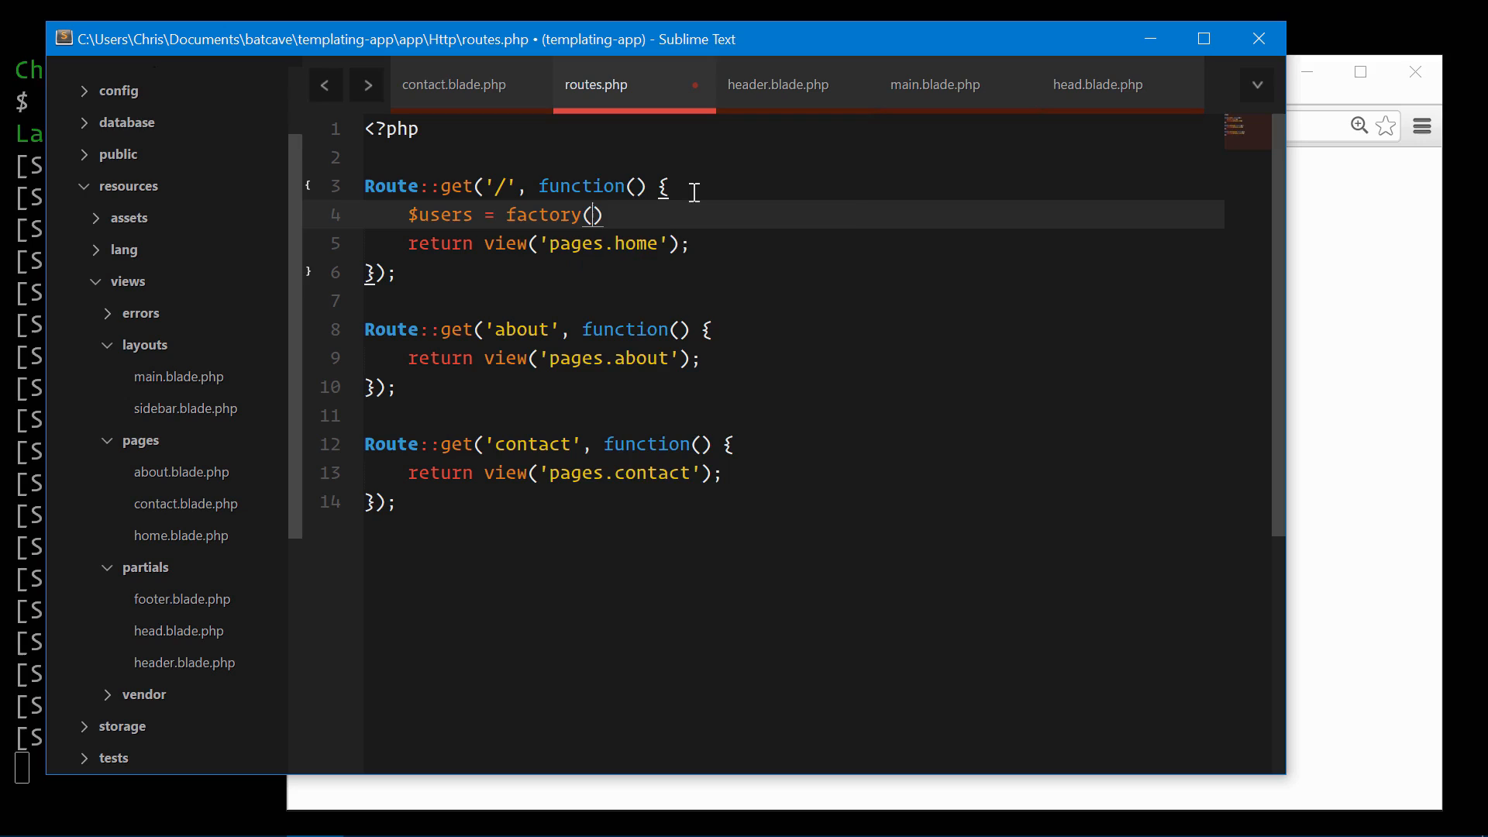
type("App\\User::clas")
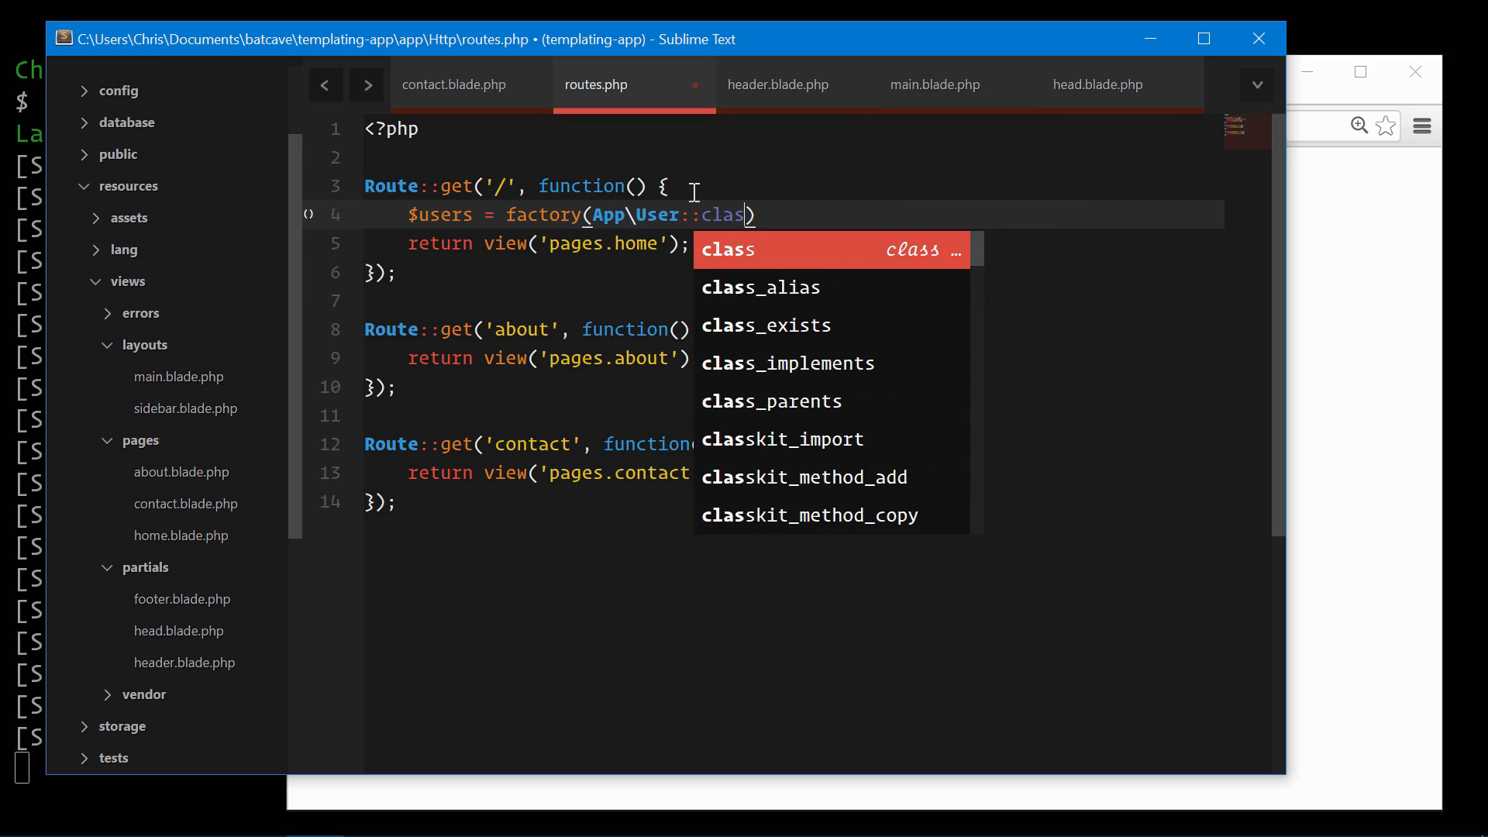
type("s, 5")
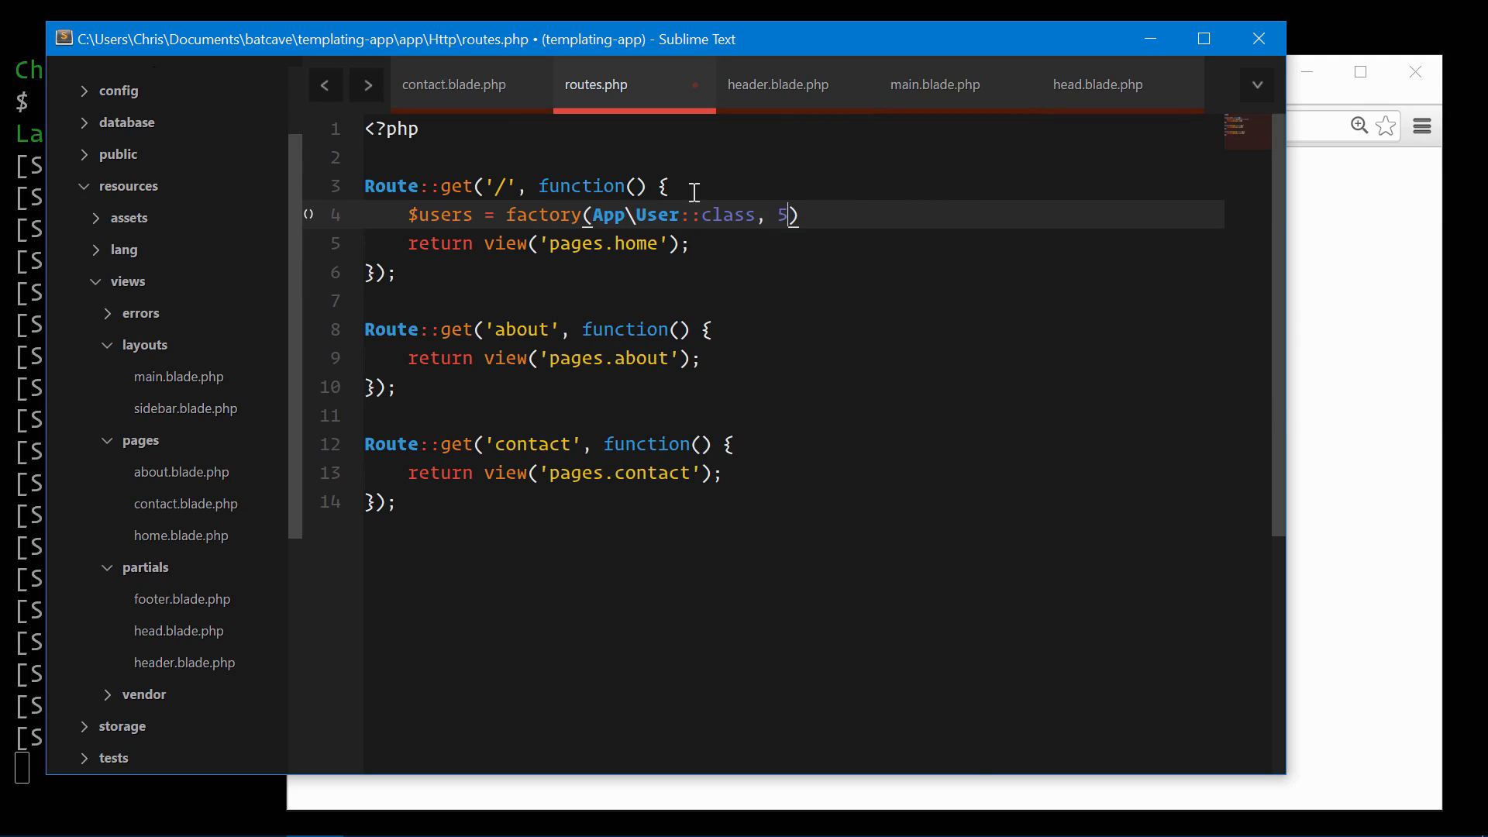
type("->make();")
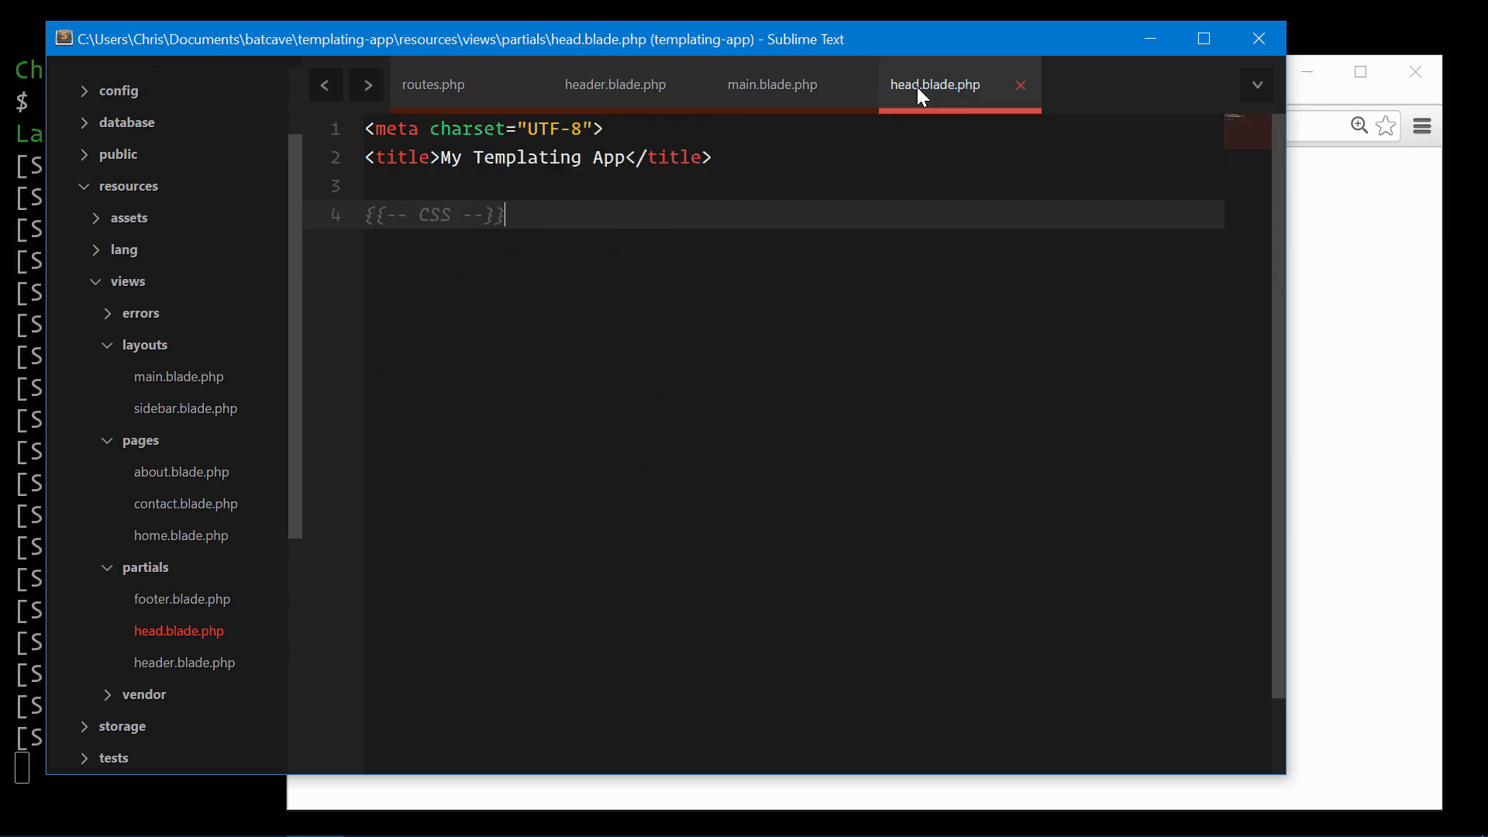
type("hom")
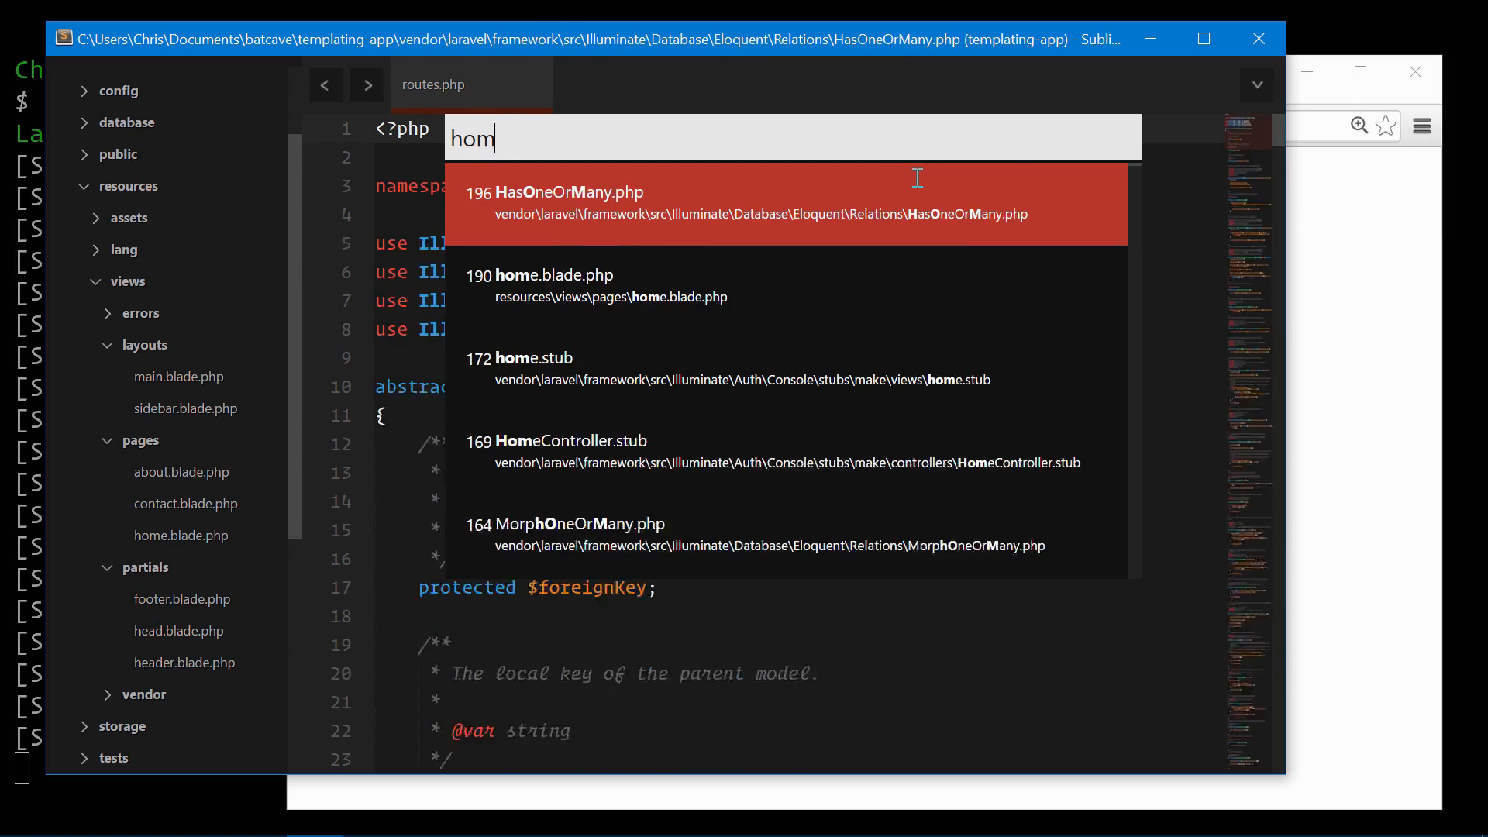
left_click(554, 275)
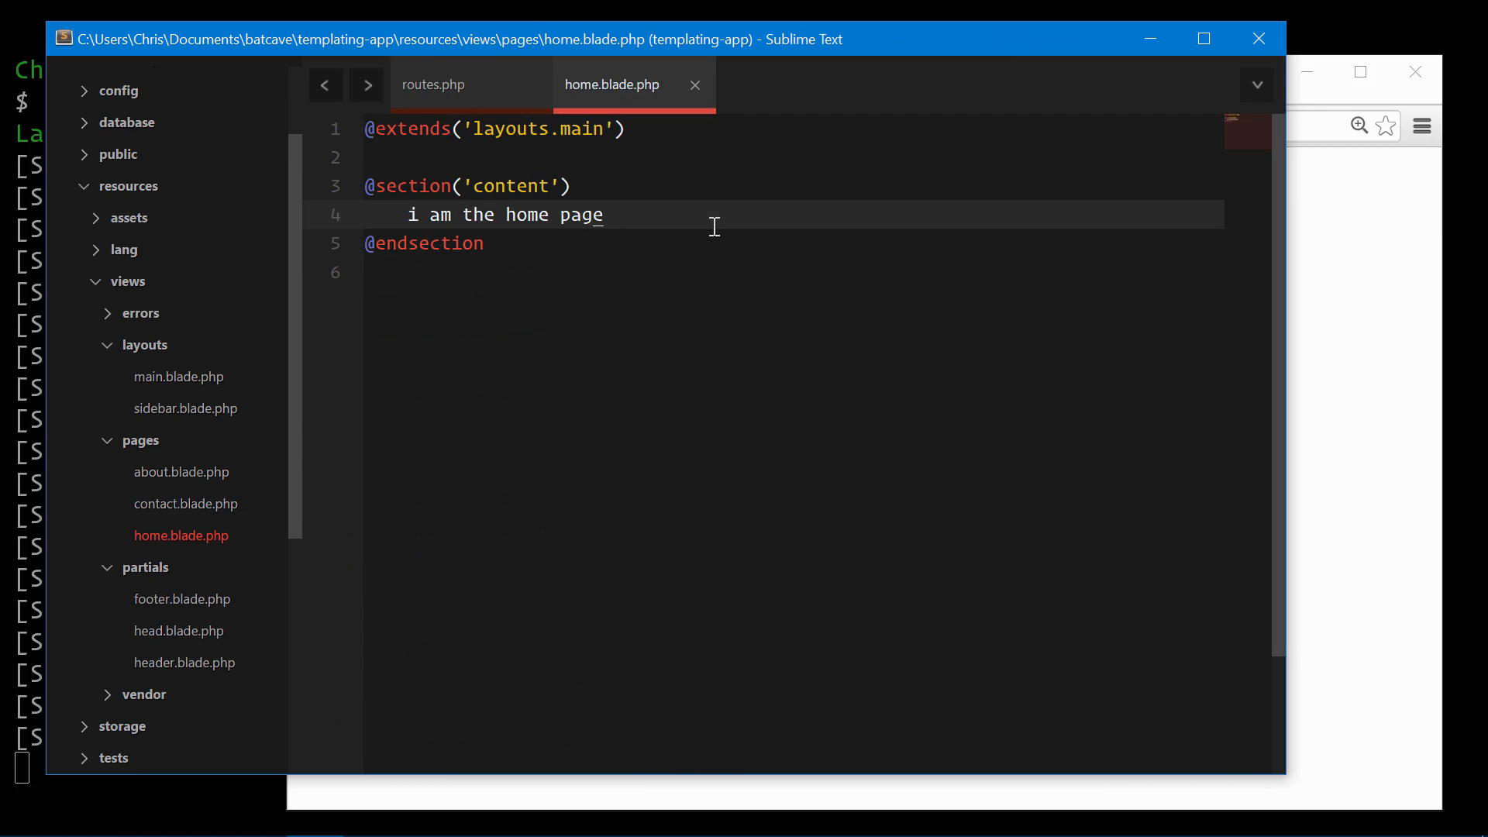
type("@foreach ($users as $user")
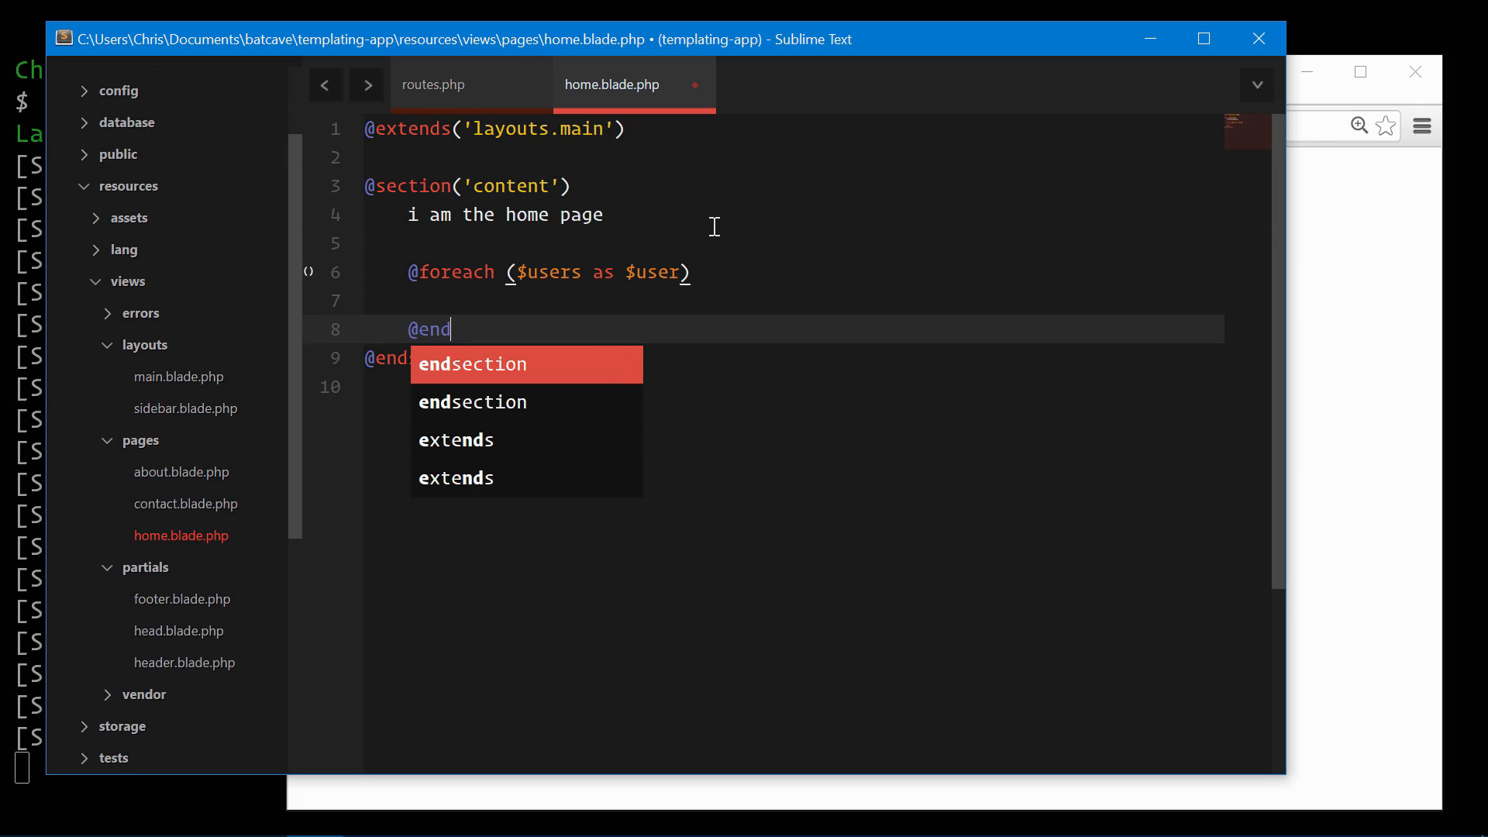
key("Tab")
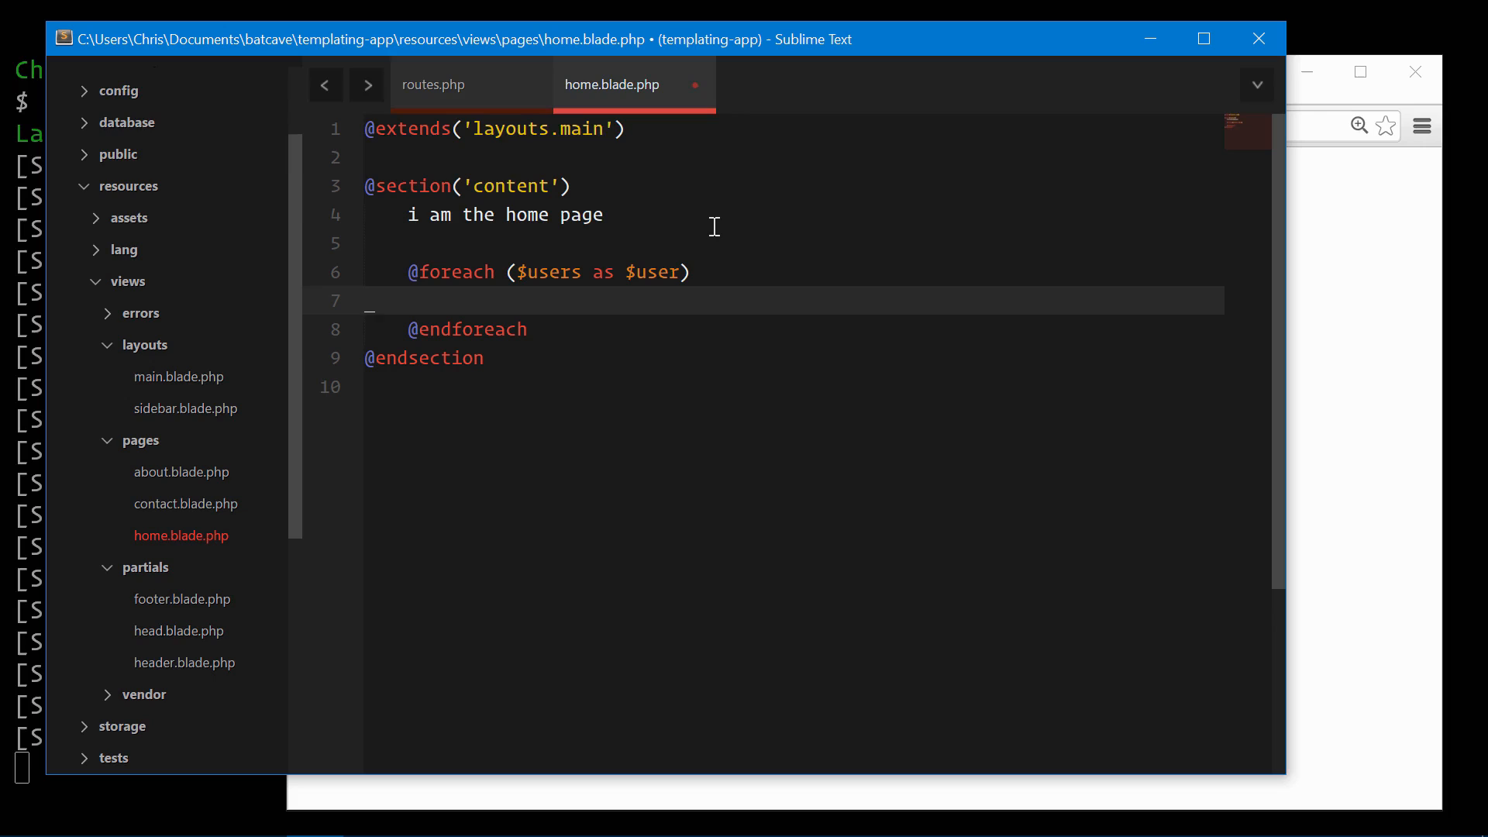
type("{{}}")
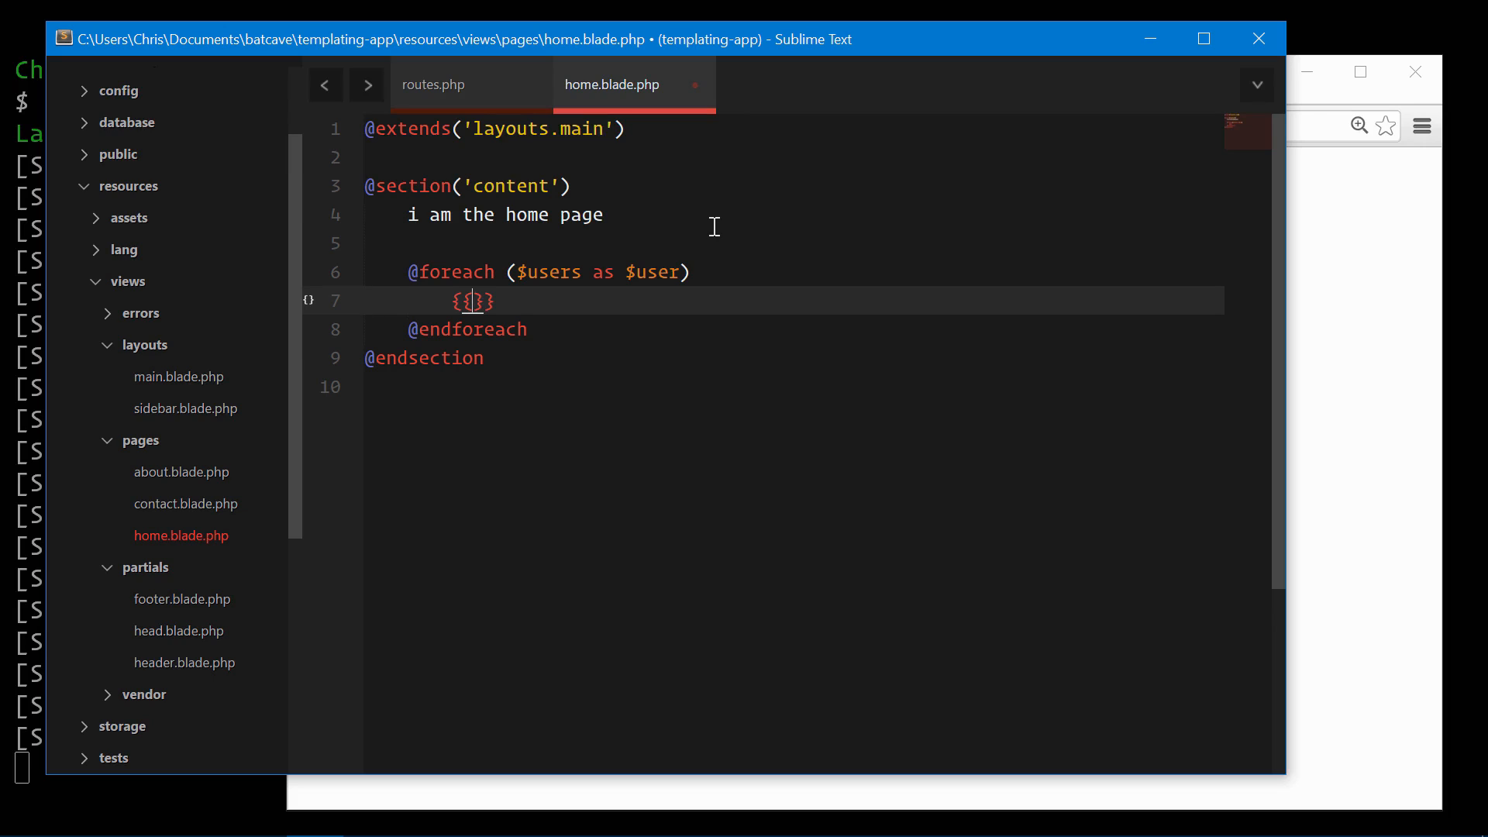
type("$user->an")
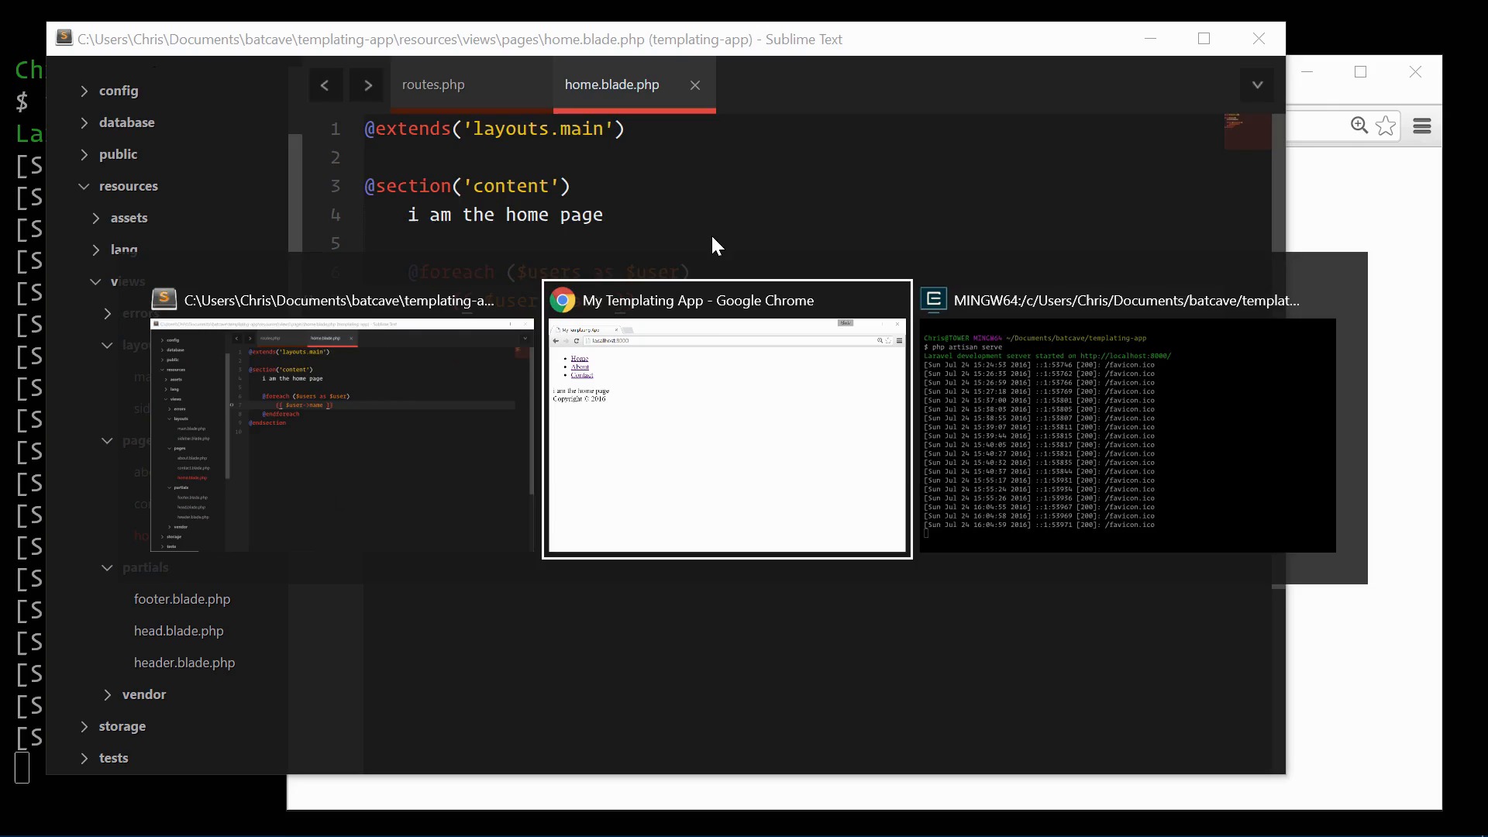
left_click(727, 301)
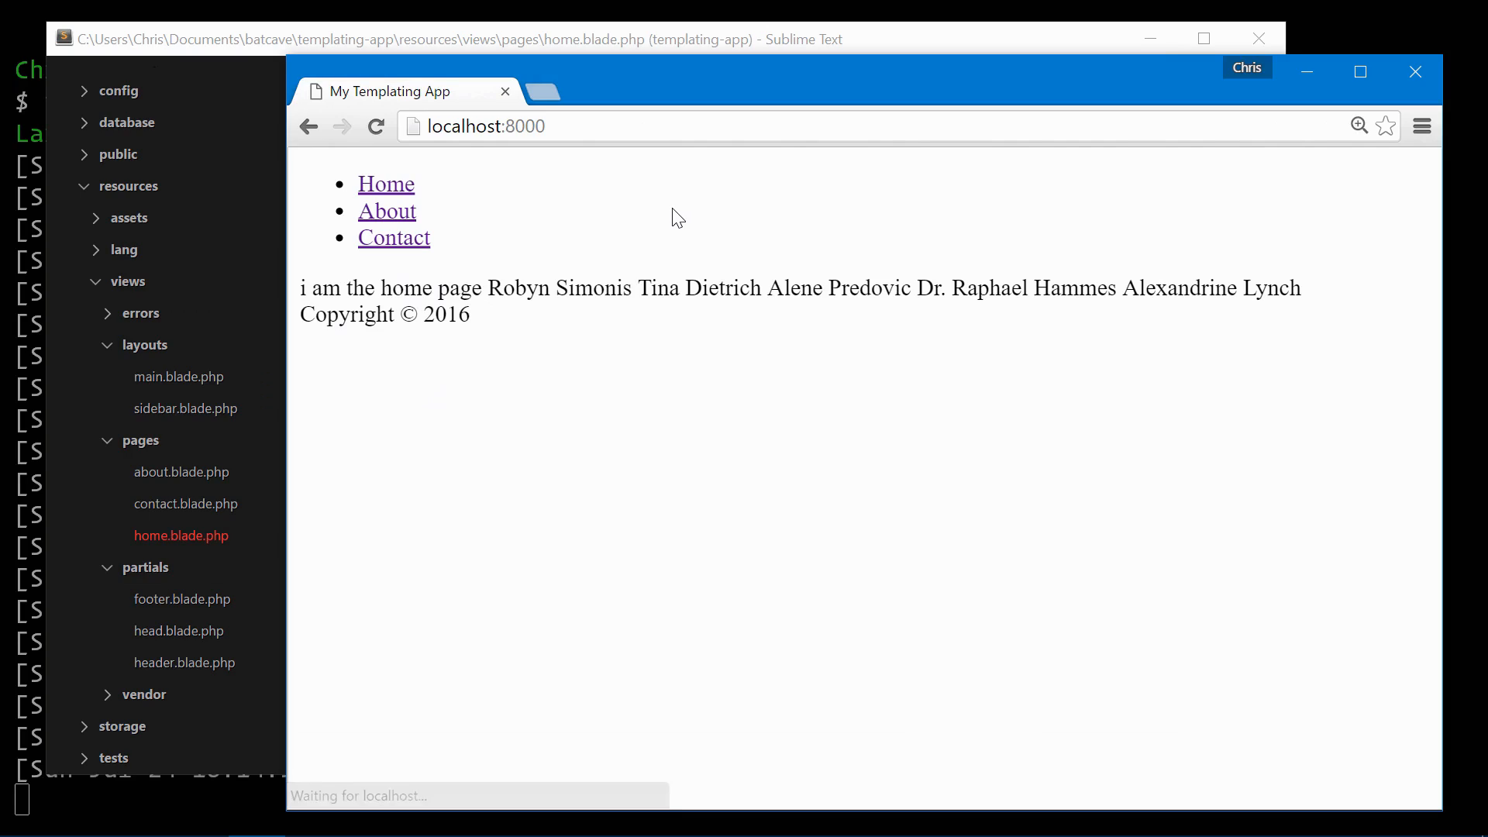
left_click_drag(484, 287, 1301, 286)
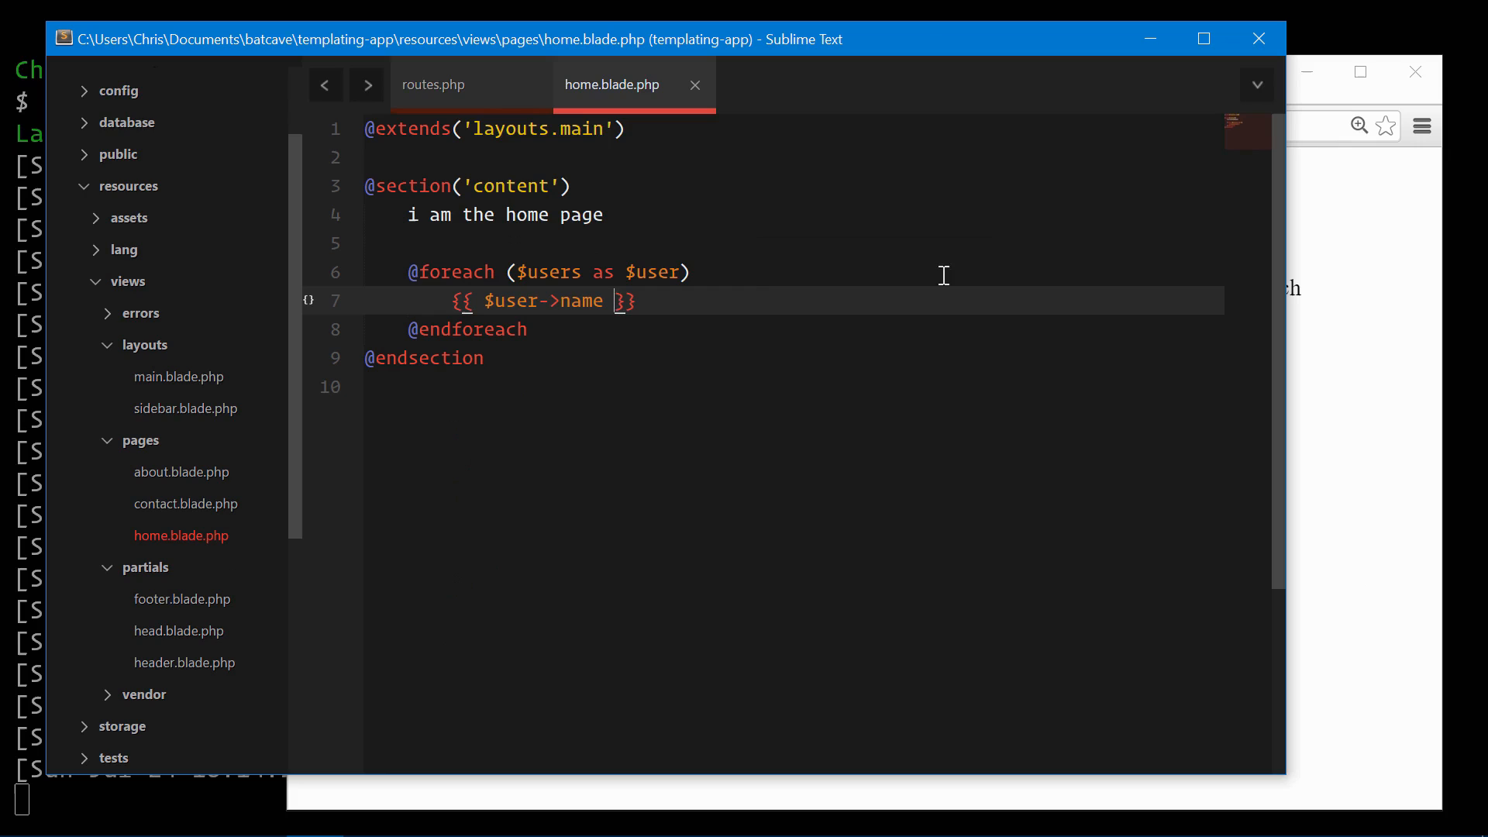
- Add a div with class 'user-box' inside the home page loop
left_click(715, 242)
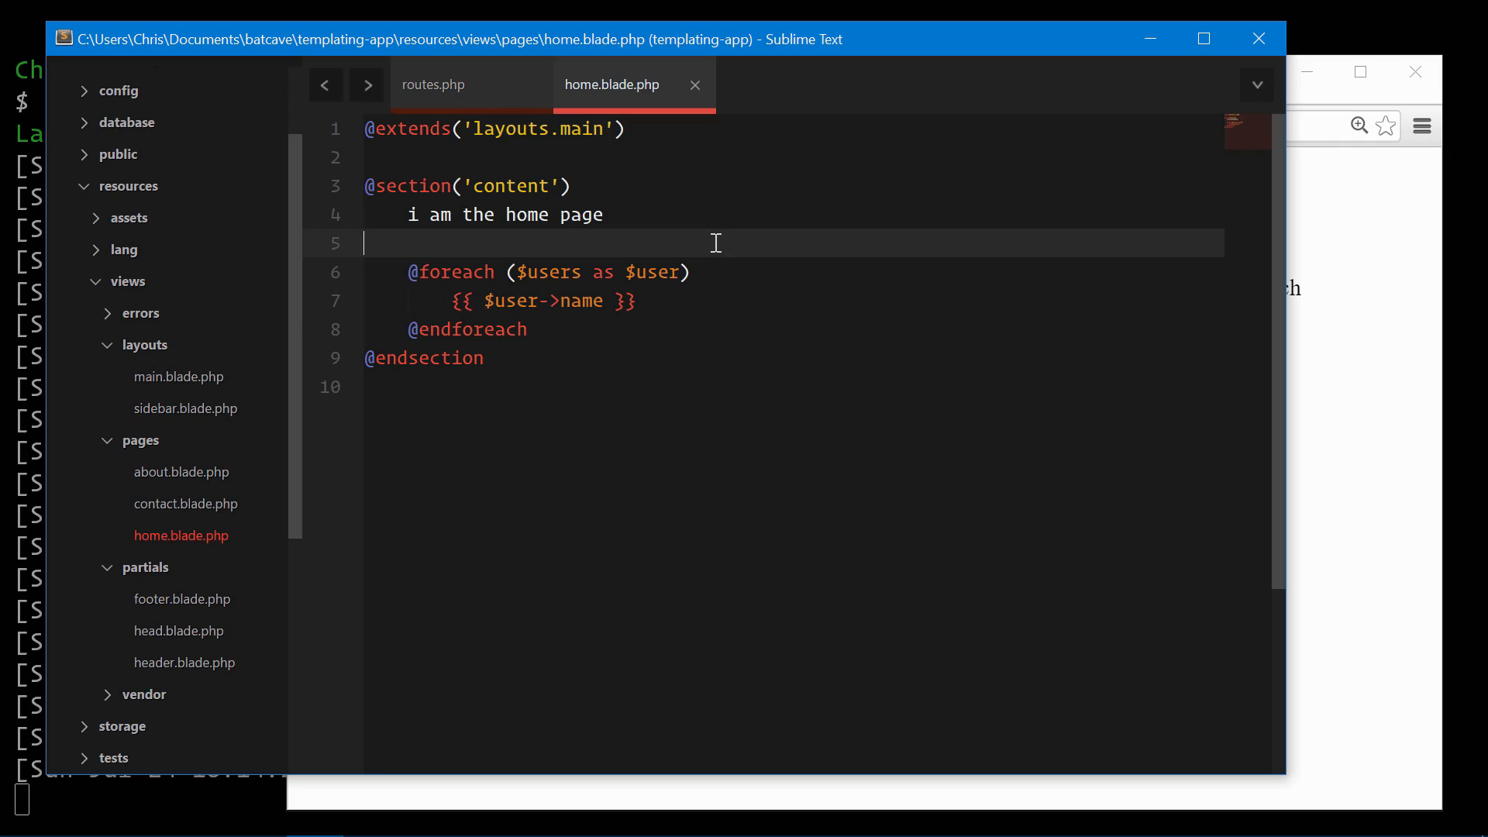
type("<div c")
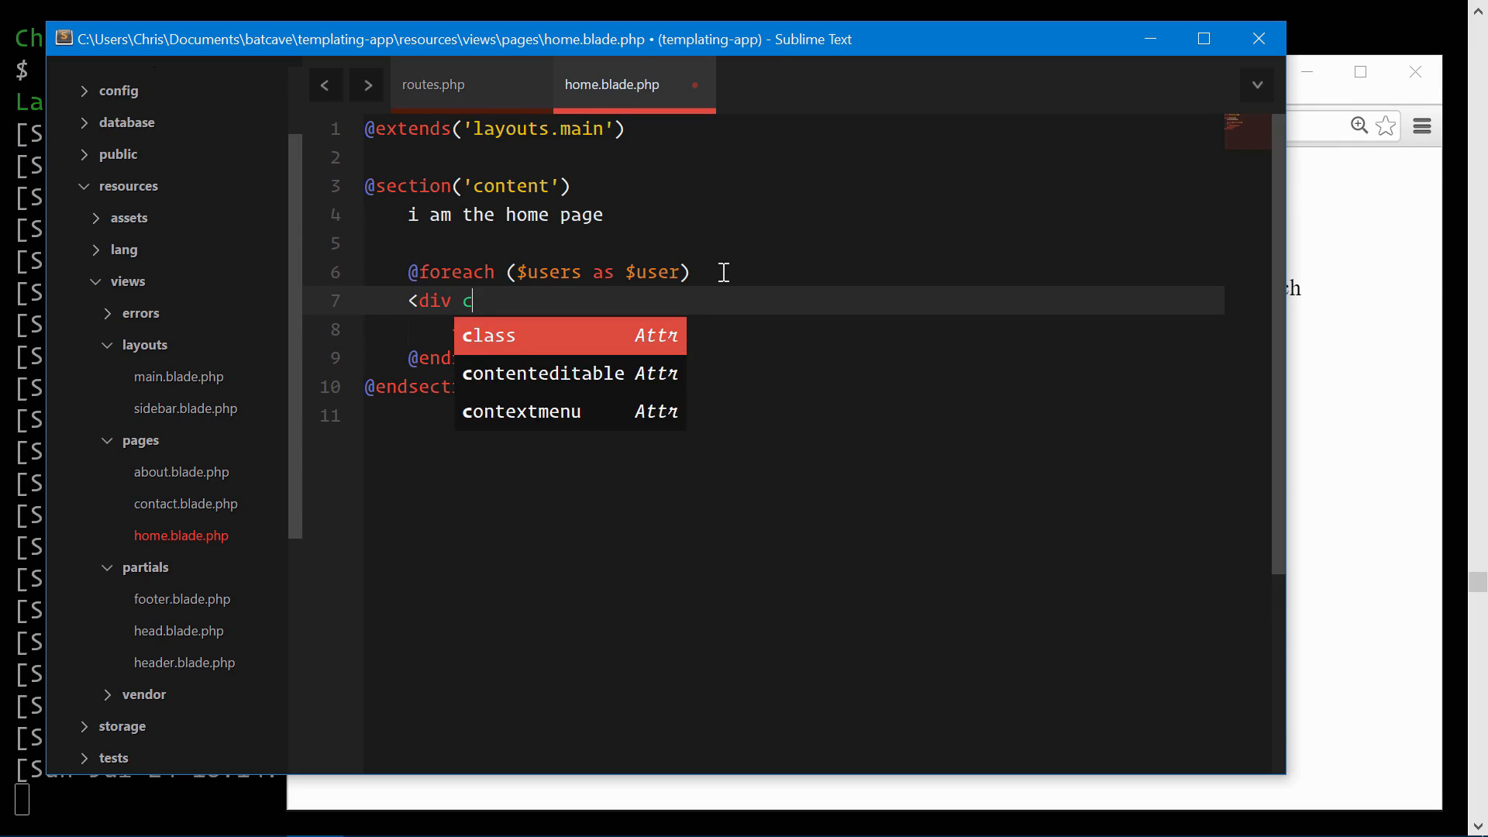
key("Tab")
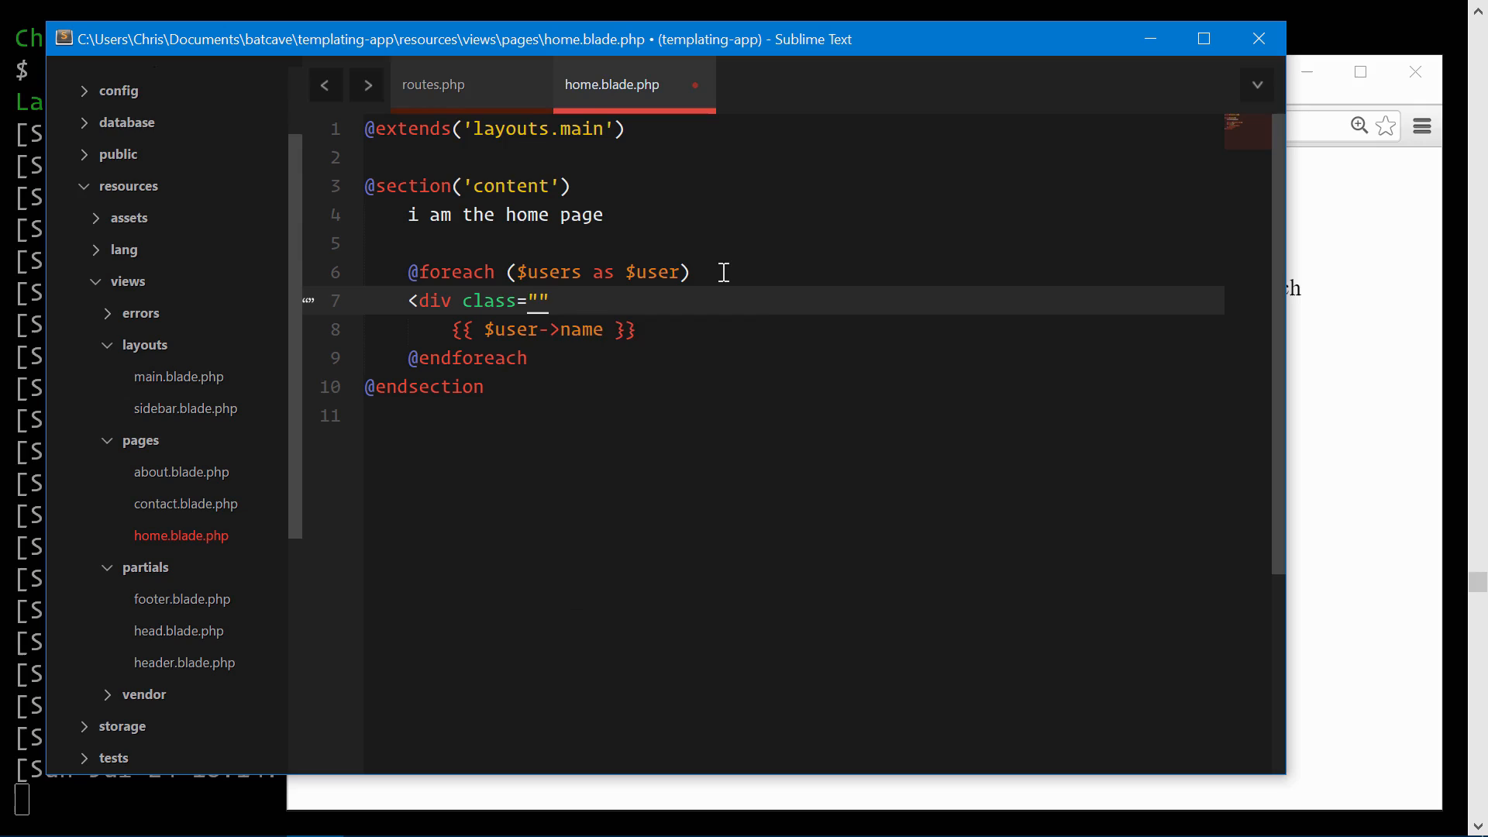
type("user-box")
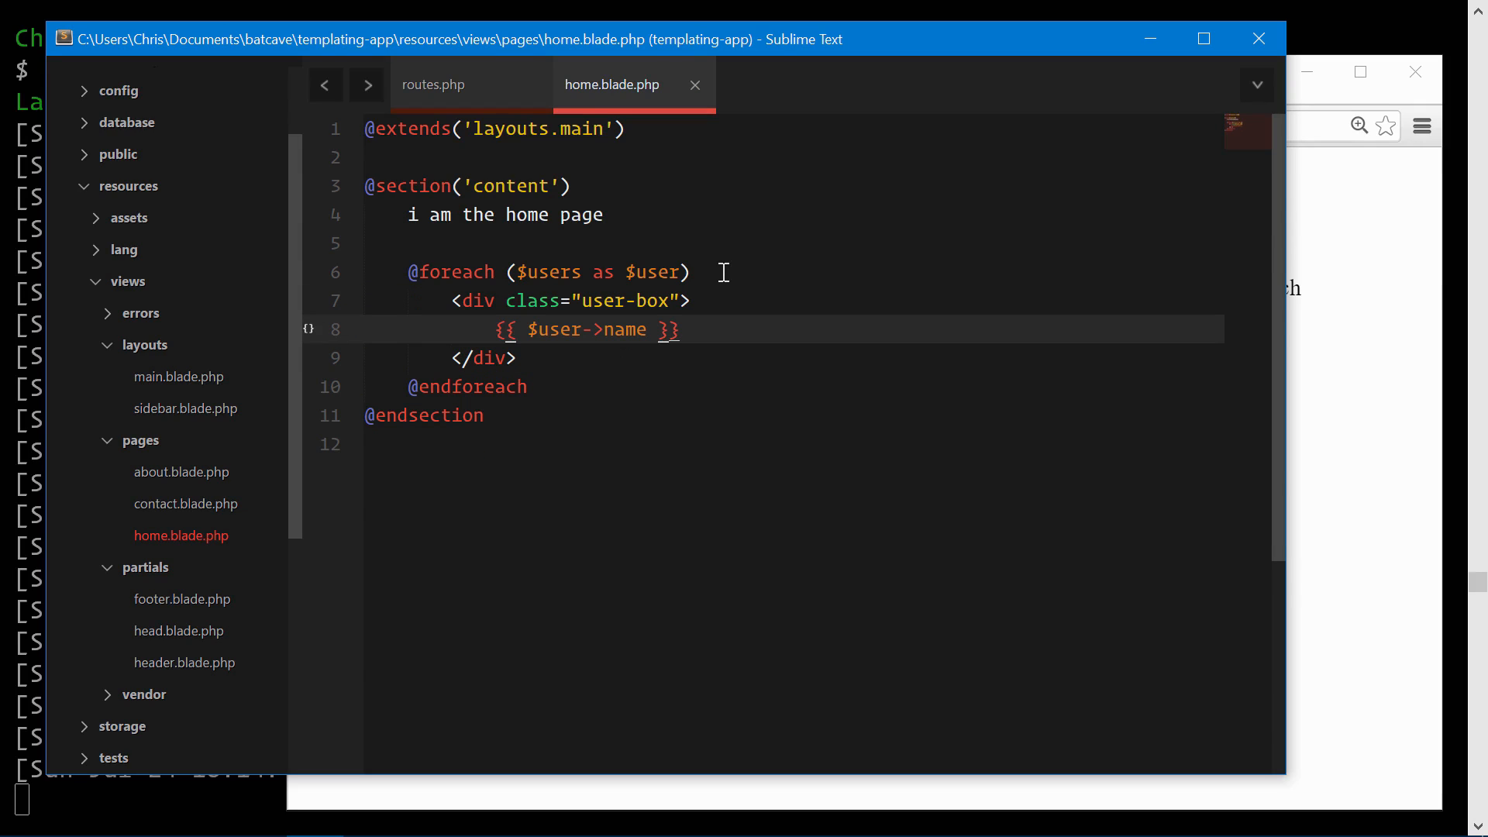
- Fill the user-box with an h2 name, a span with $user->email and a lorem paragraph
type("<h2>")
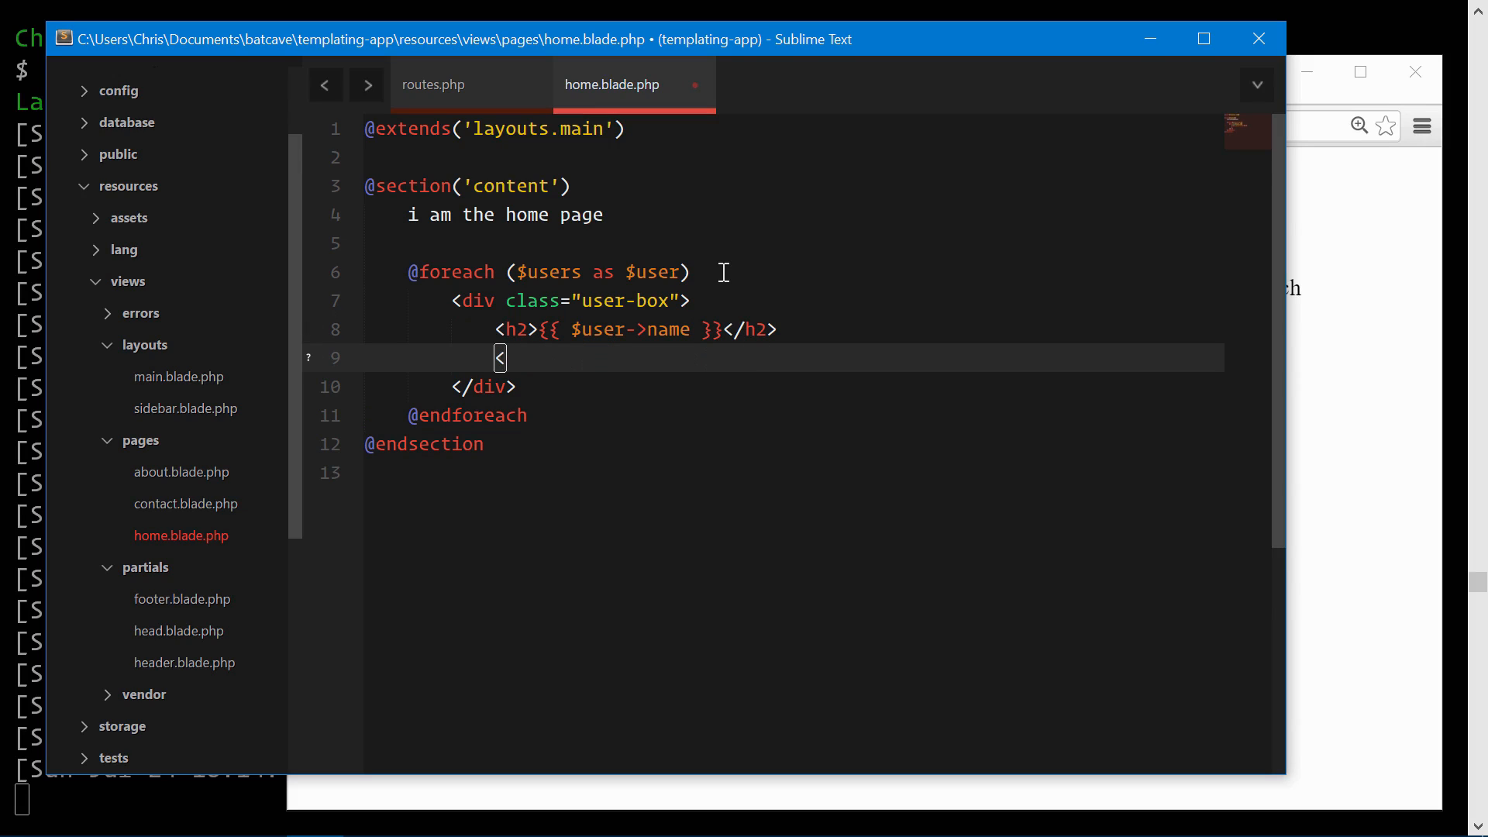
type("<span>{{}}")
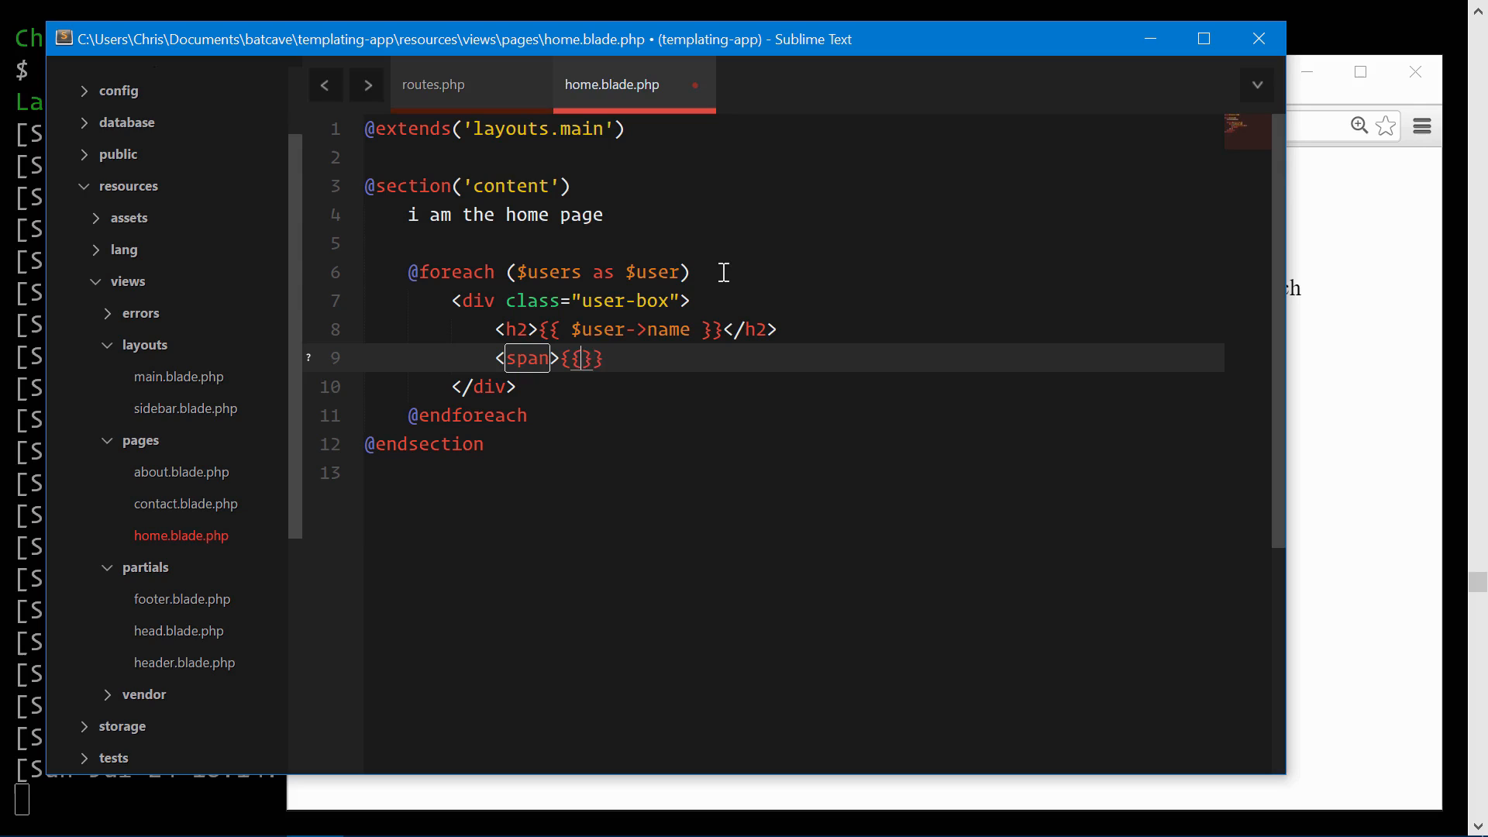
type("$user->email")
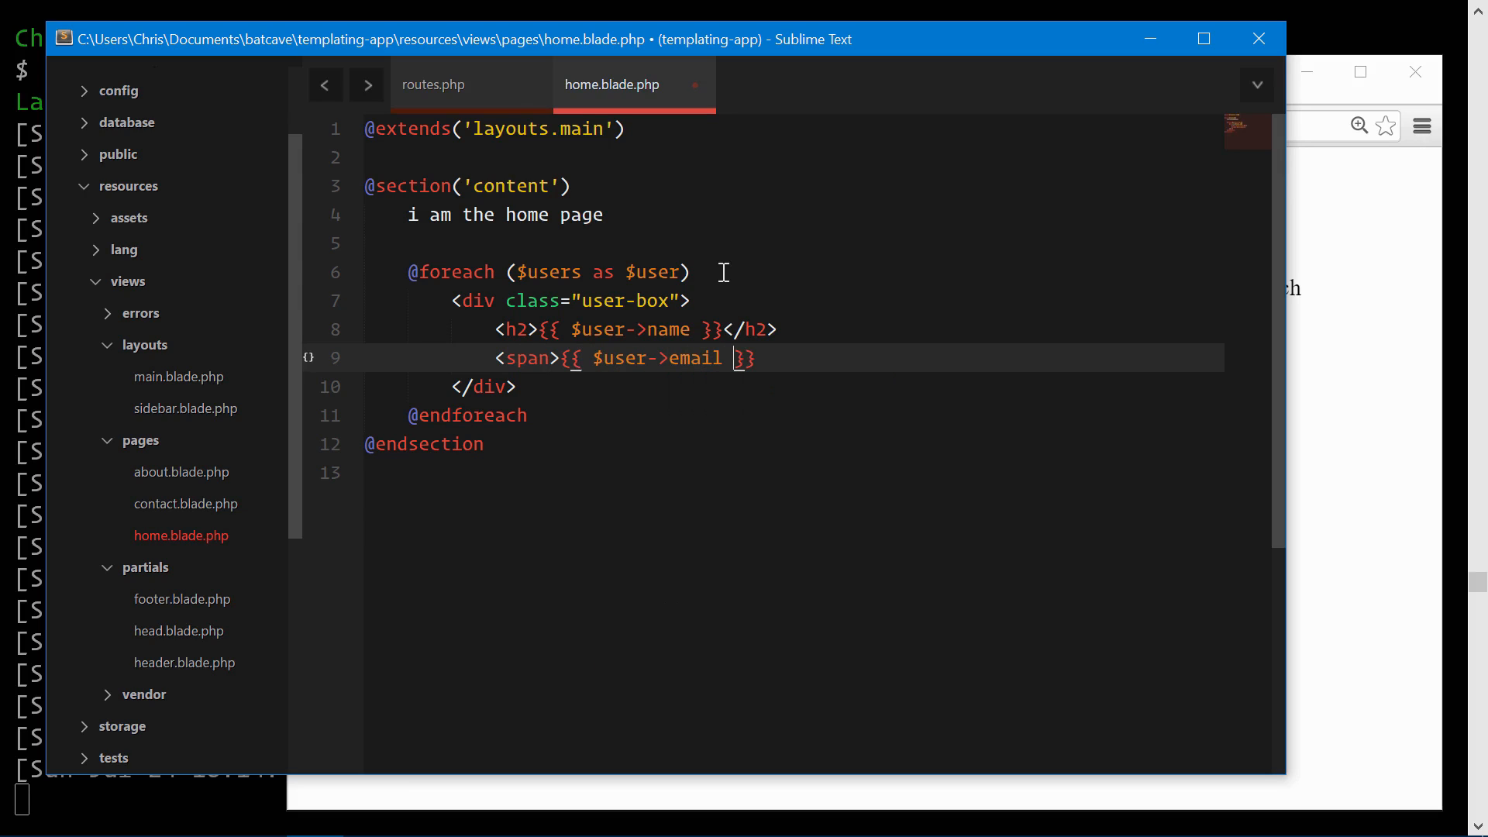
type("</span>")
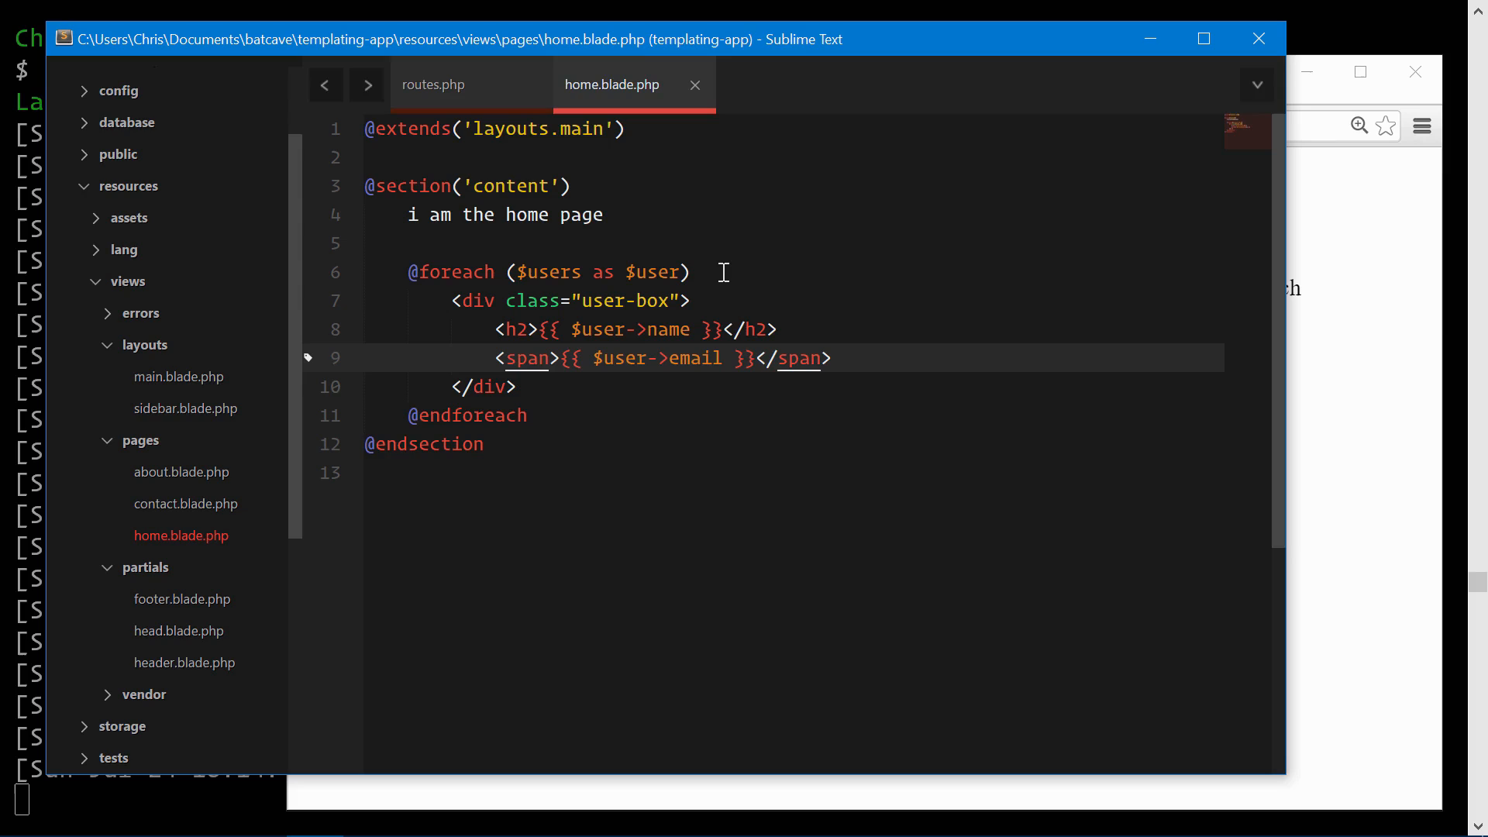
type("<p></p>")
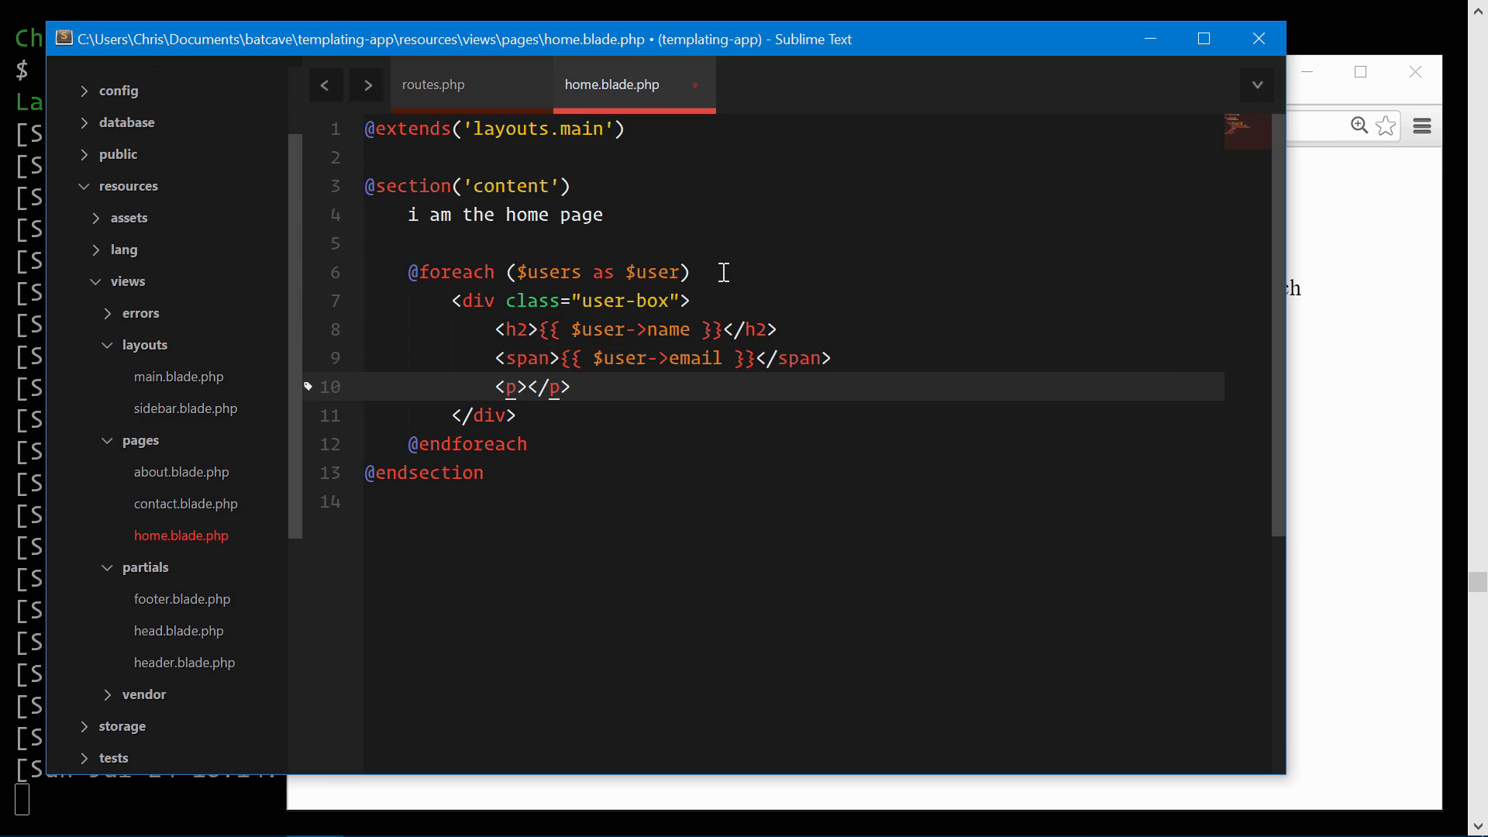
type("lorem")
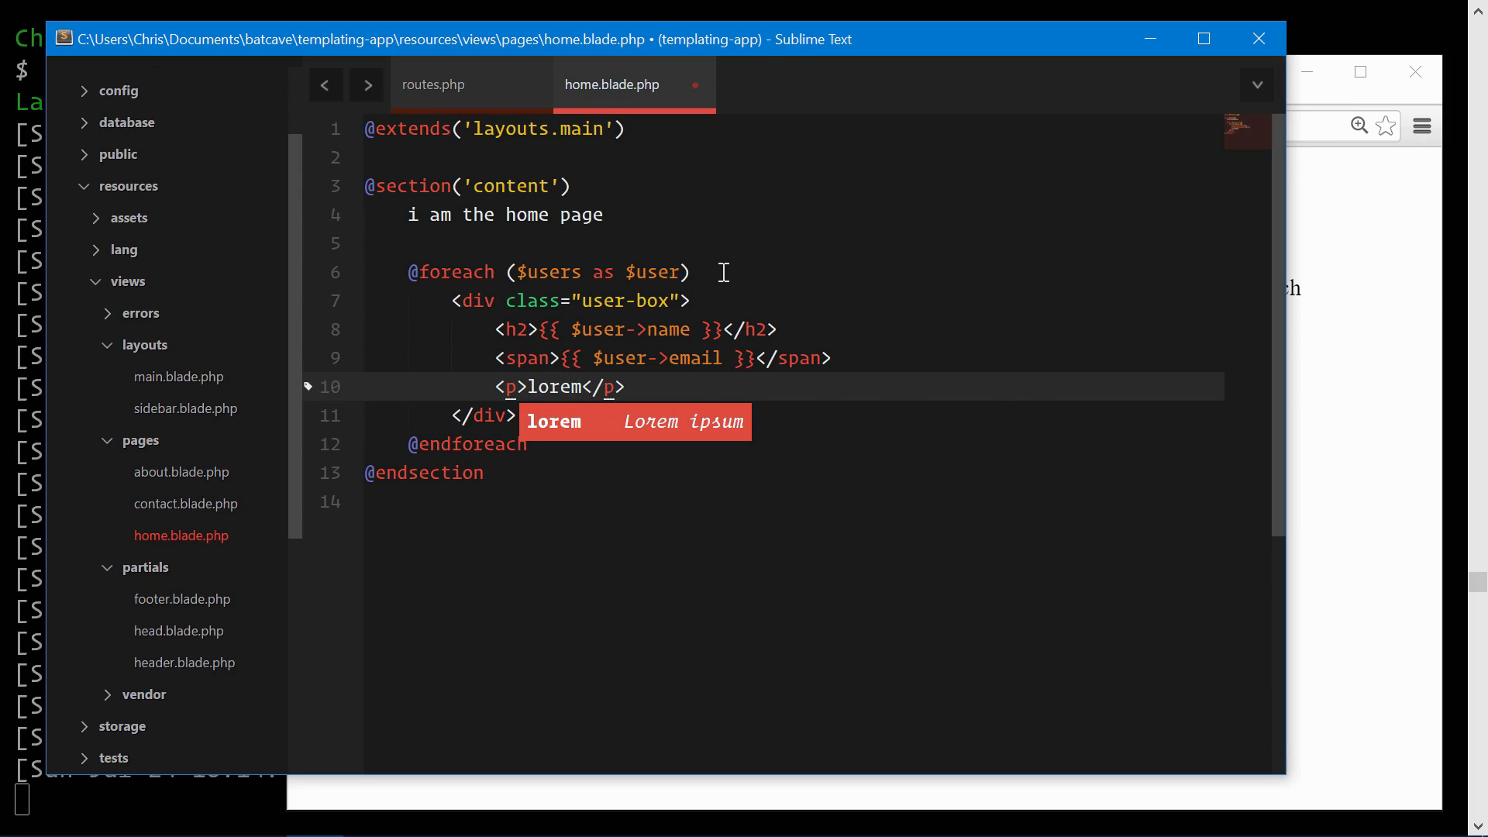
key("Tab")
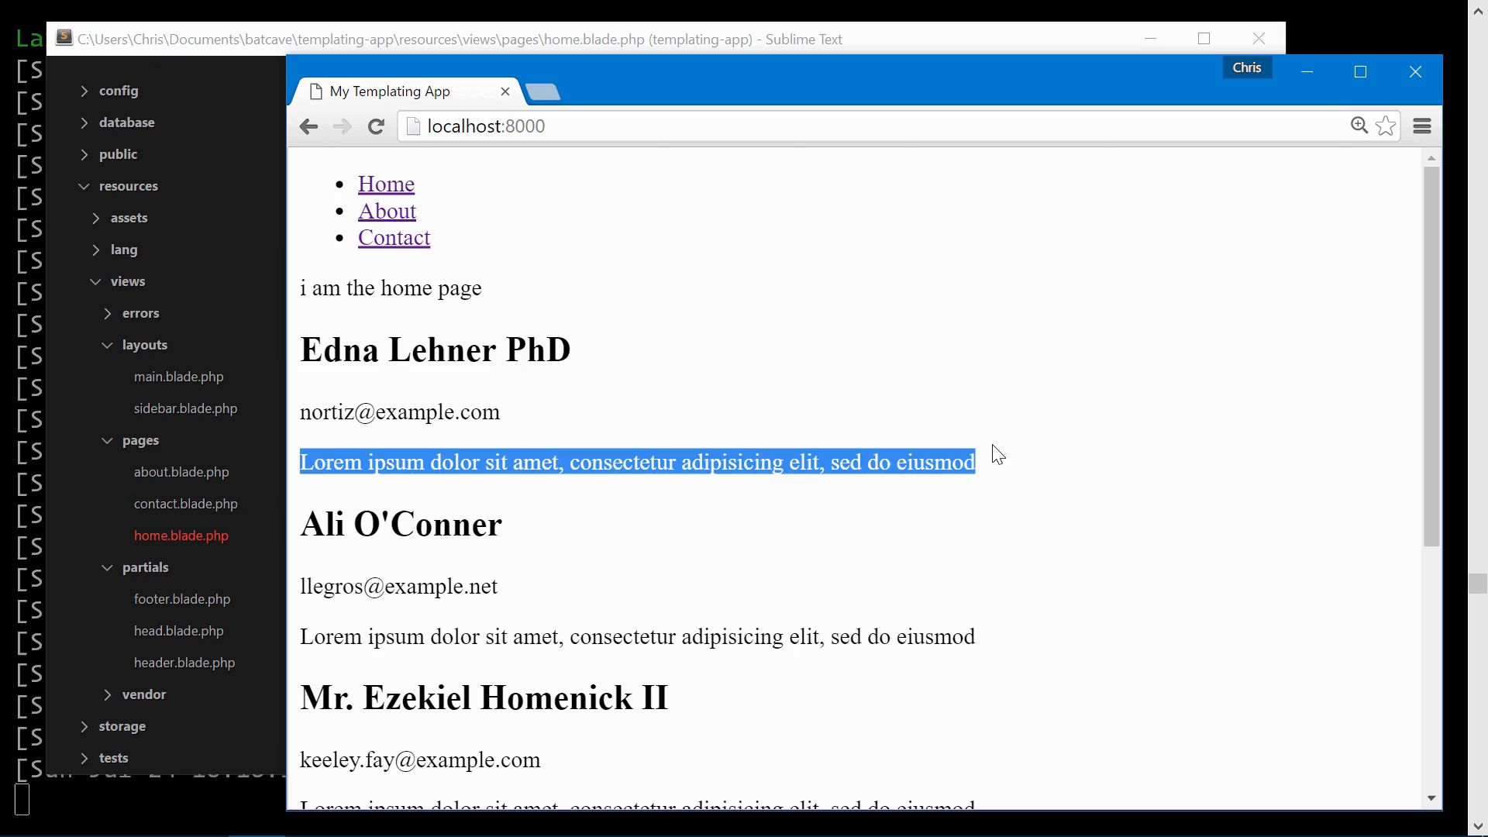
- On the reloaded localhost:8000 page, deselect the placeholder paragraph text
left_click(992, 455)
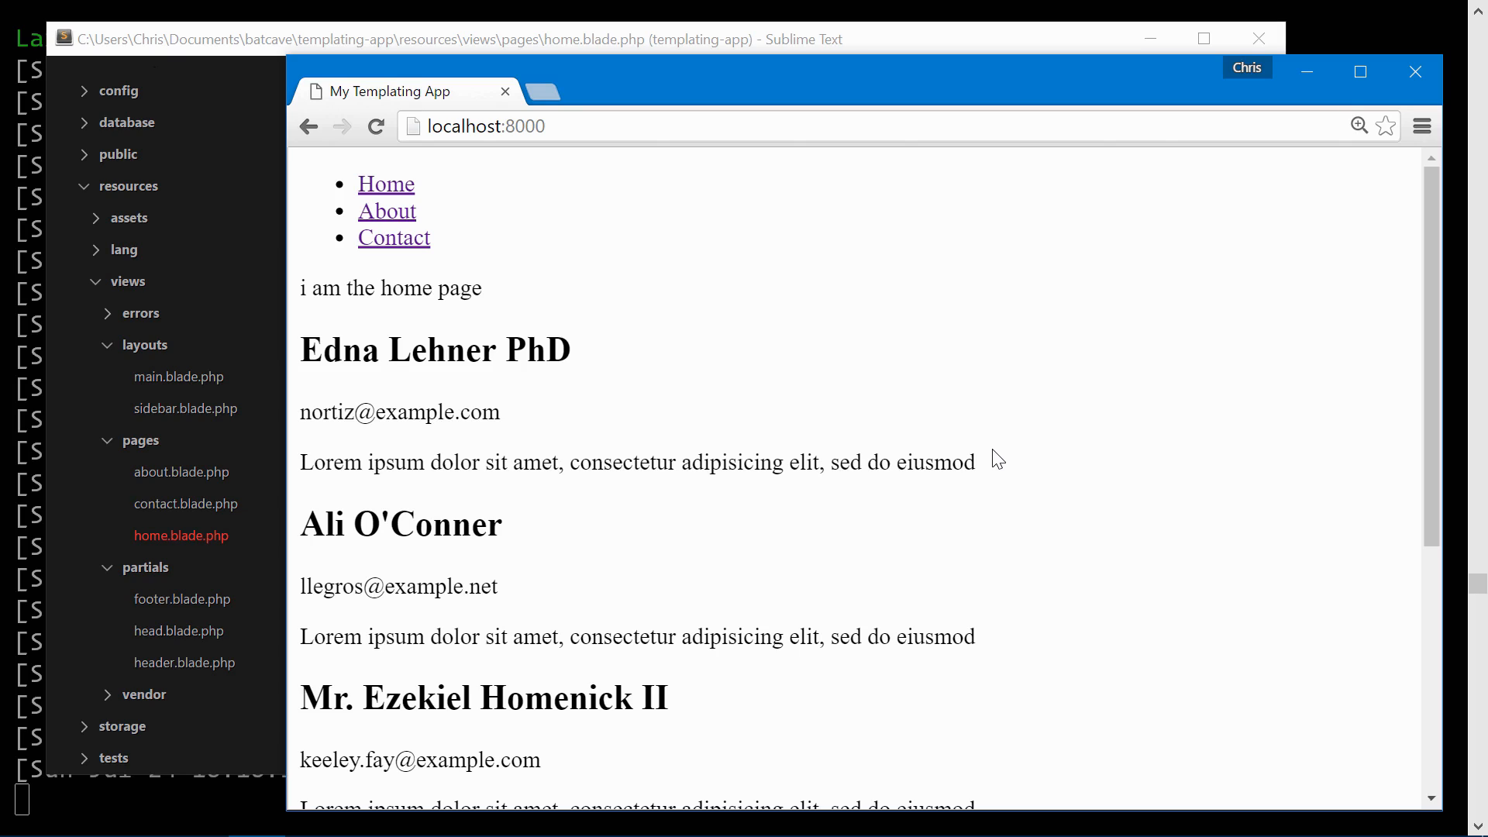
mouse_move(725, 49)
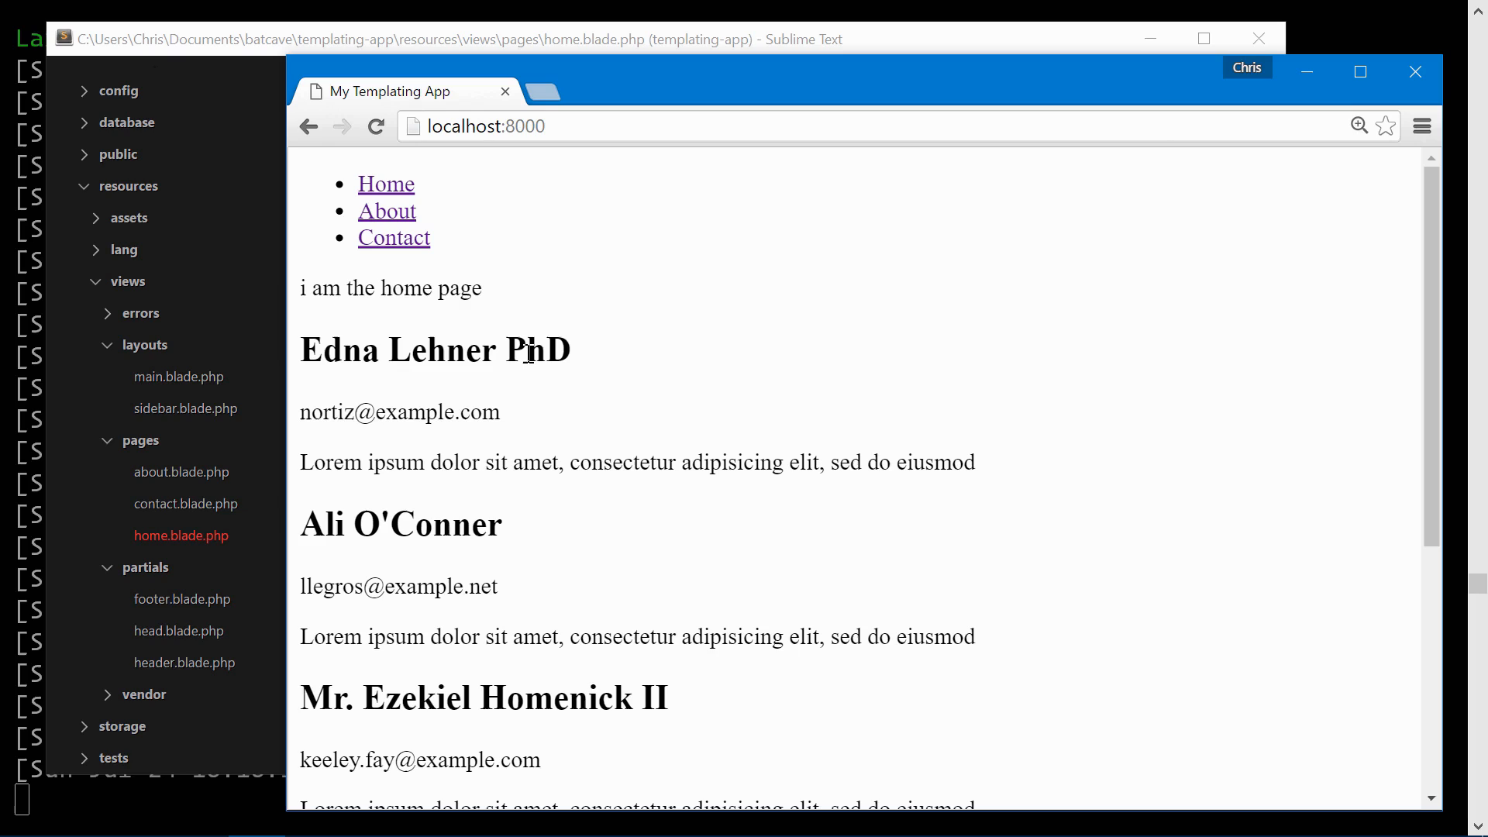
mouse_move(549, 419)
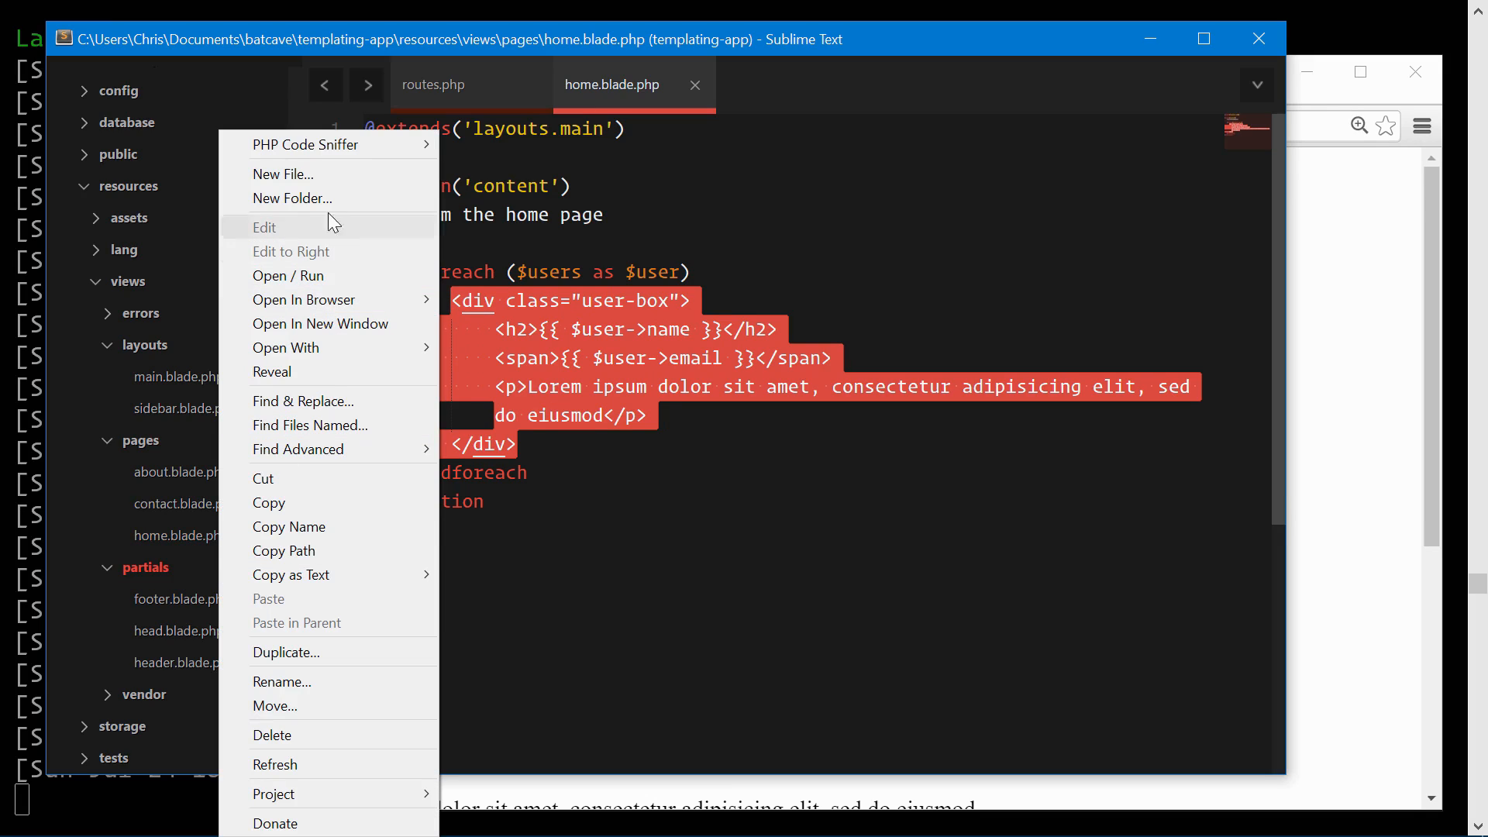
- Save a new file user-box.blade.php in the partials folder, then reopen it from the tabs
left_click(281, 681)
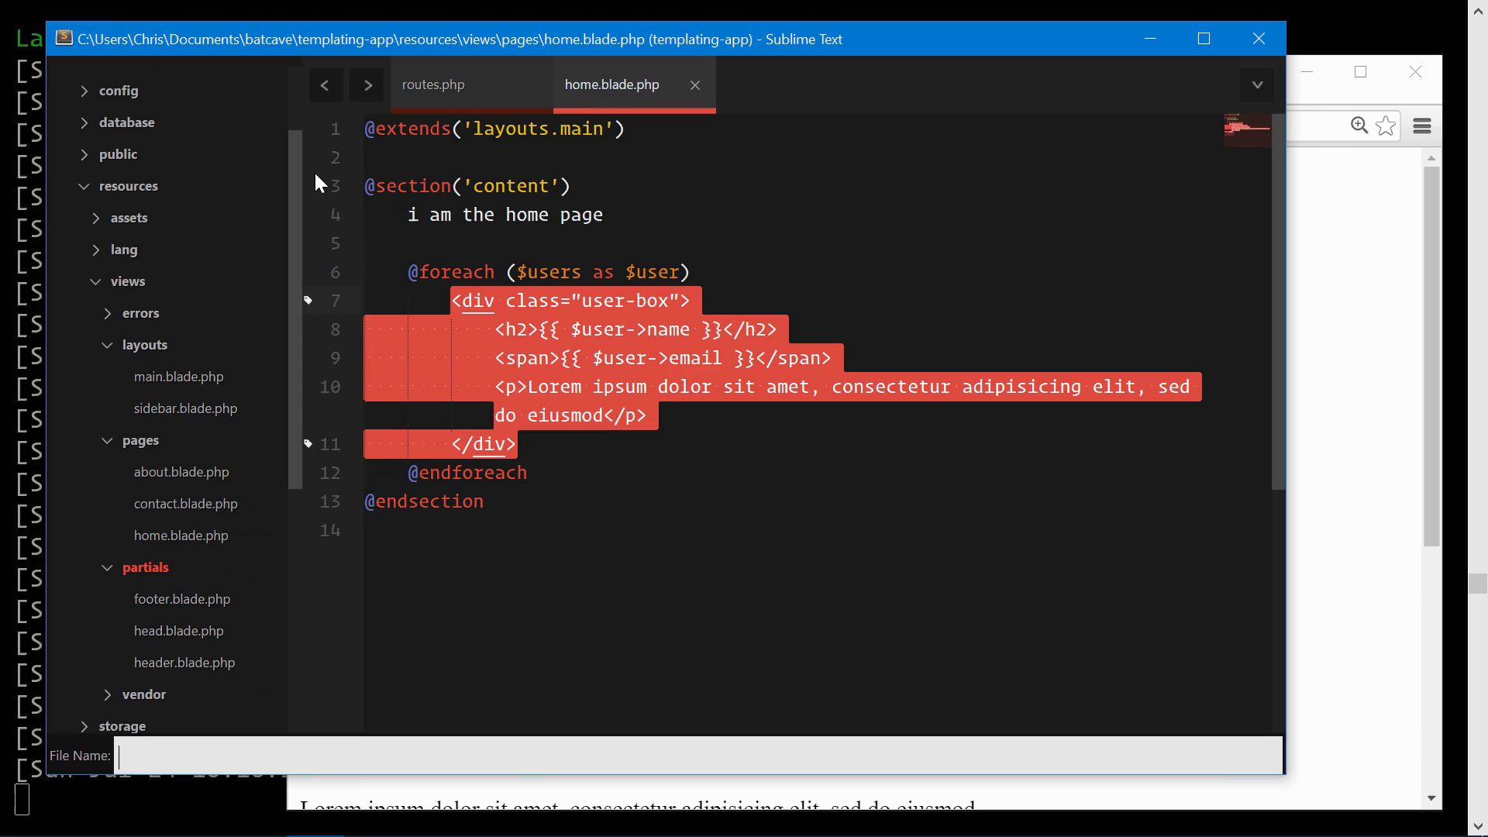
type("user-box.bla")
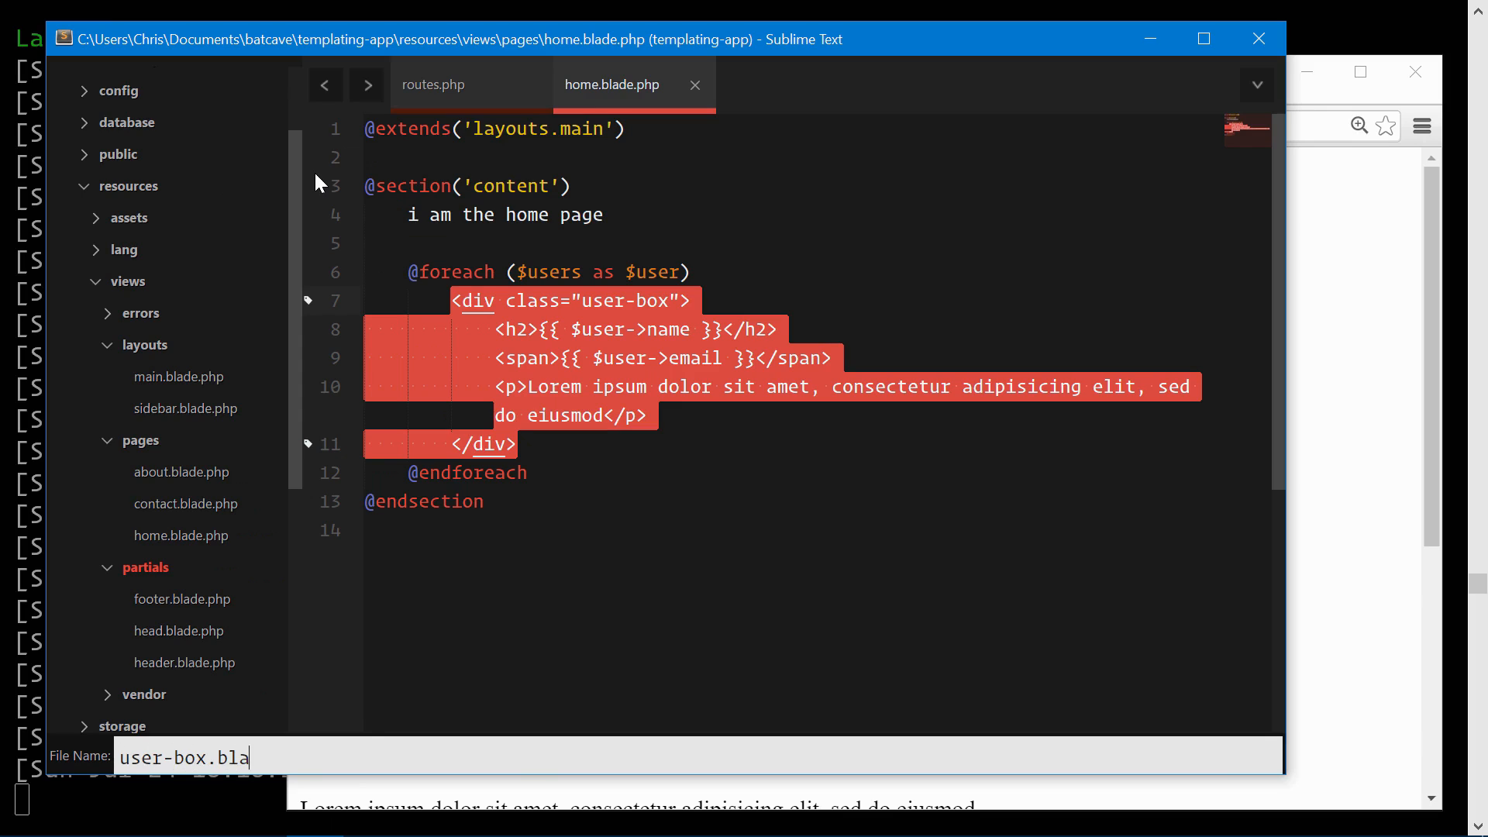
key("Enter")
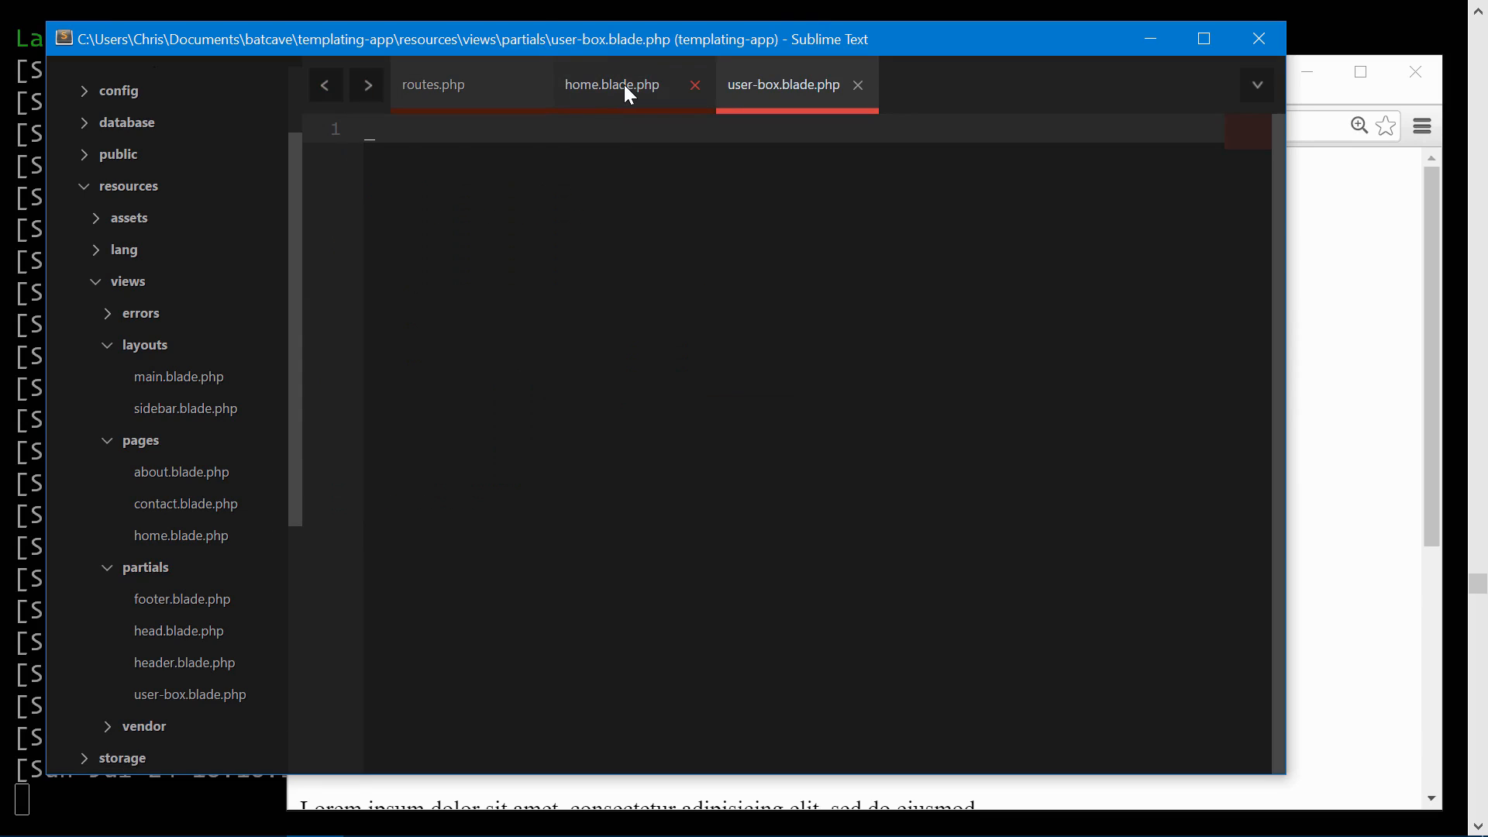
left_click(613, 84)
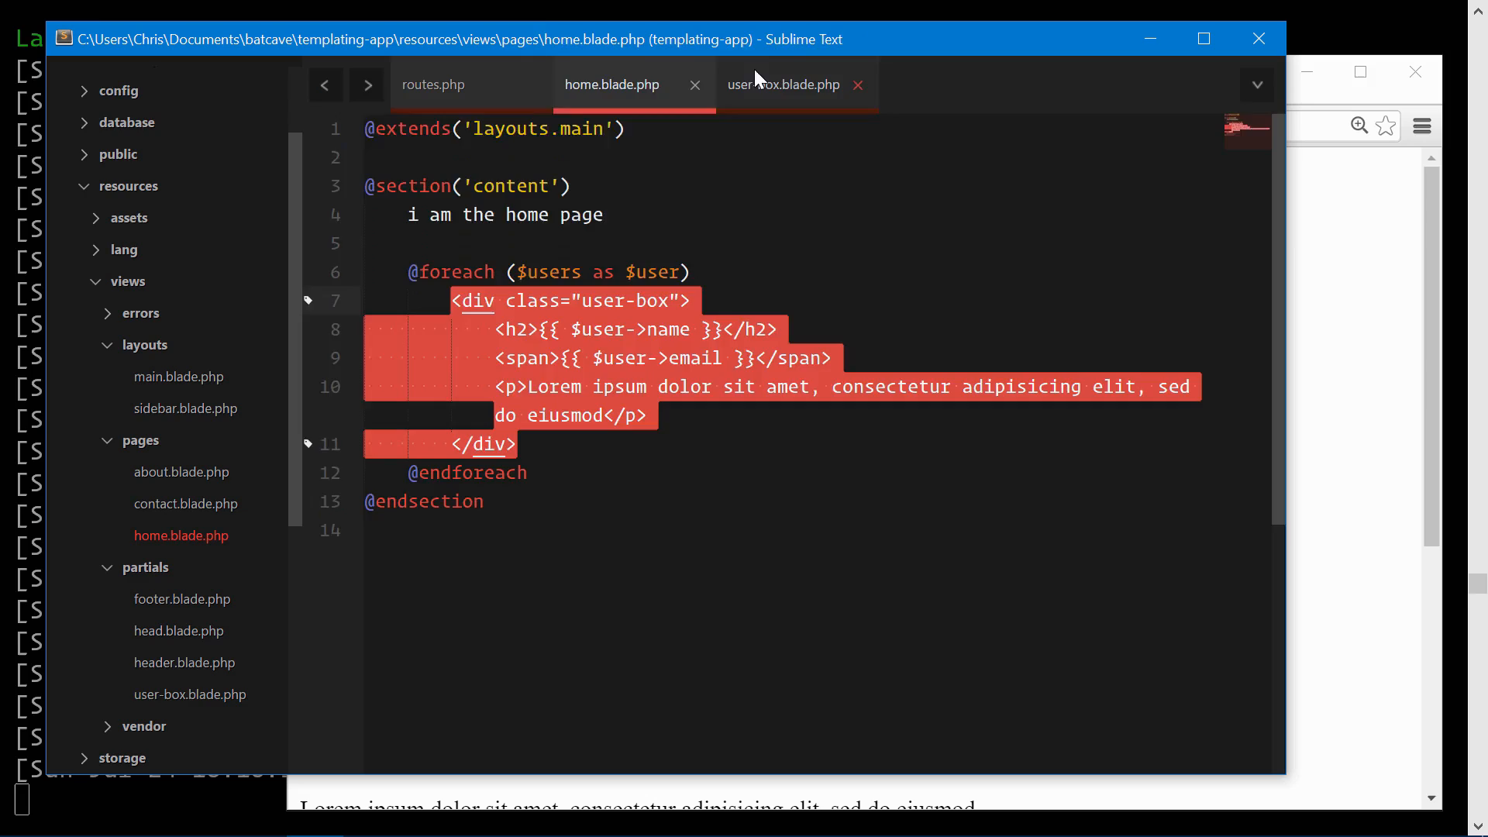
left_click(784, 84)
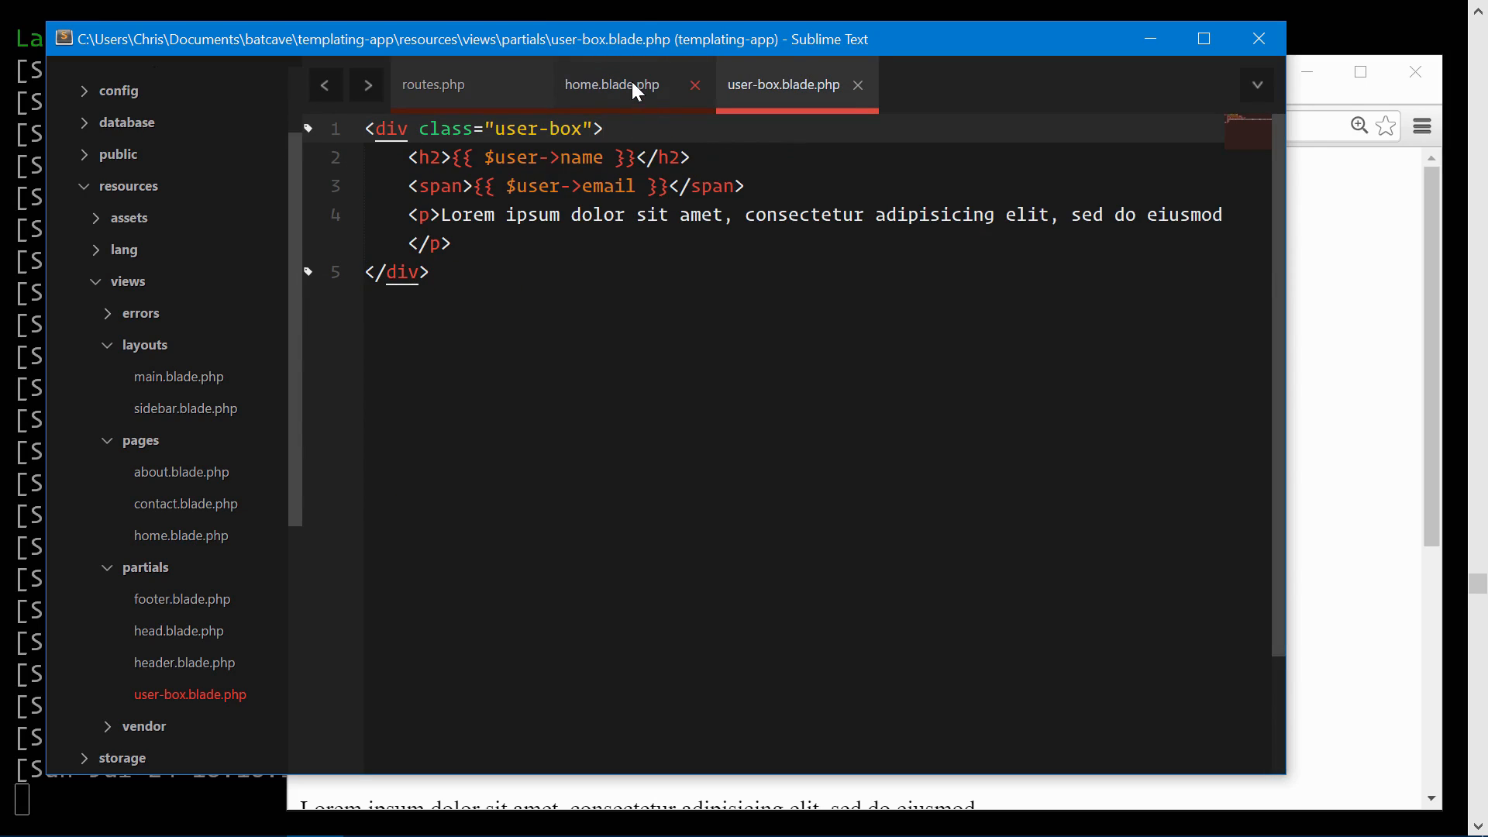
left_click(612, 84)
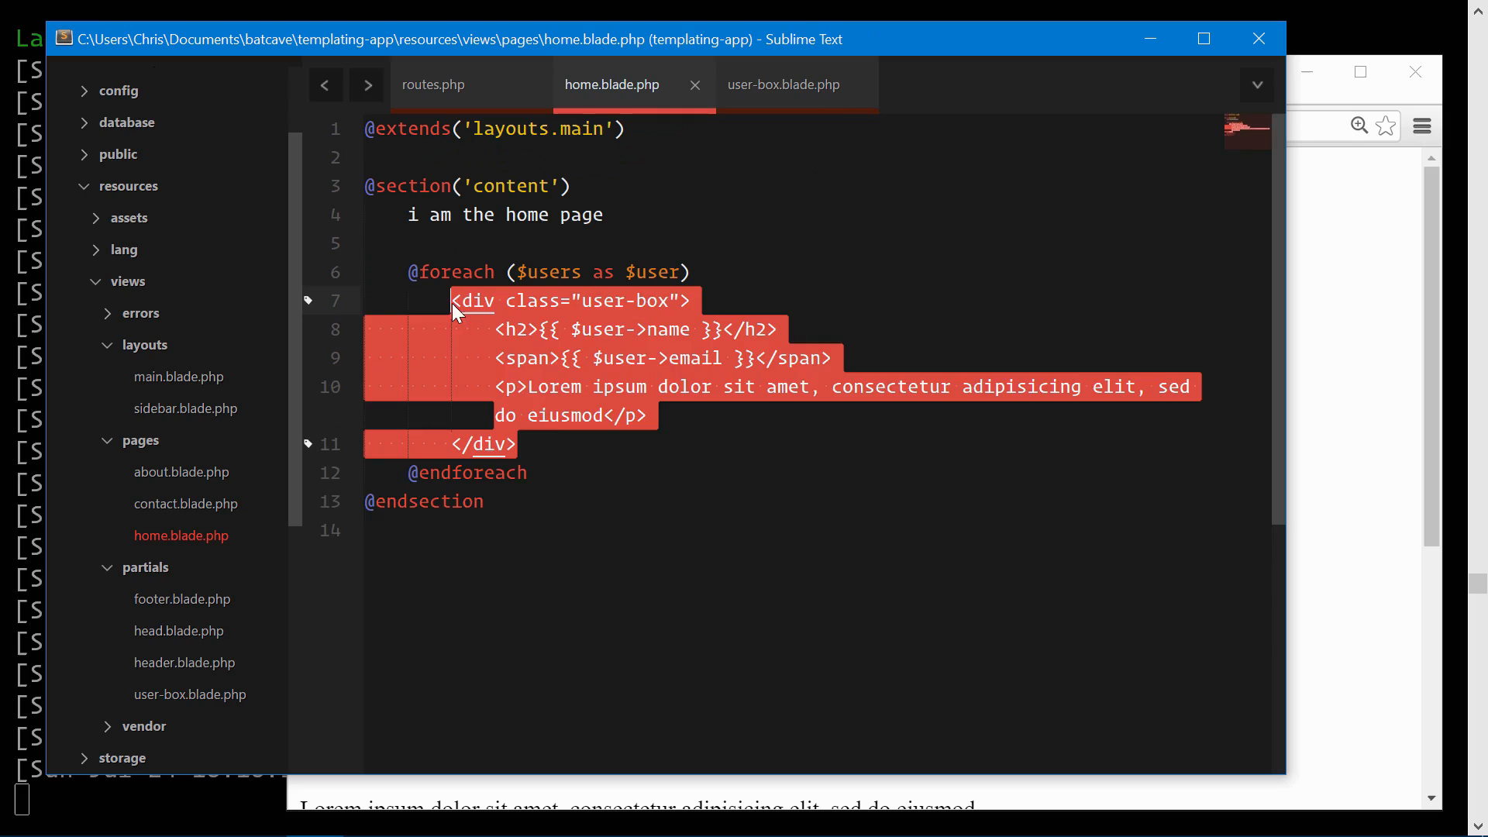
type("@include()")
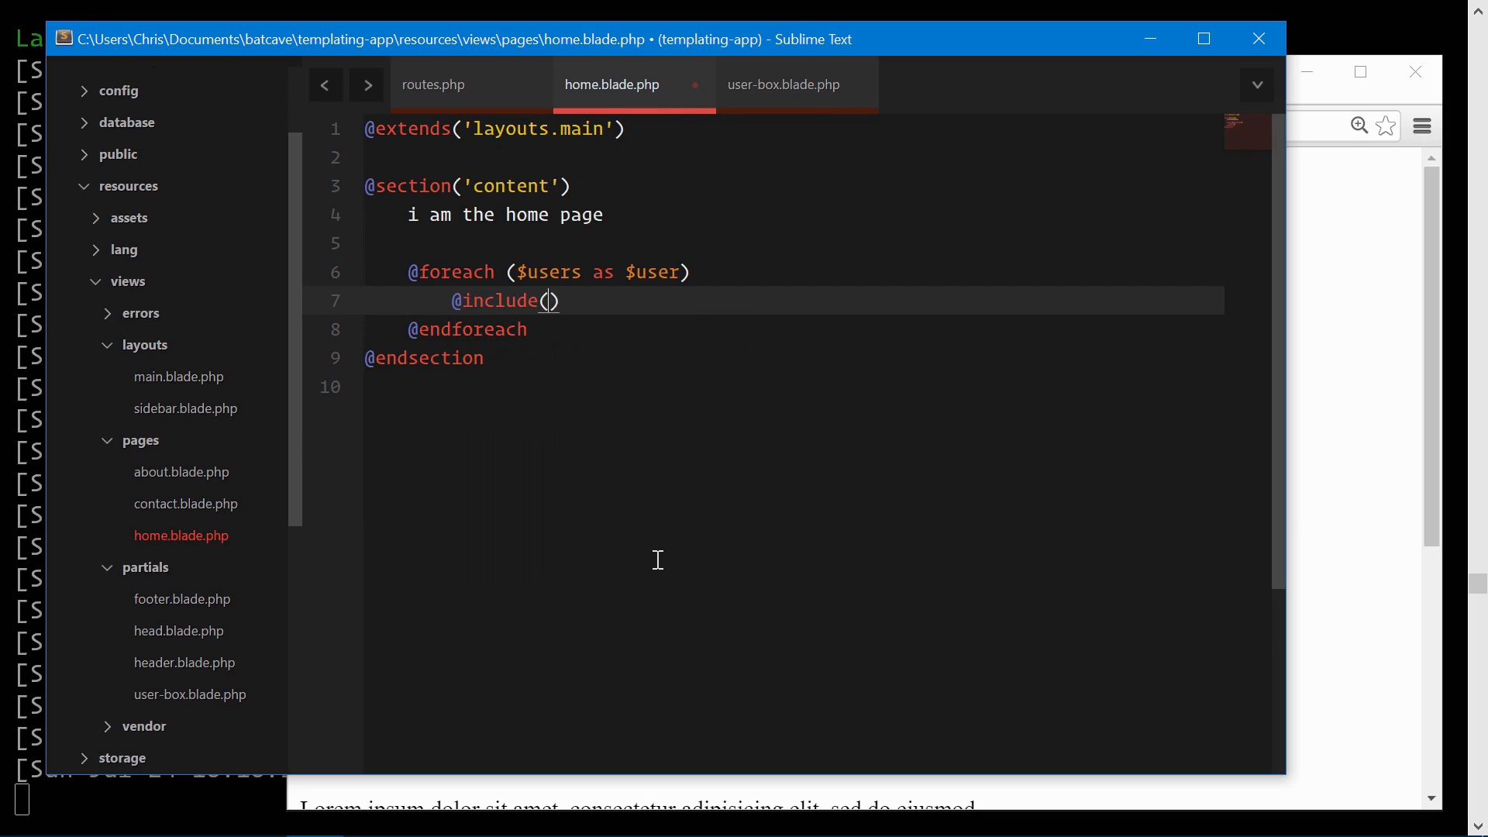
type("'partials.'")
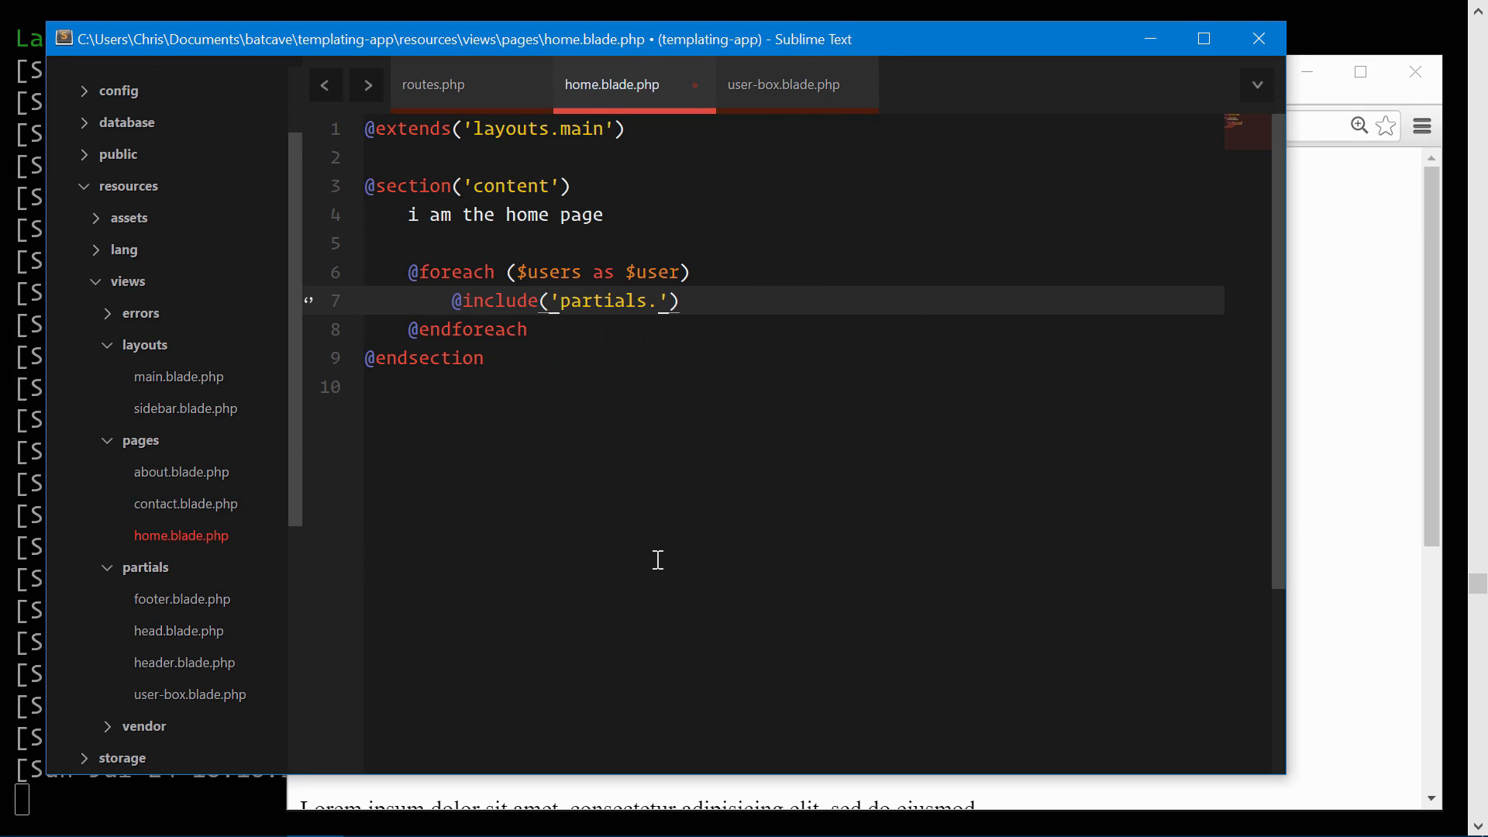
type("user-box")
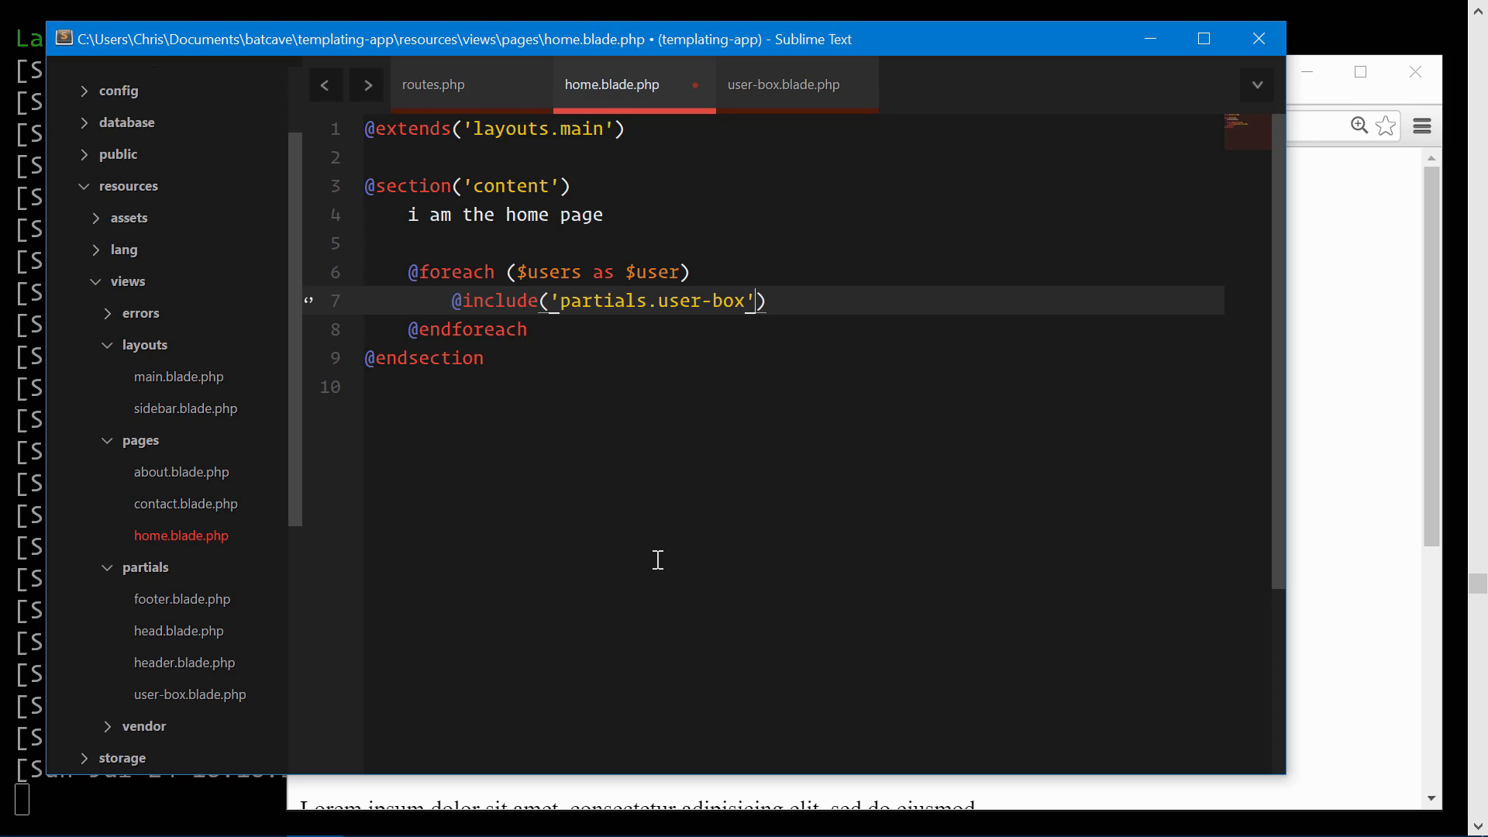
type(", ['user'")
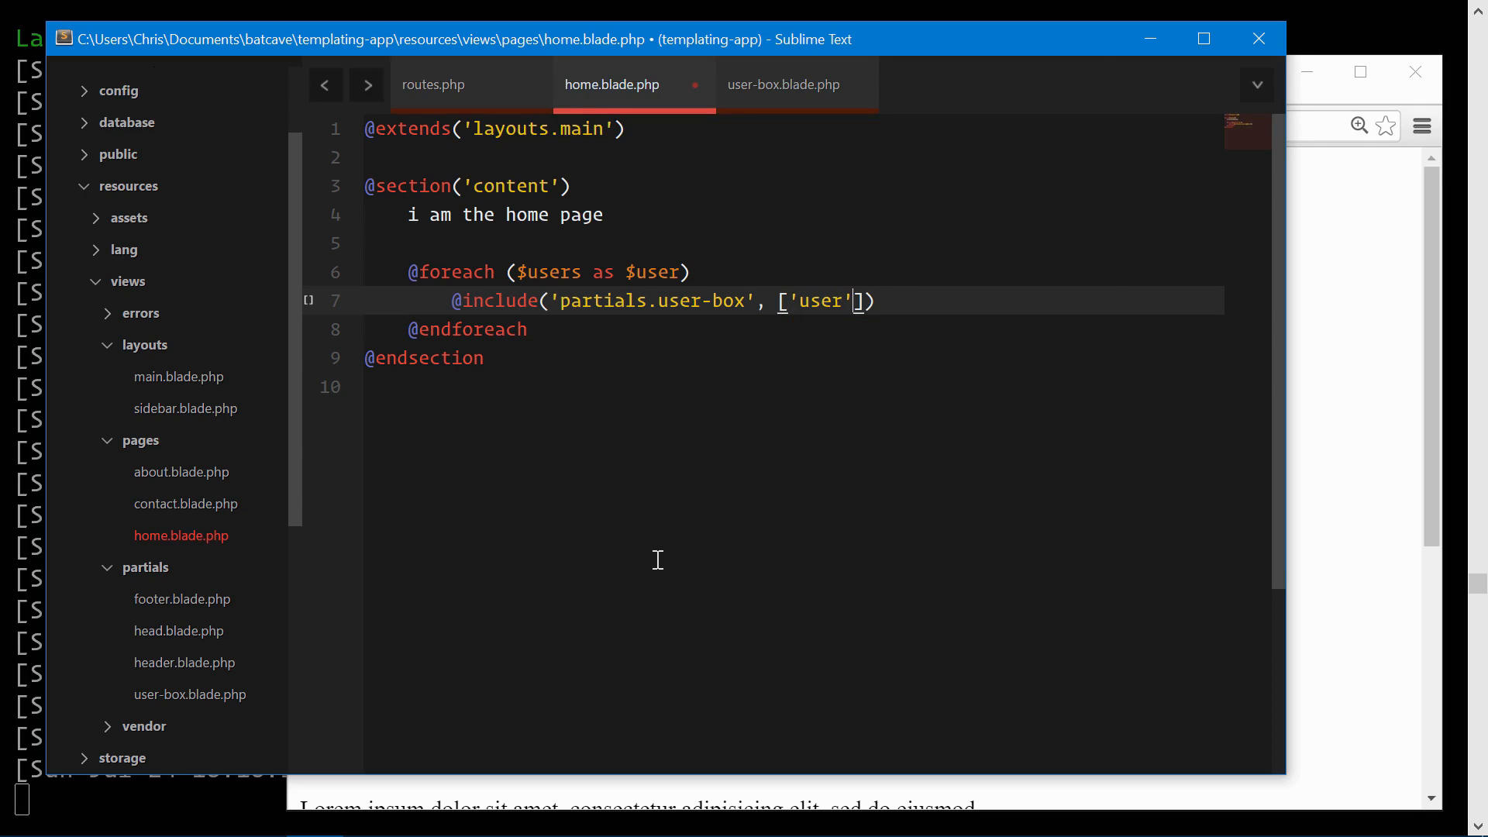
type("=> $user")
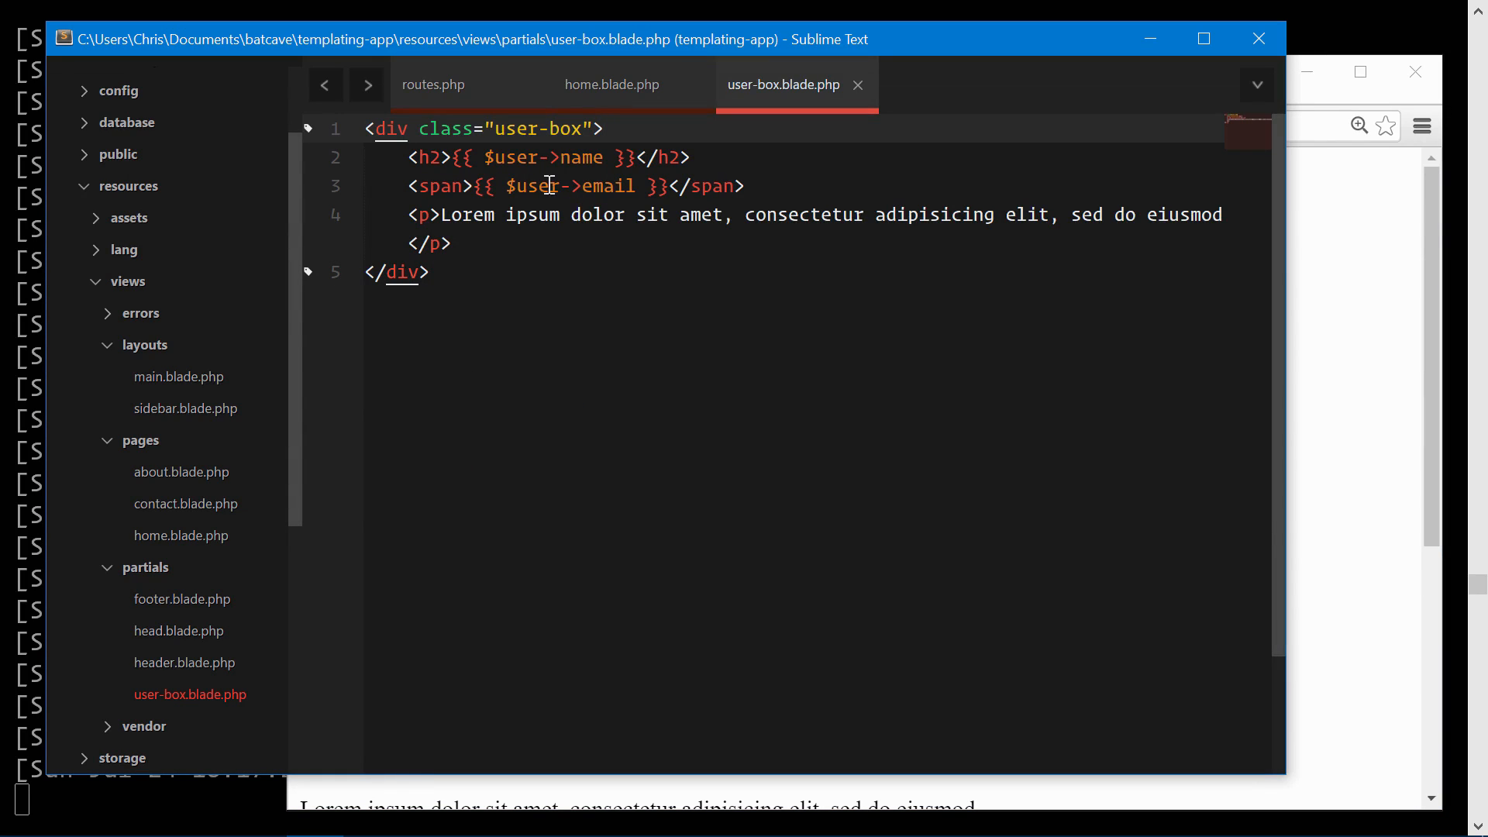
mouse_move(725, 215)
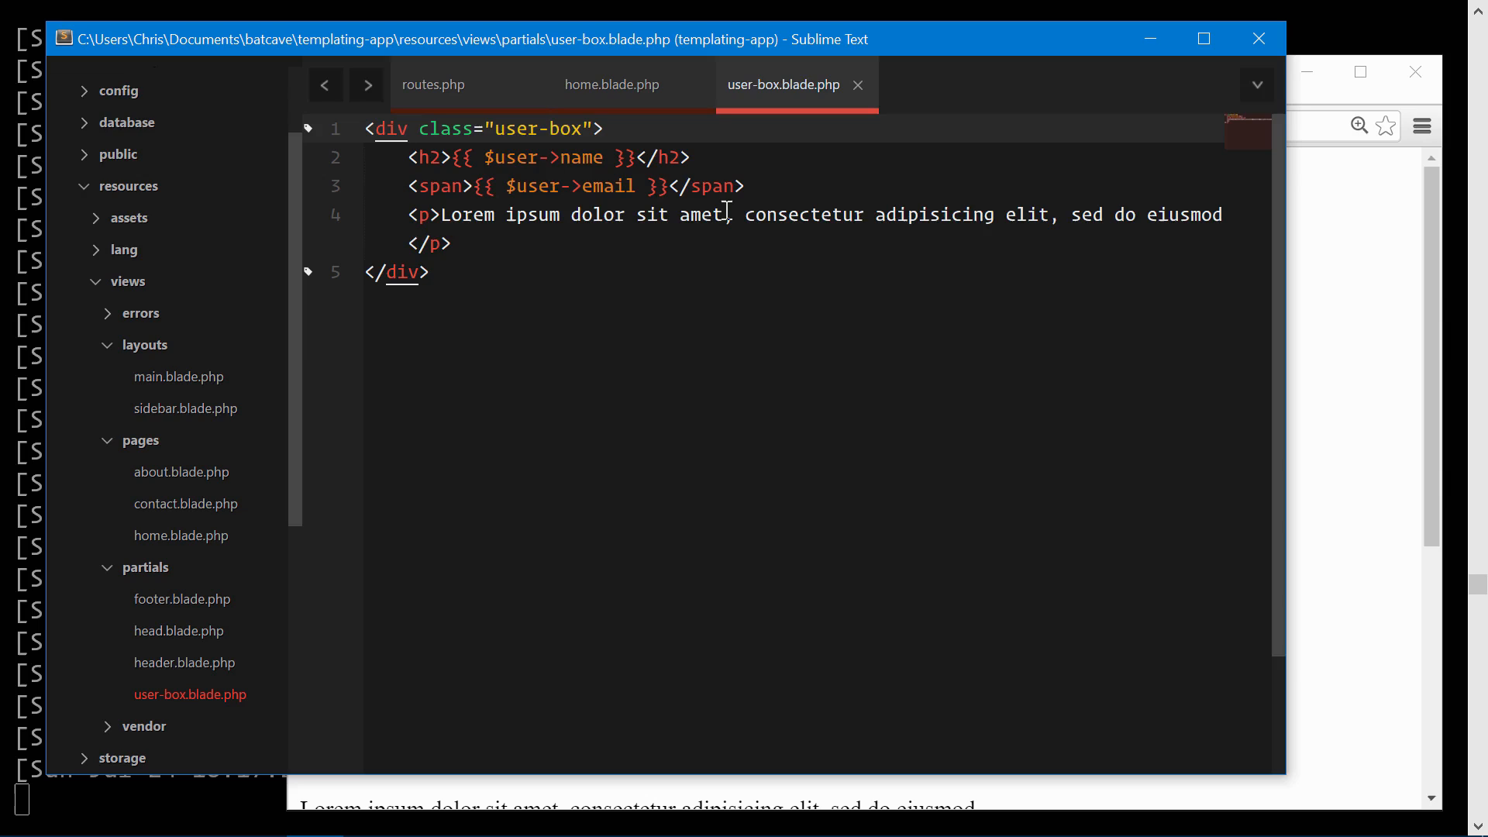
key("ctrl+p")
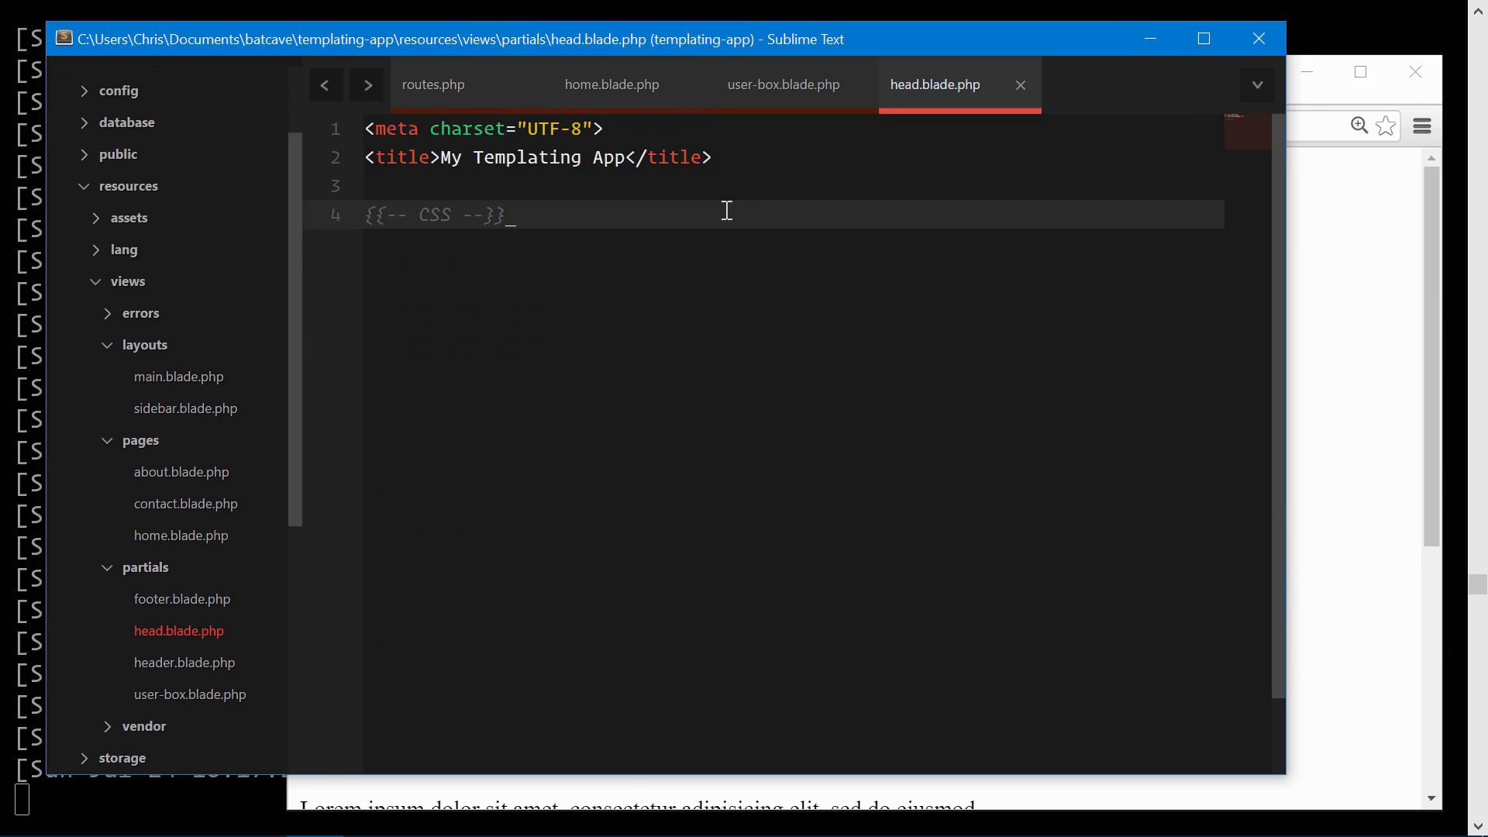
- Add a style block: .user-box background #F2F2F2, border-radius 4px, padding 20px, margin-bottom 15px
type("<style>")
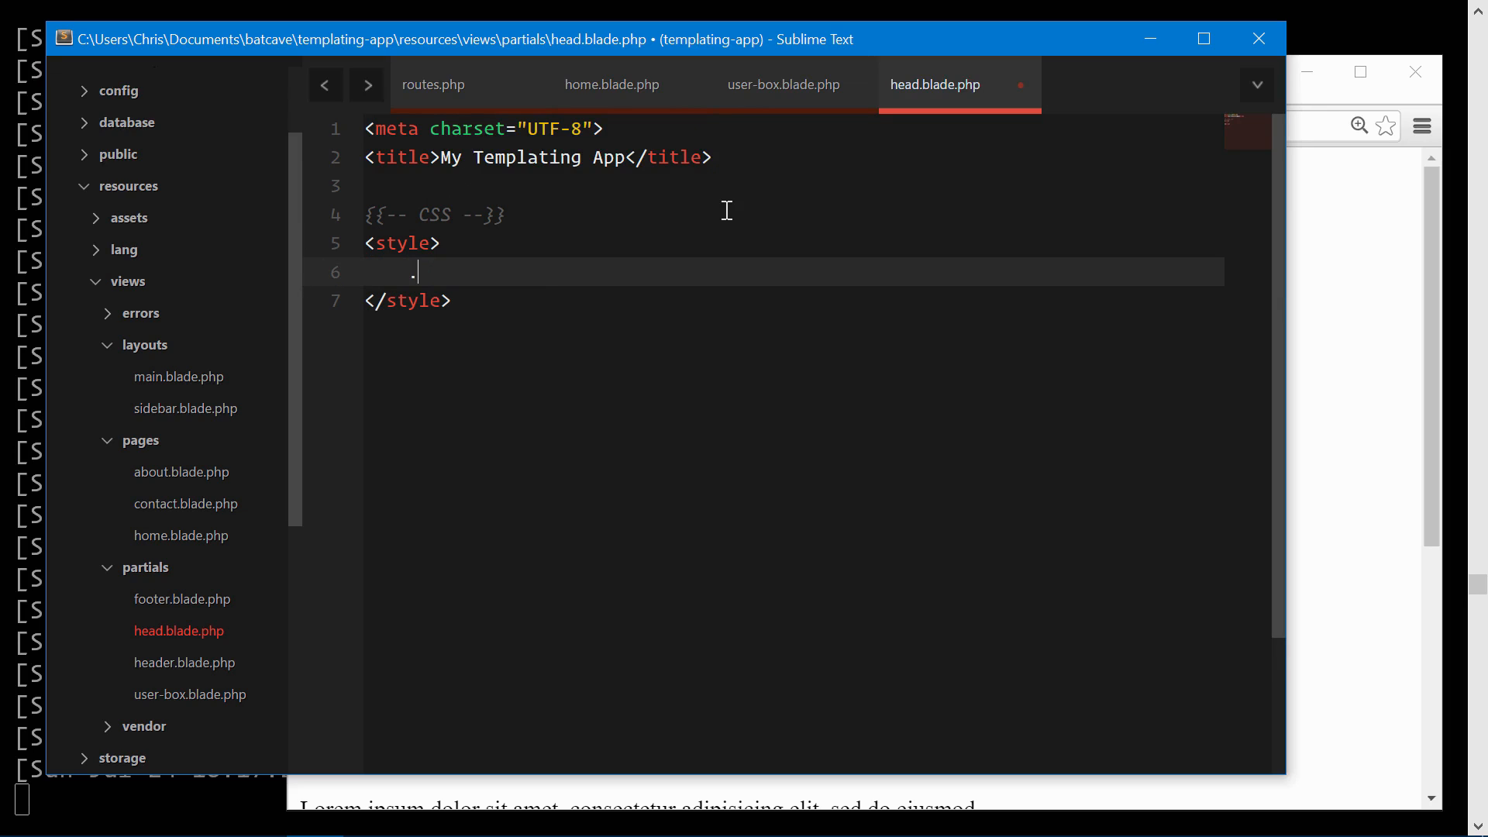
type(".user-box {")
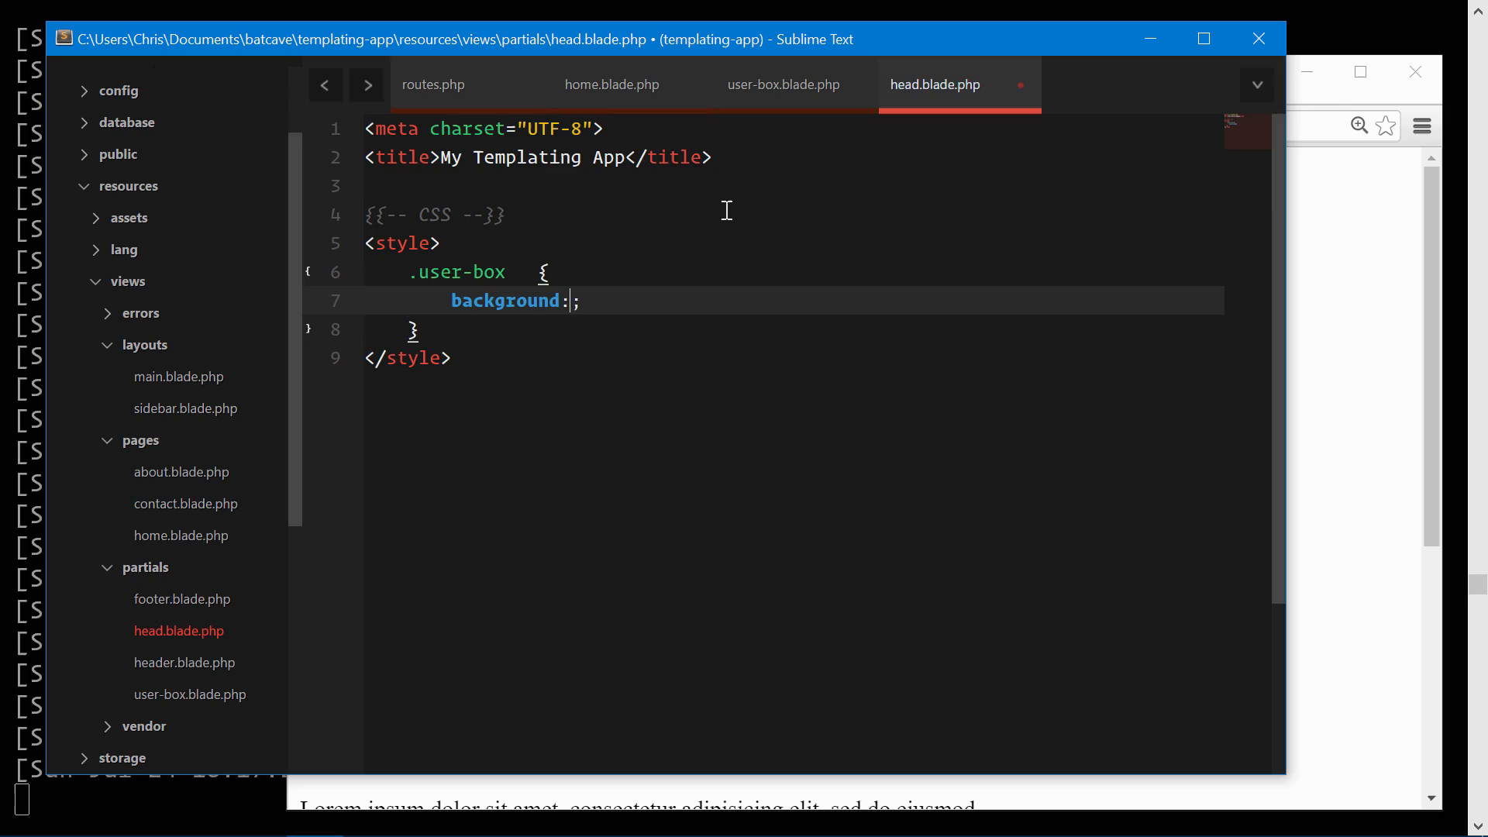
type("#")
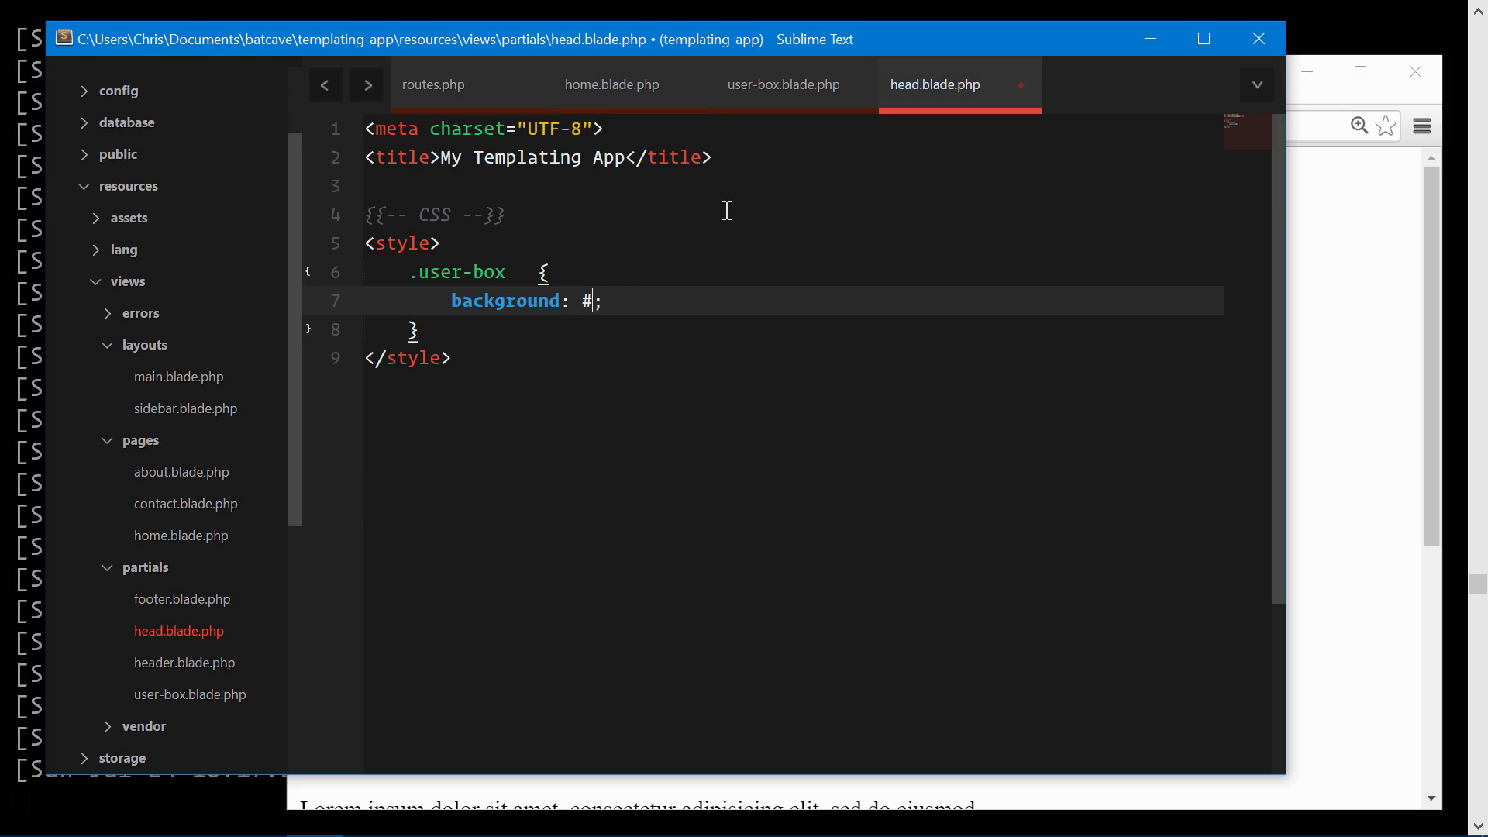
type("F2F2F2")
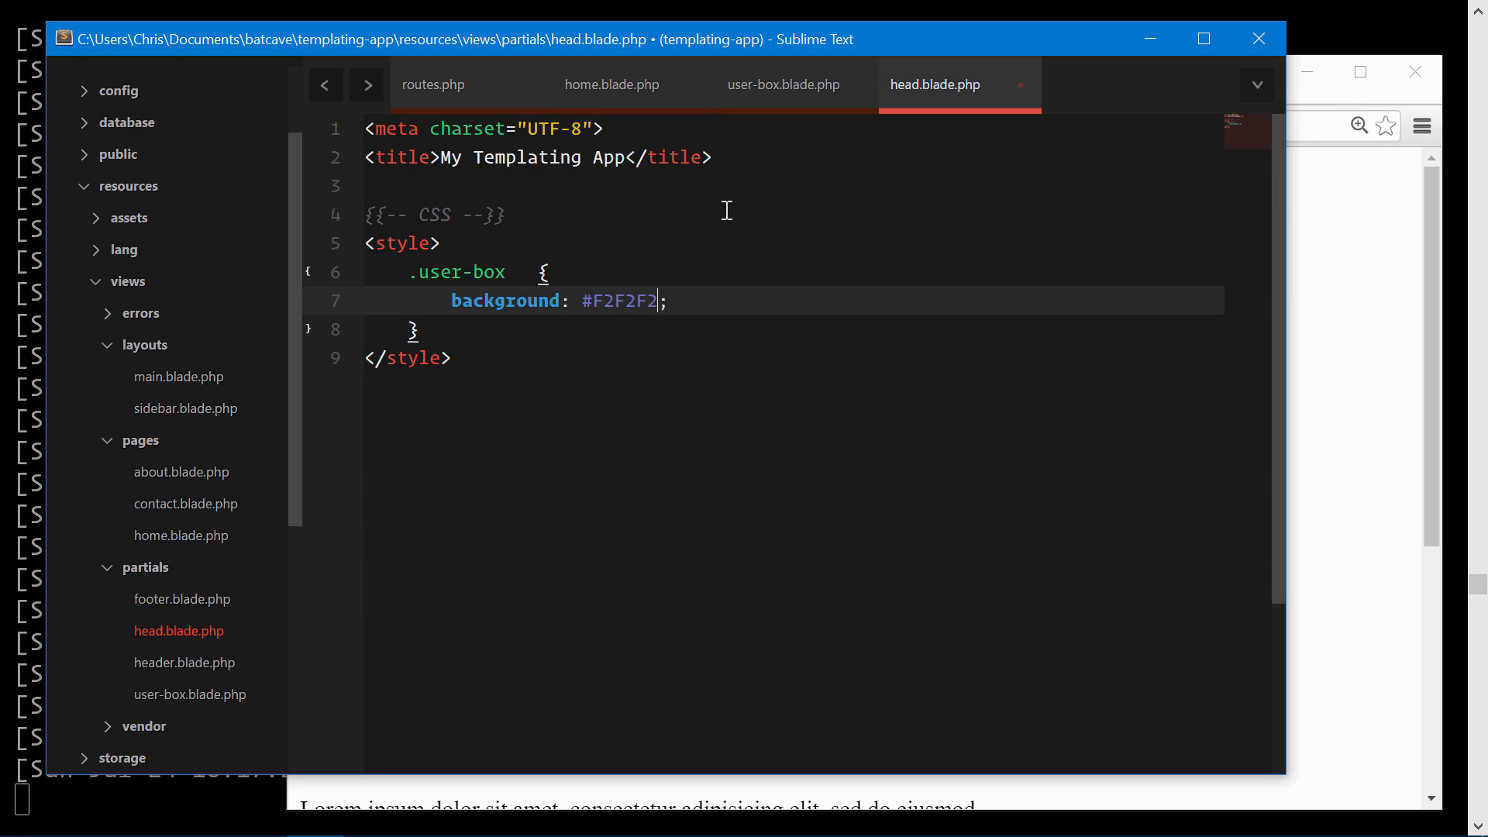
type("border-ra")
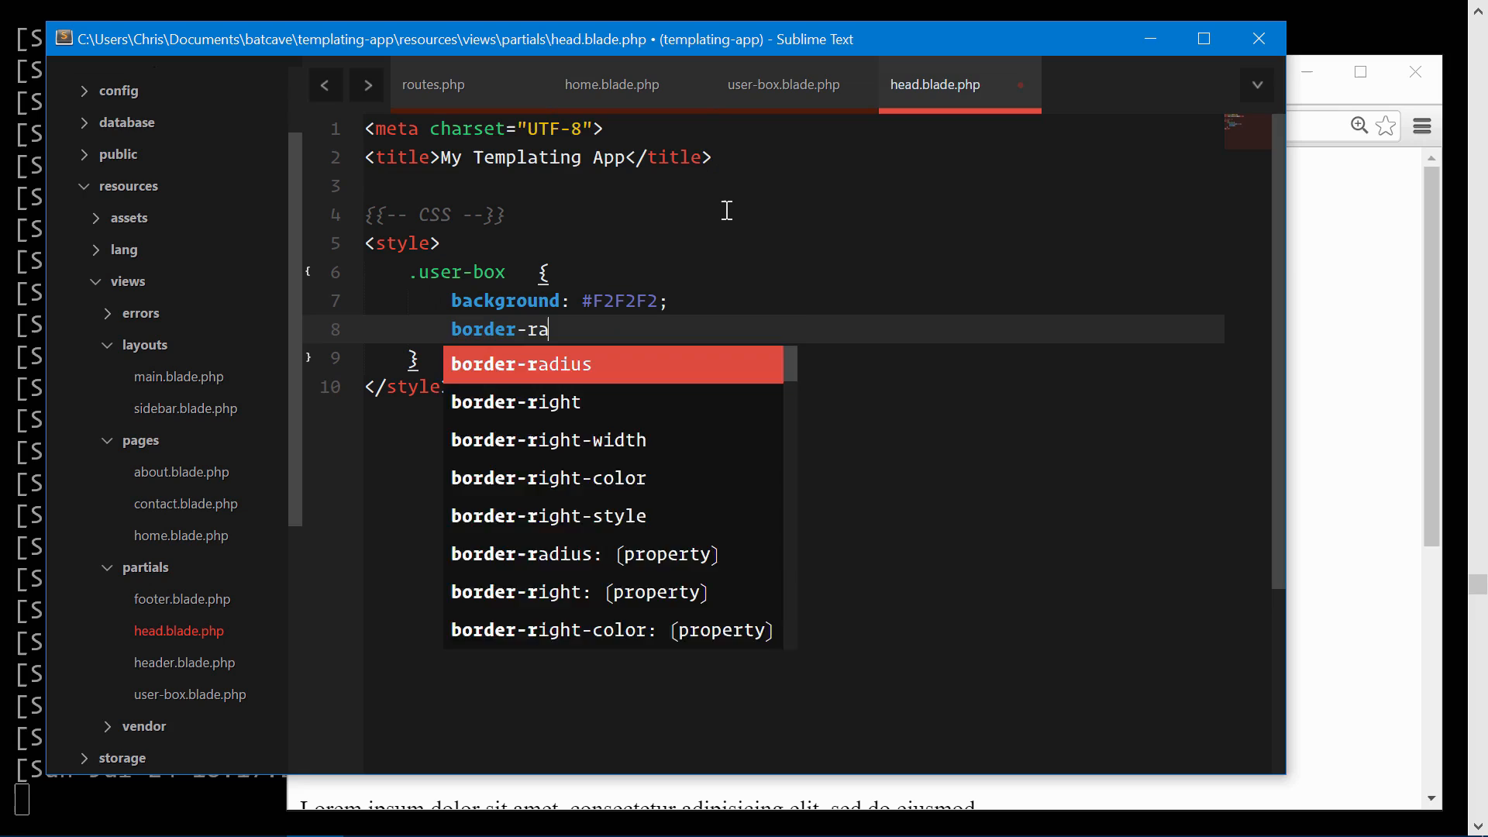
type("dius: 4px;")
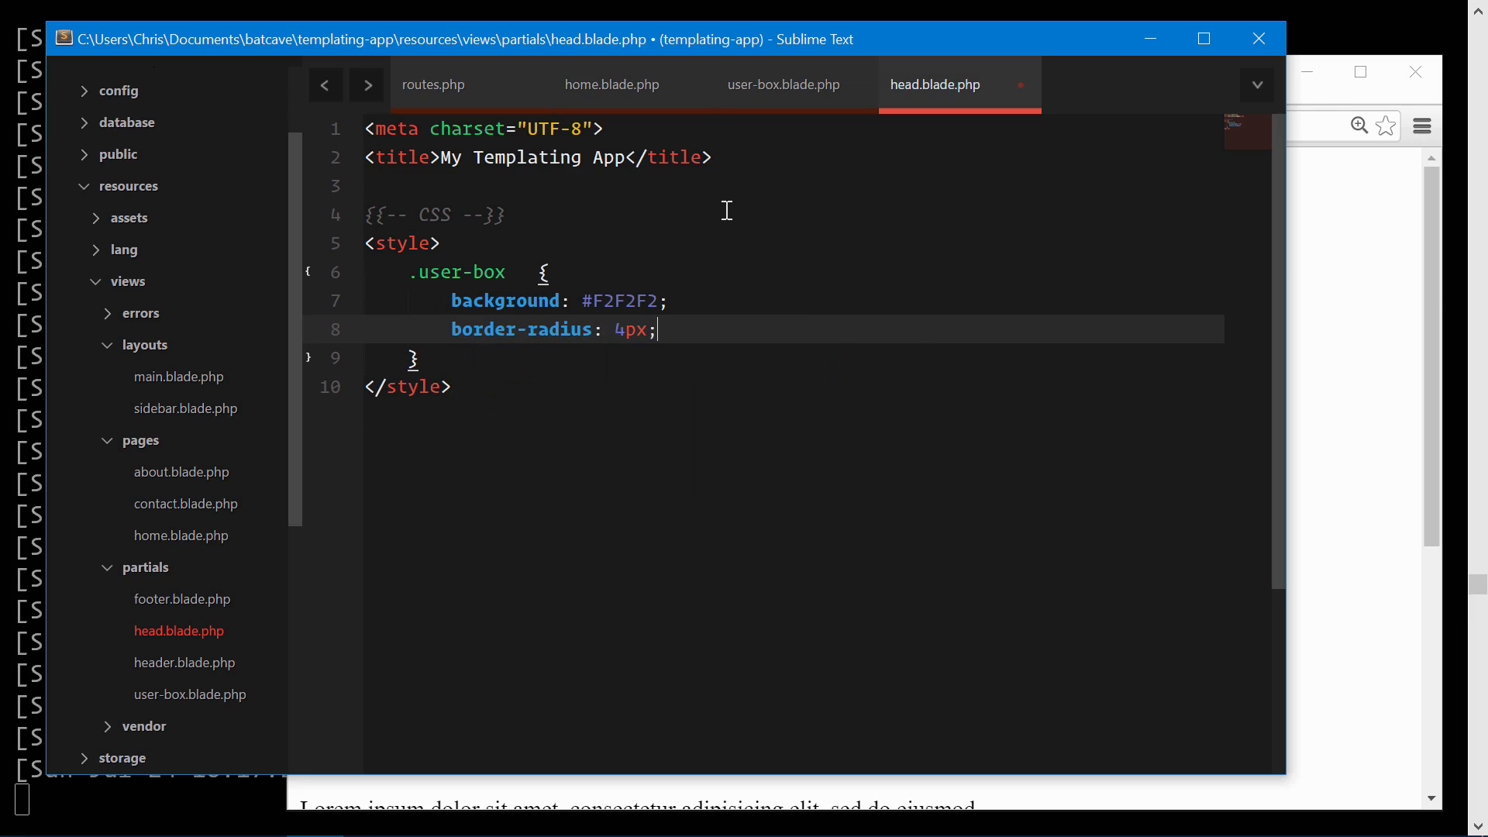
type("padding: 20px;")
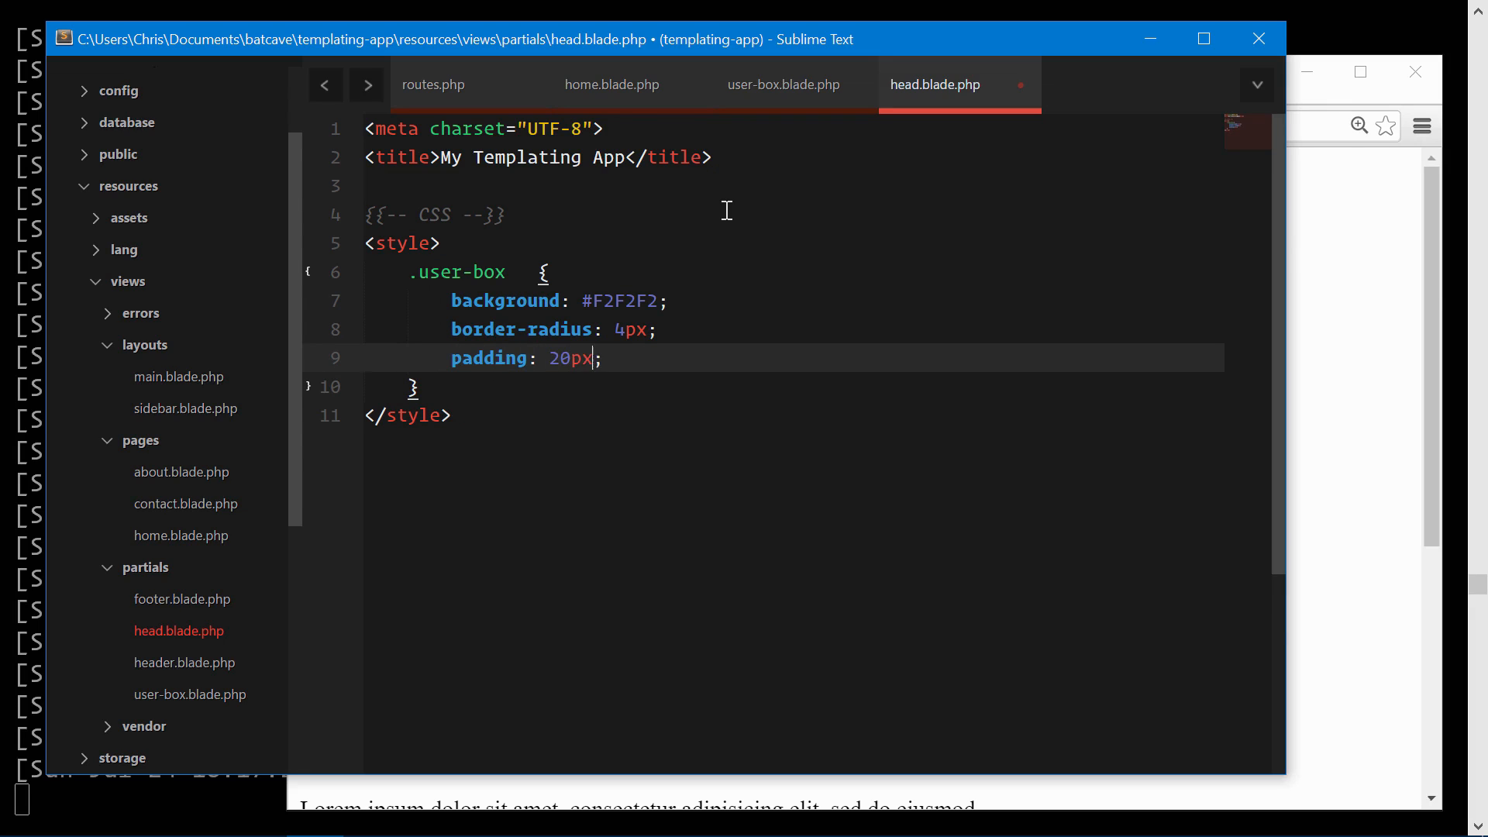
type("margin-bottom")
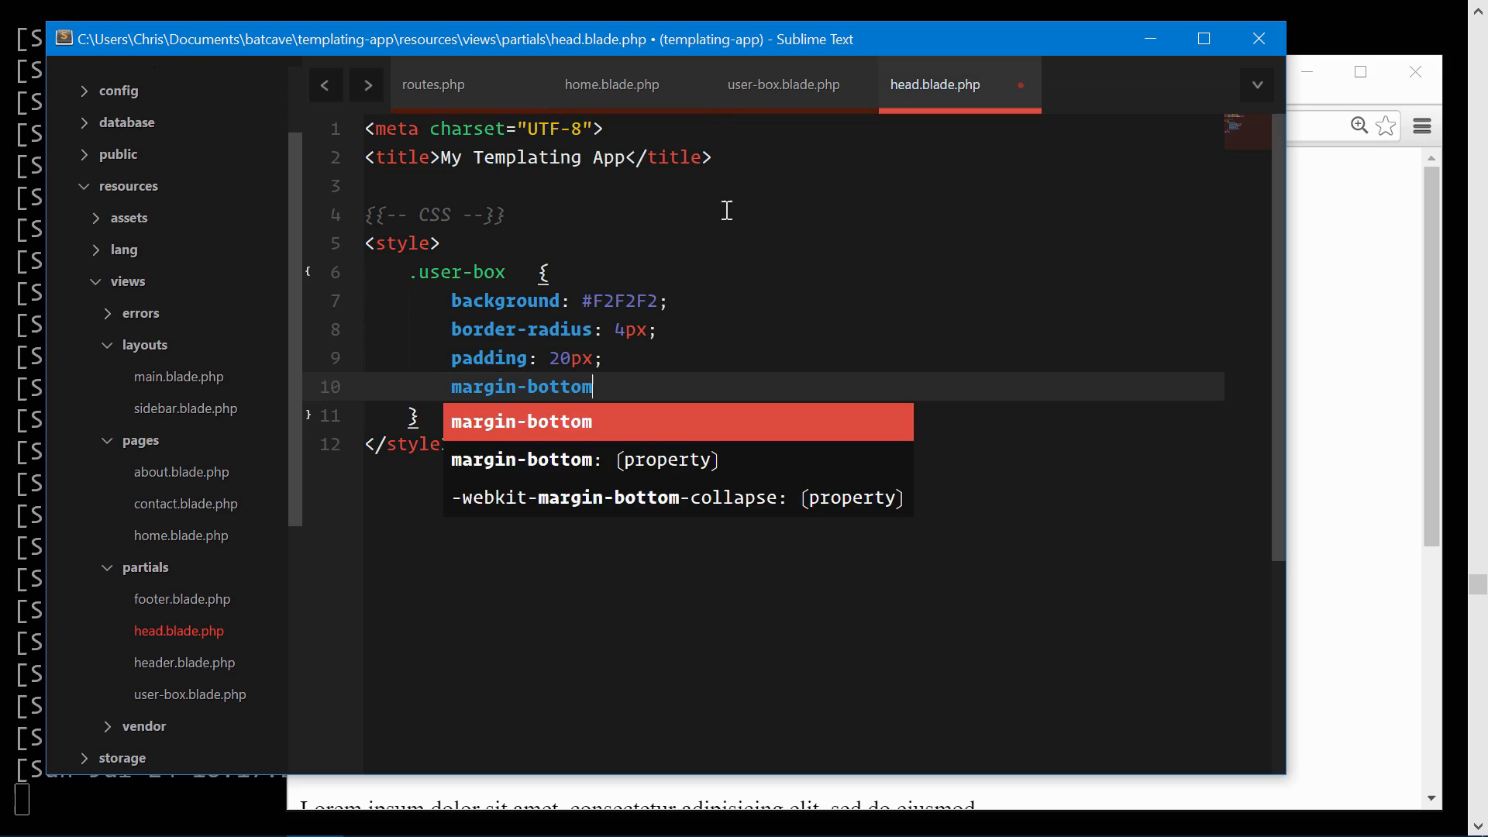
type(": 15px;")
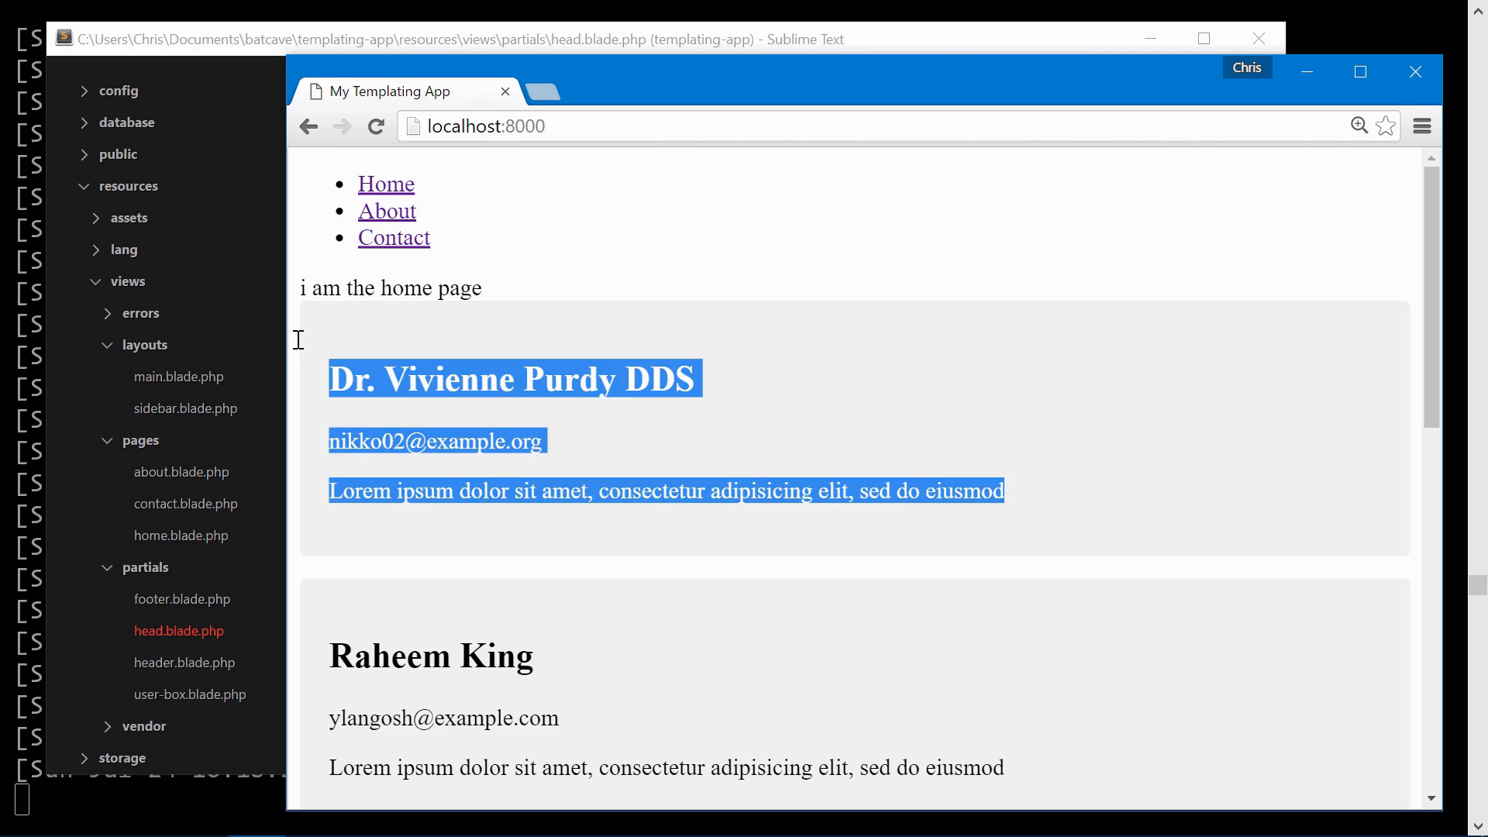
- Return to the user-box partial, then the home.blade.php tab, in Sublime Text
left_click(190, 694)
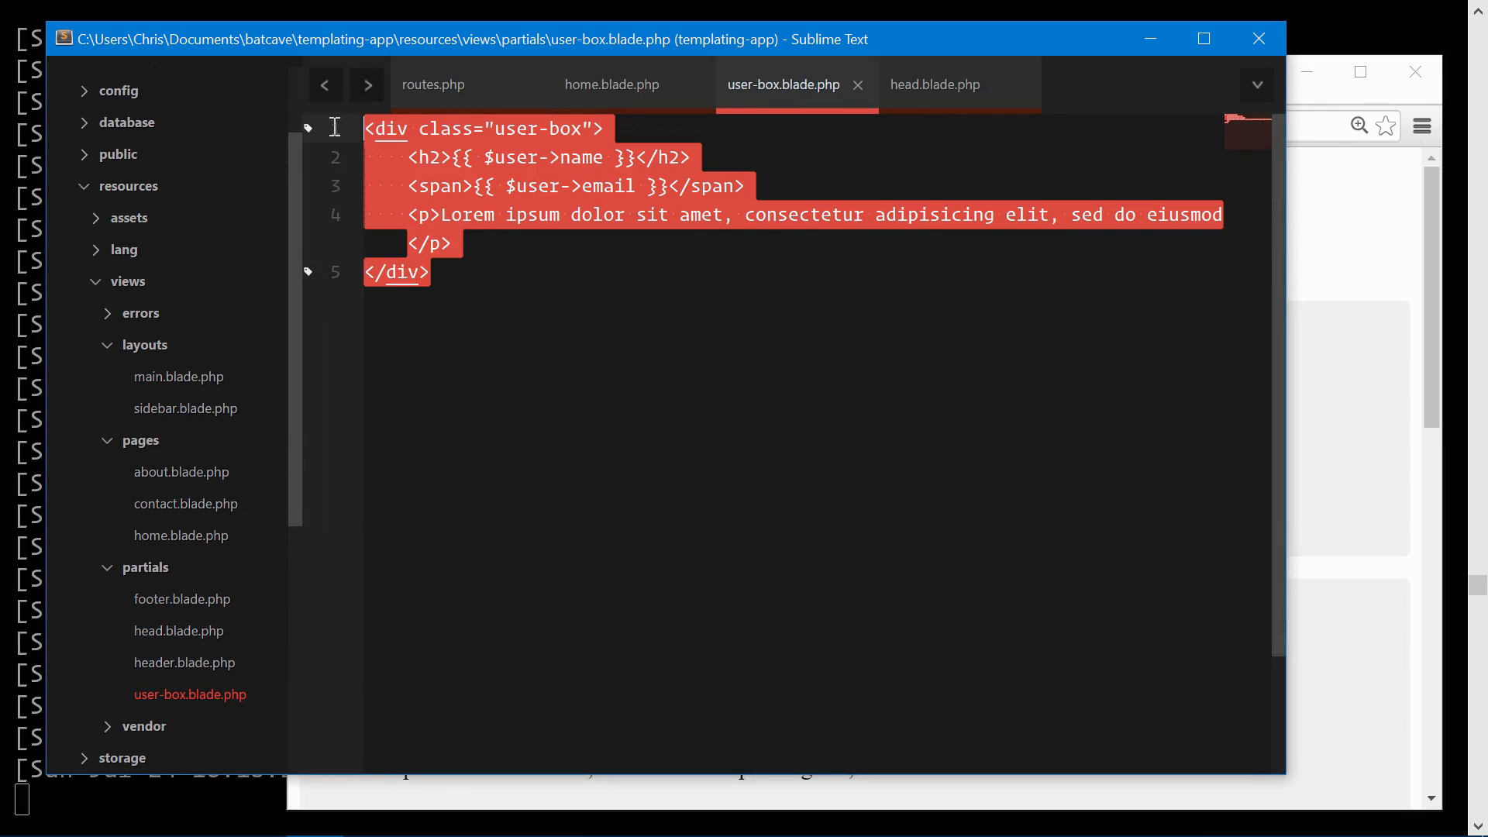
left_click(613, 84)
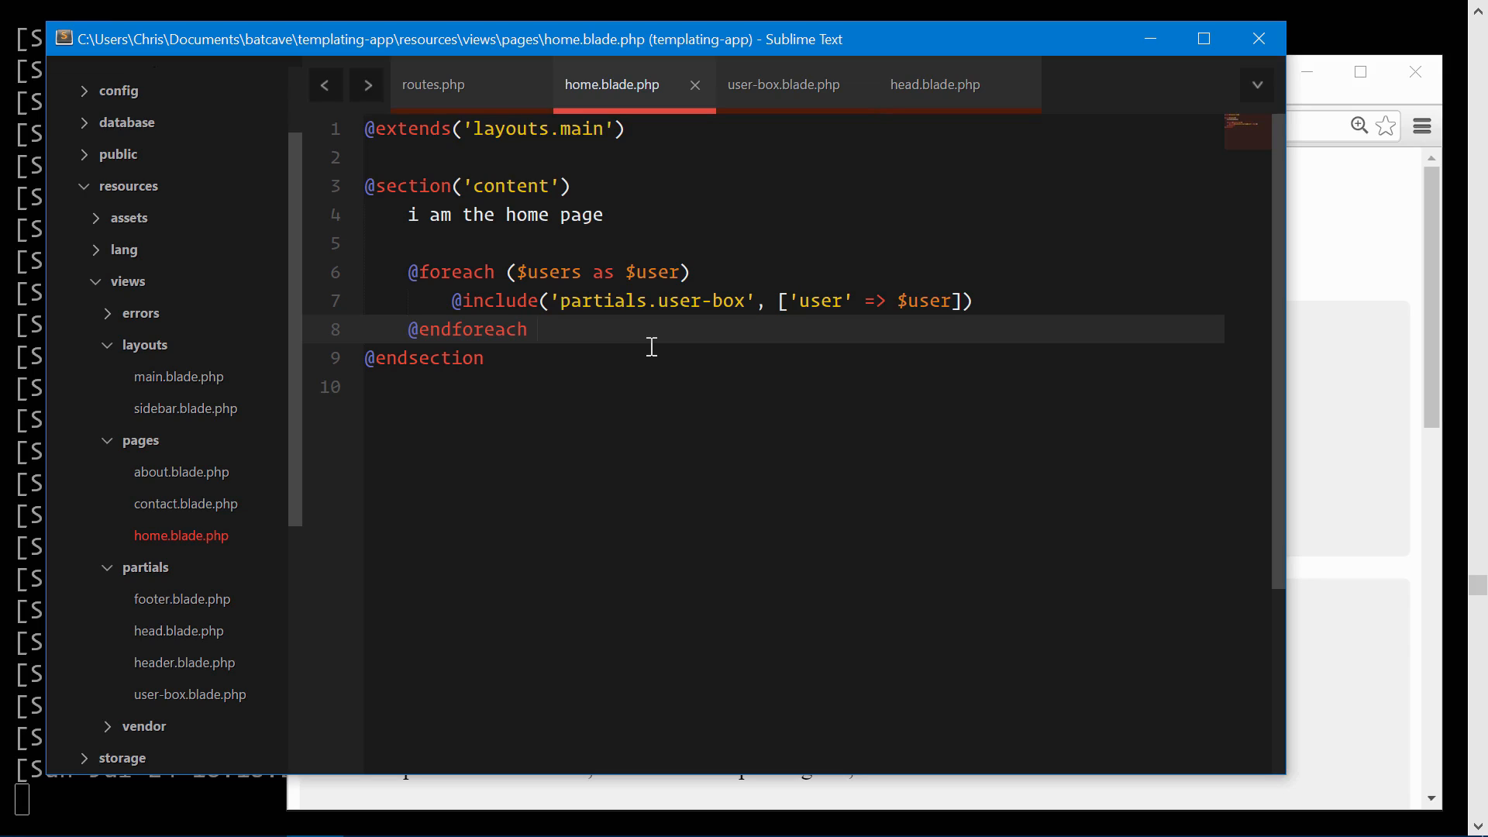
mouse_move(596, 271)
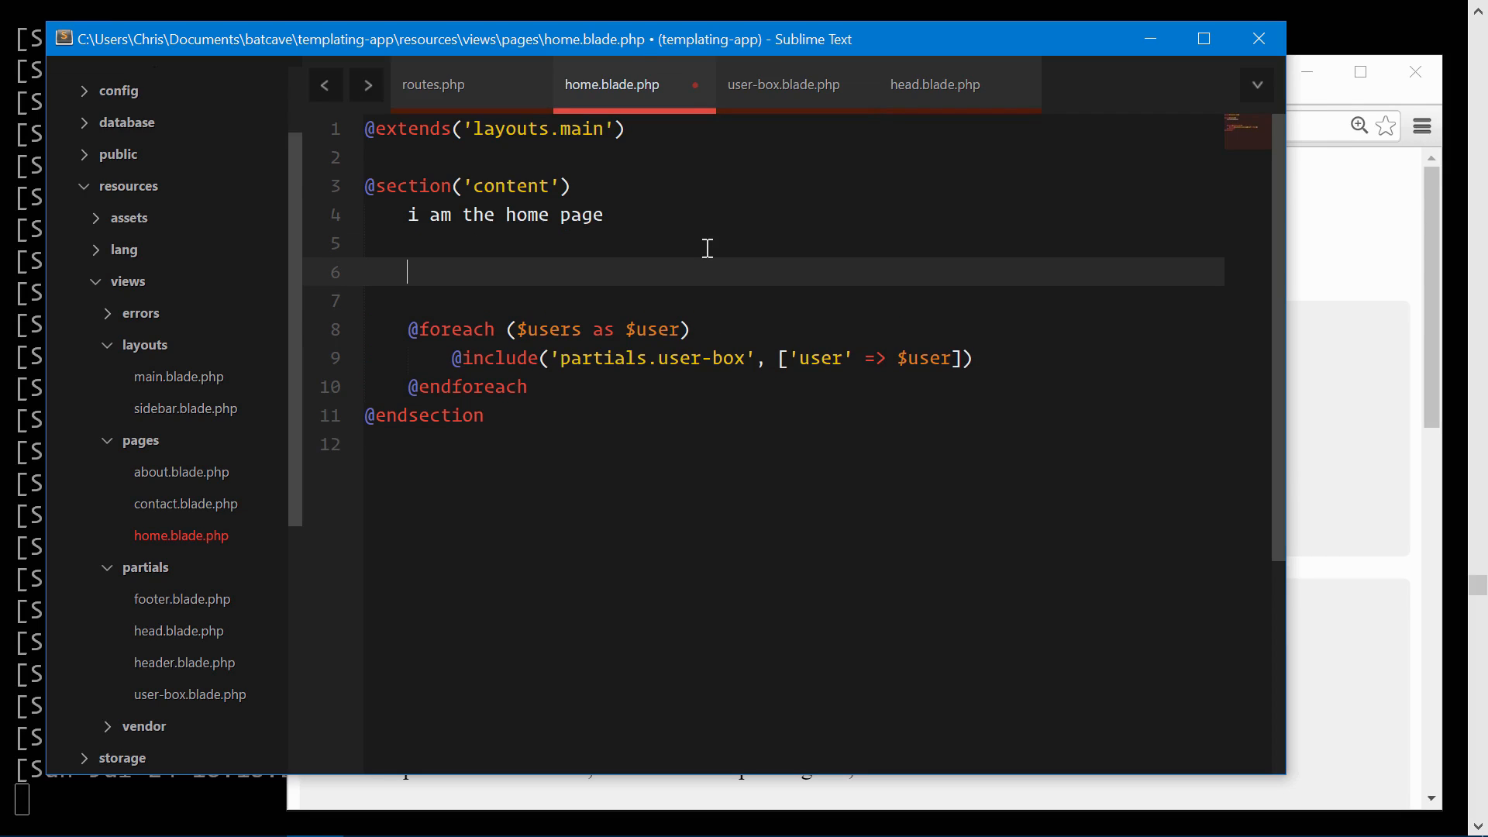
type("@each()")
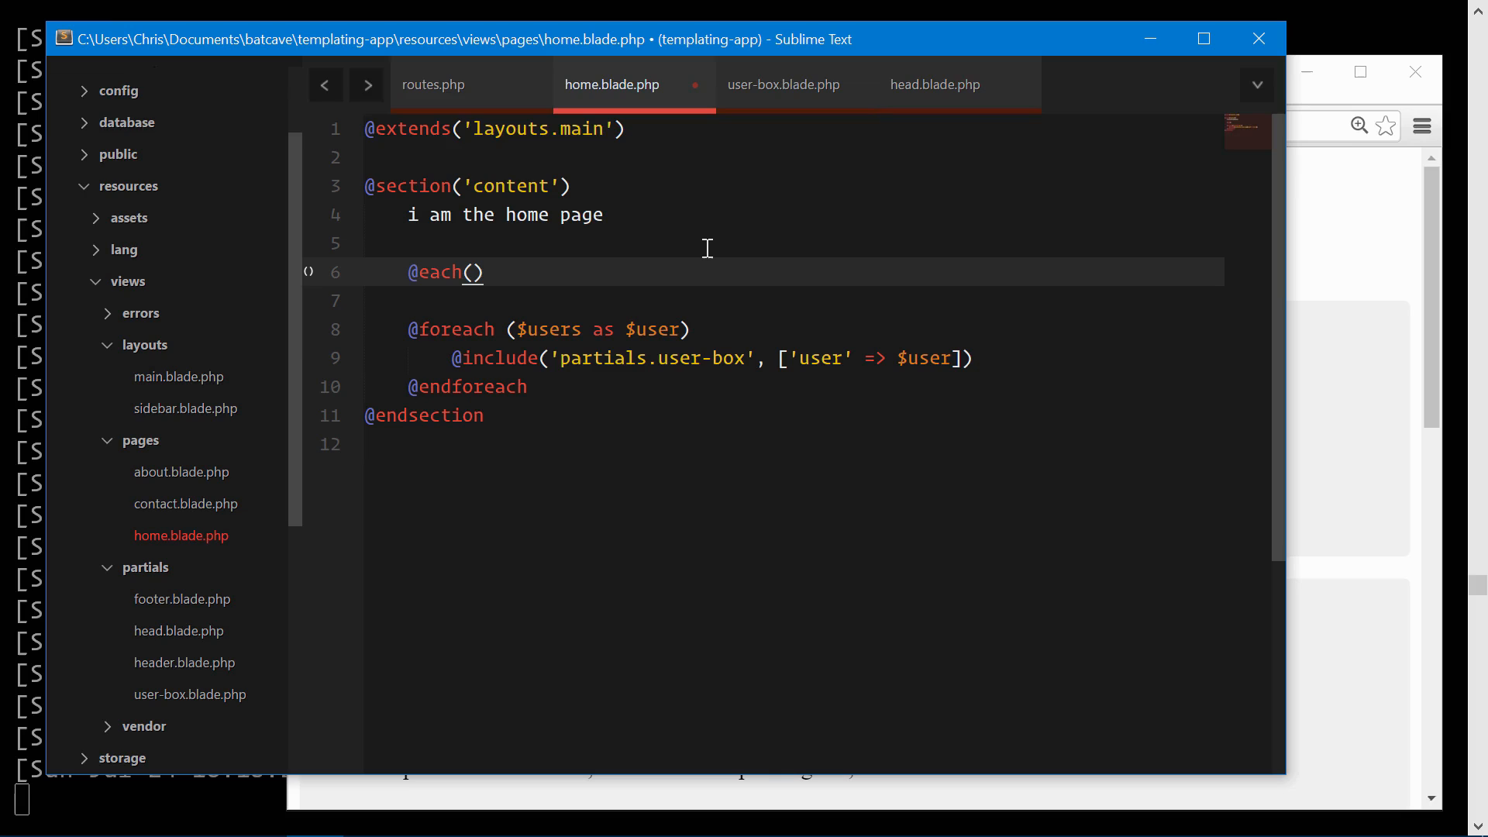
type("'")
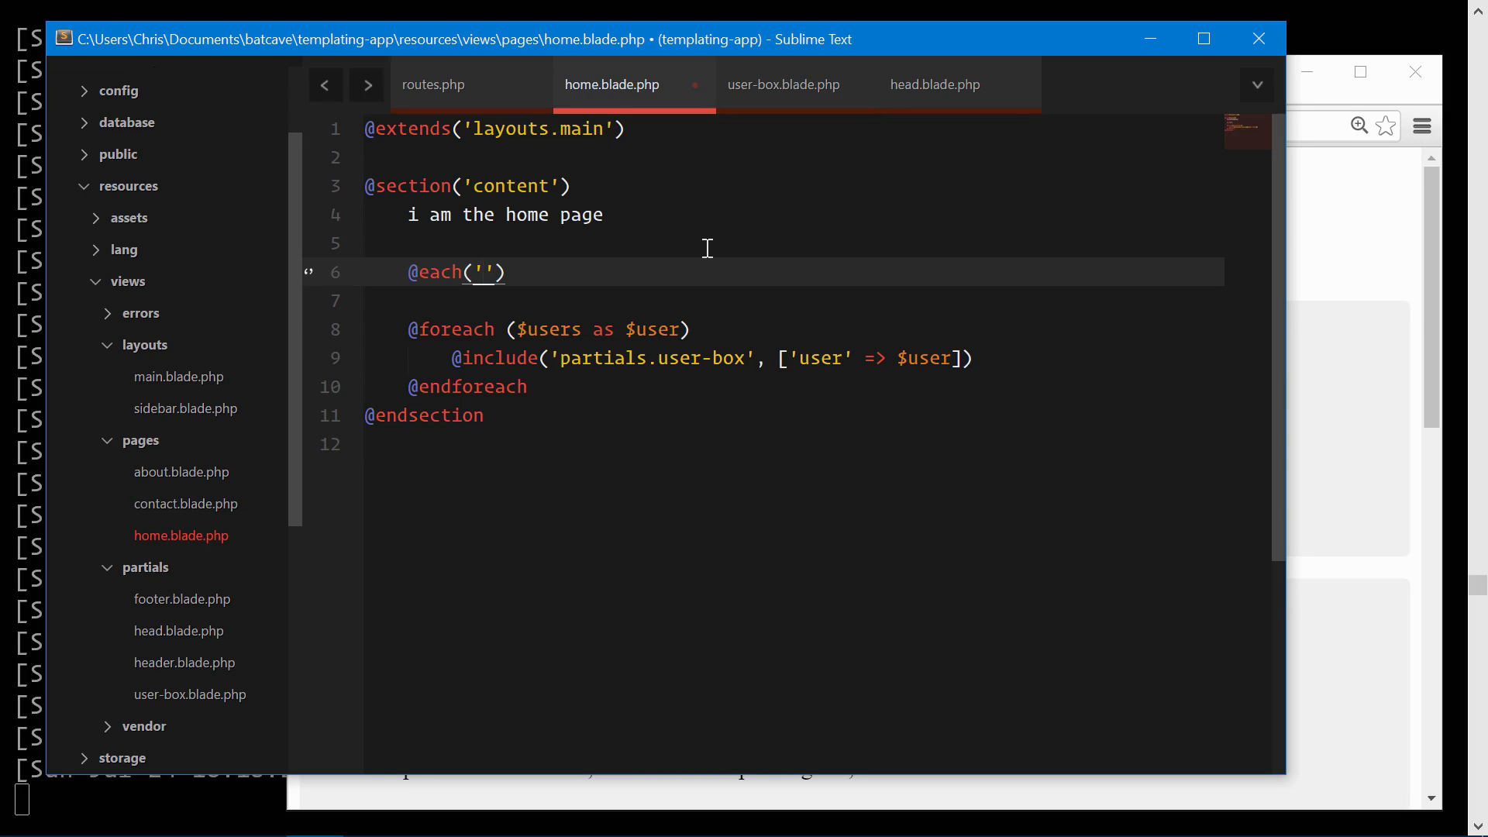
type("pa")
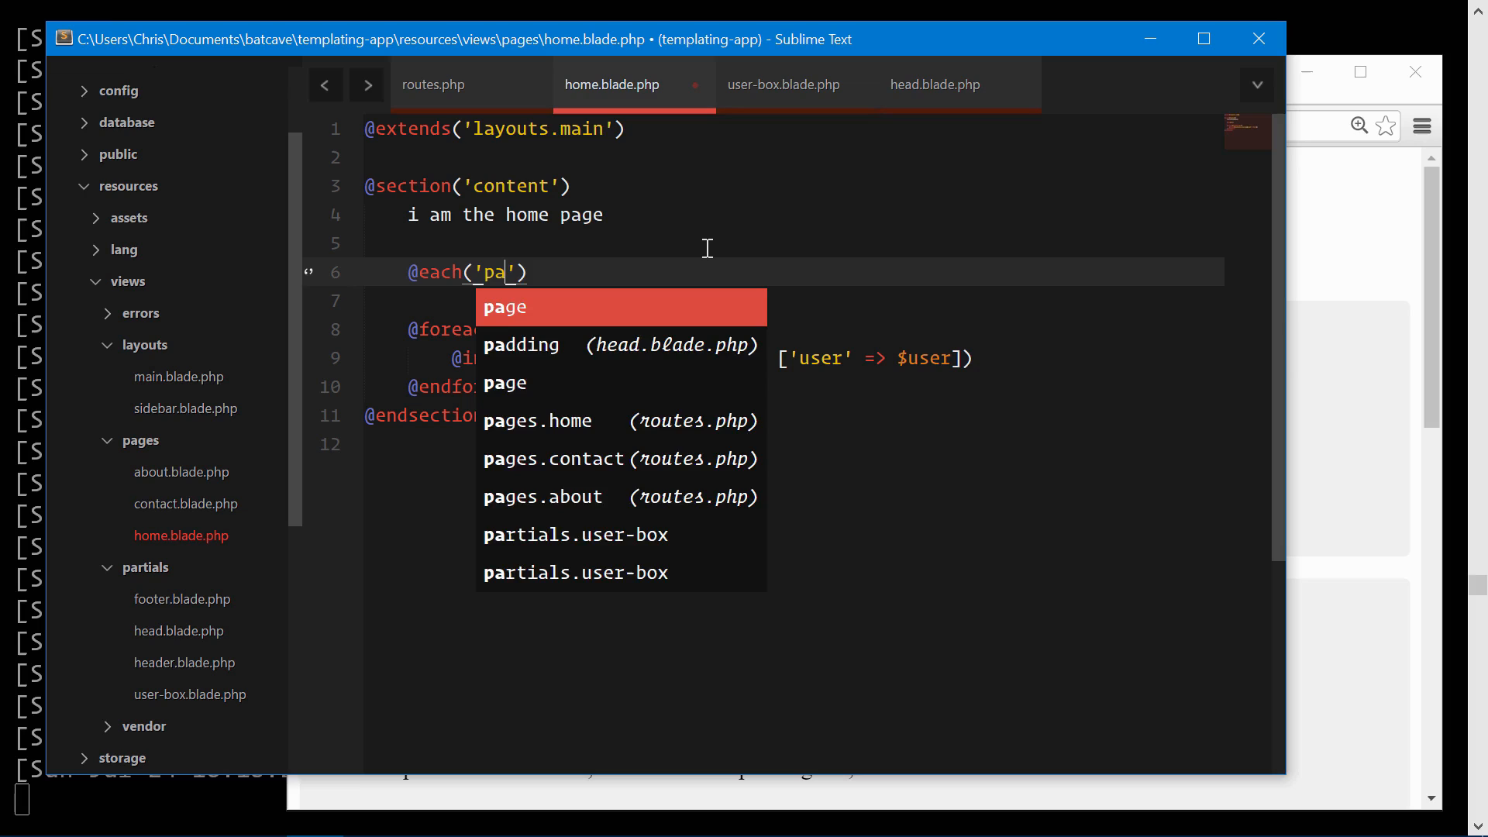
left_click(575, 535)
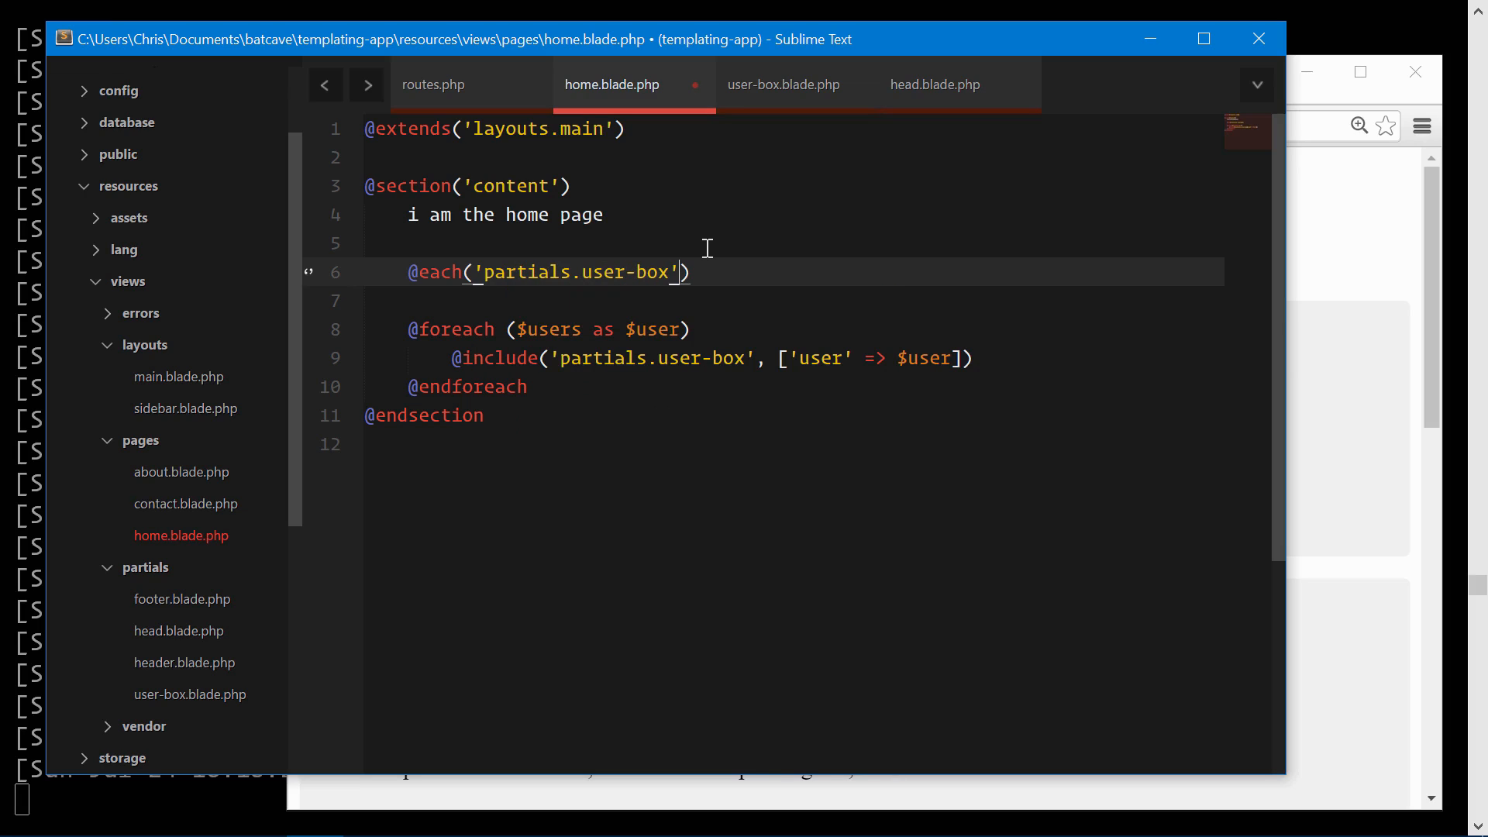
type(", $")
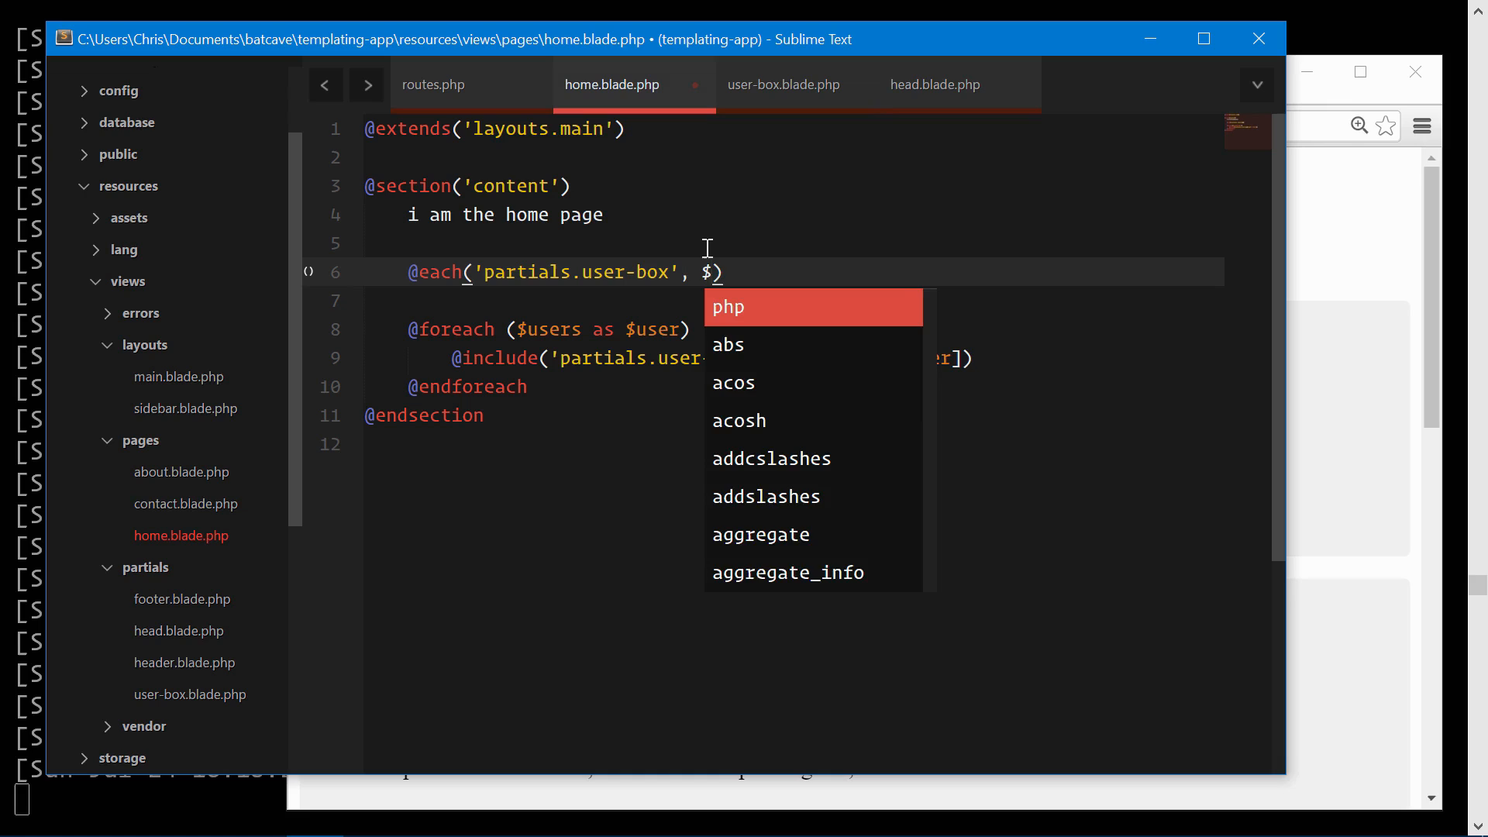
type("users, 'user'")
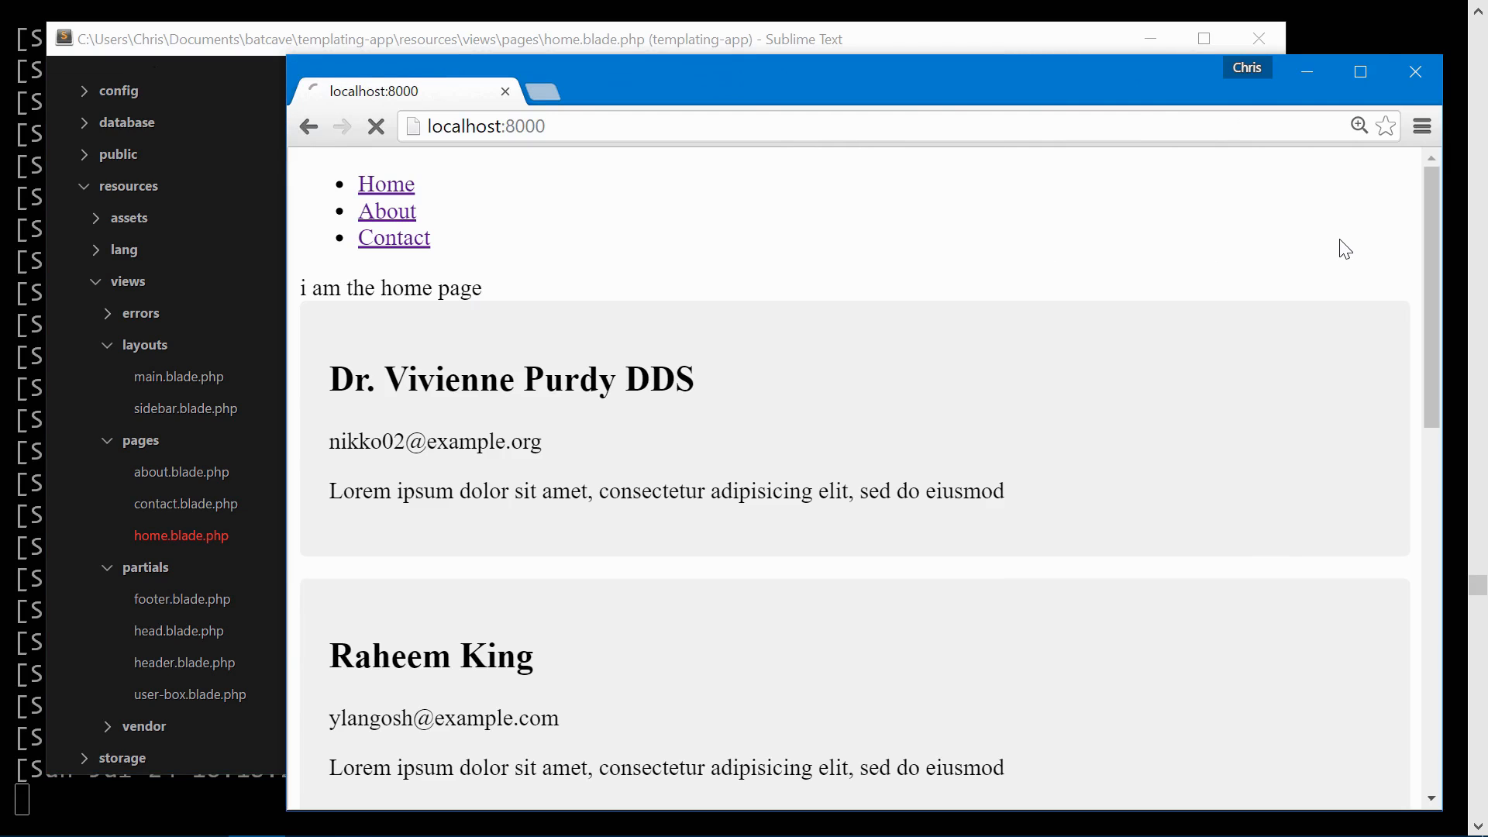
left_click(376, 126)
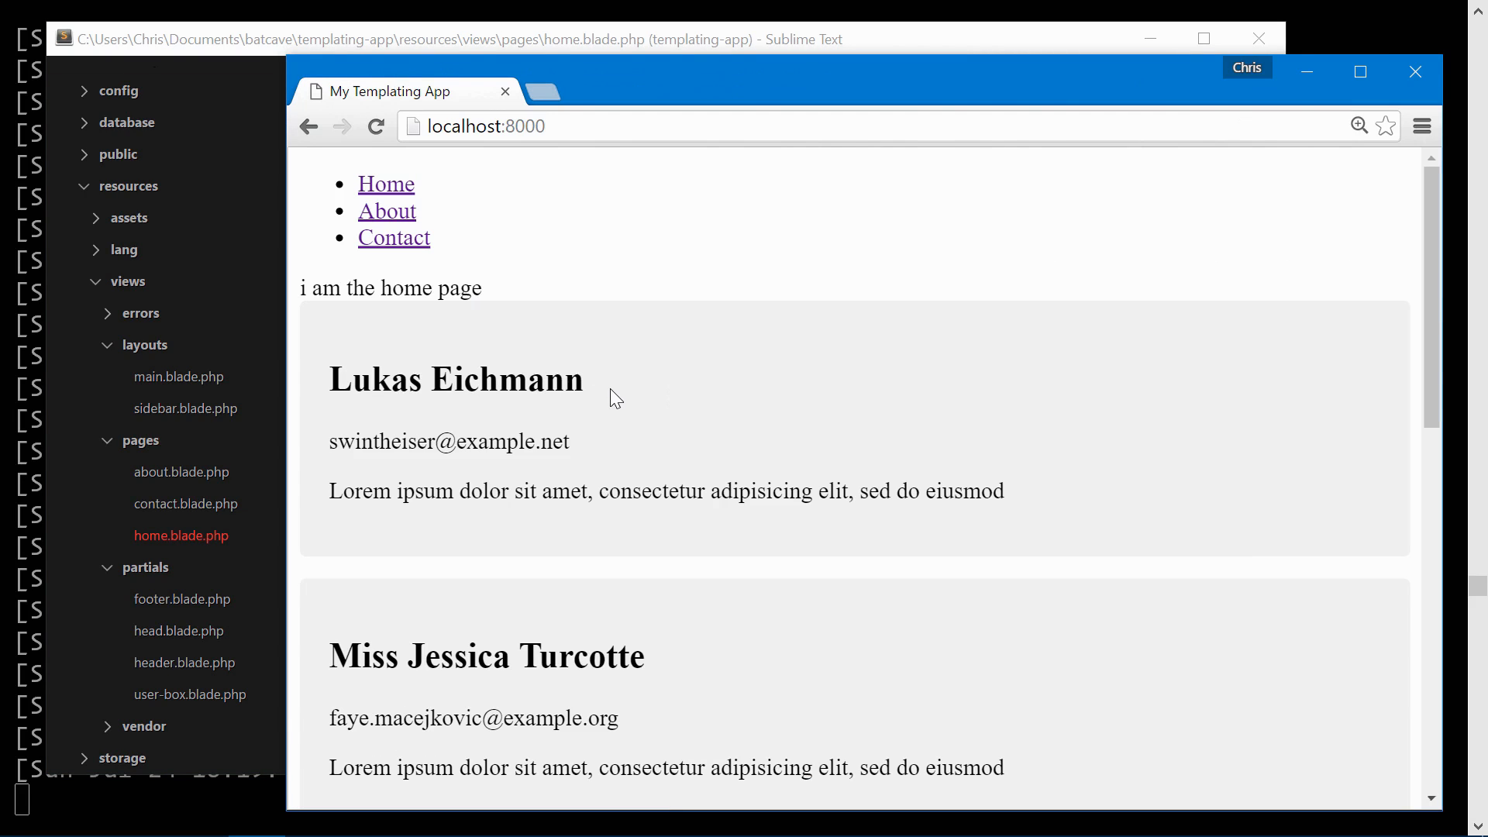